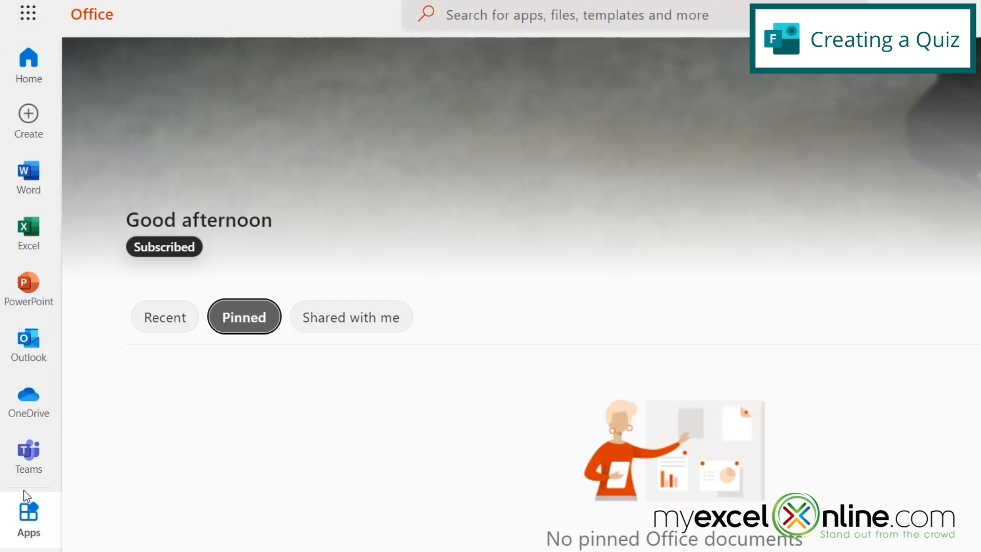
mouse_move(40, 541)
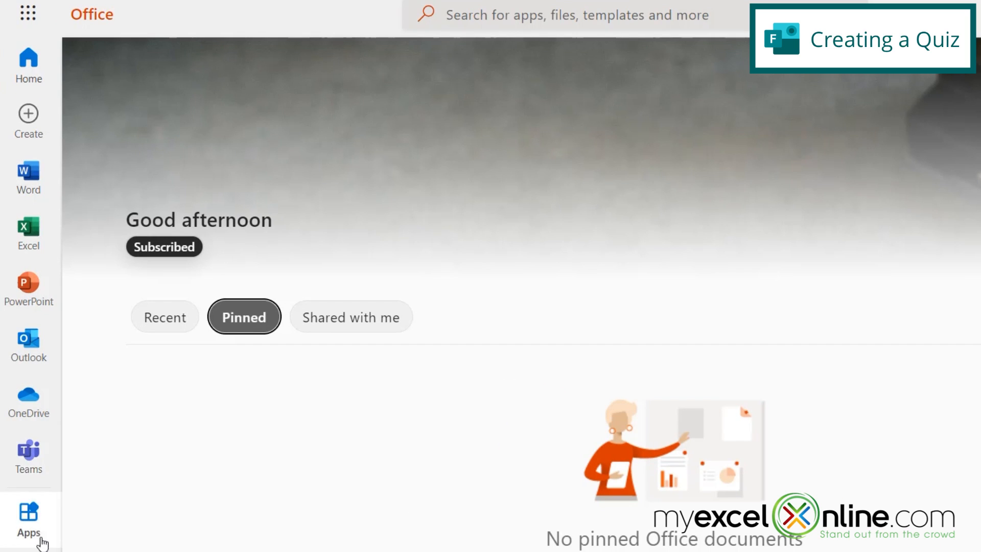
Launch Microsoft Forms from the Office.com apps list and create a new quiz
click(28, 515)
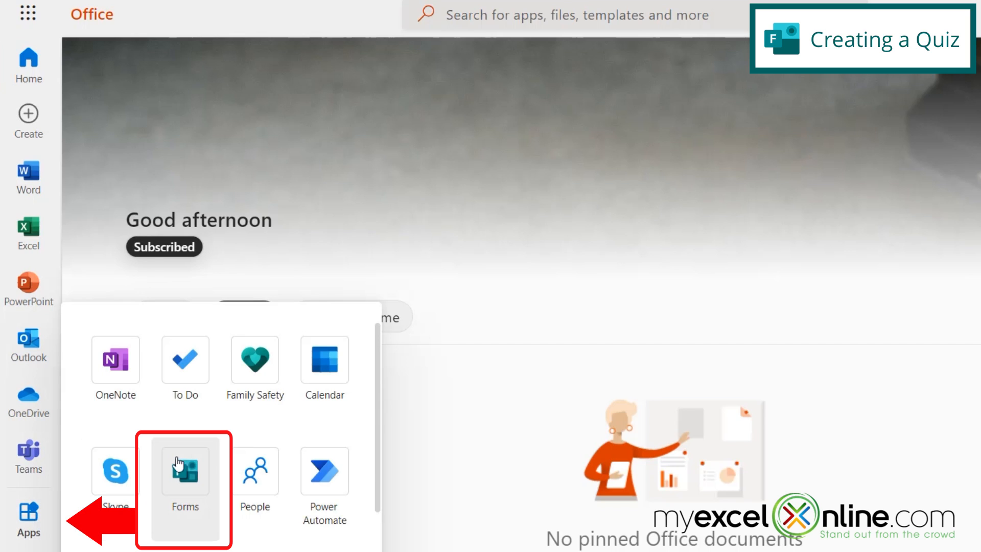
mouse_move(196, 486)
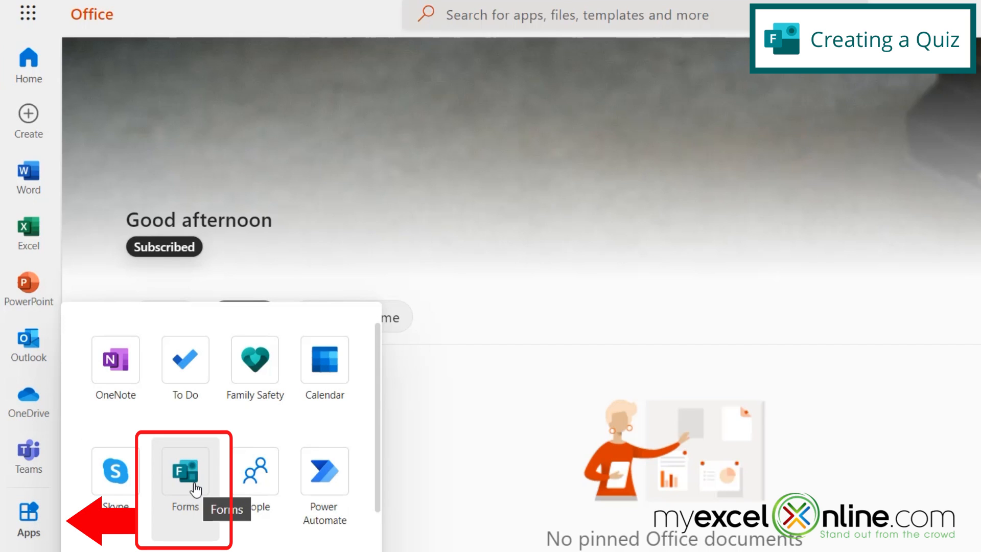
click(184, 470)
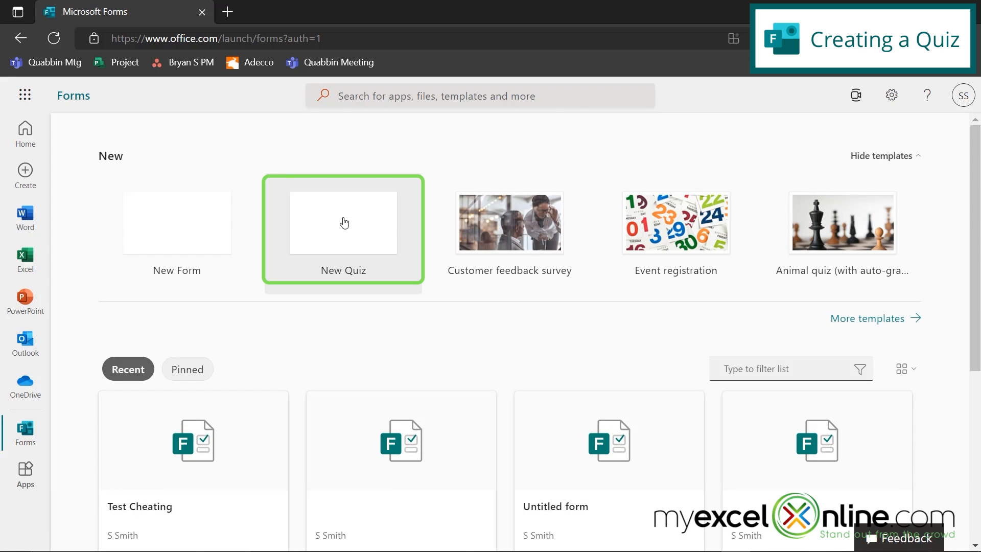
click(342, 223)
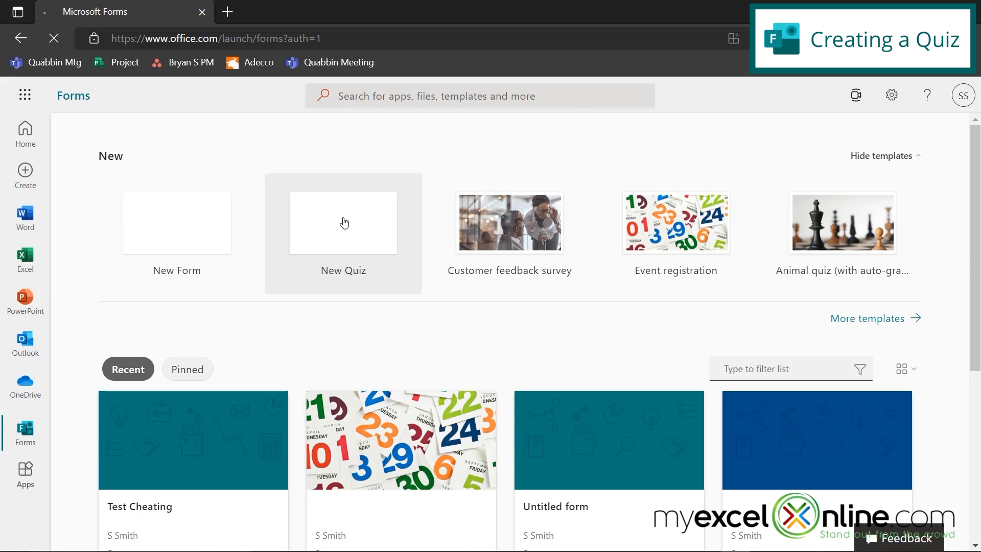
click(342, 222)
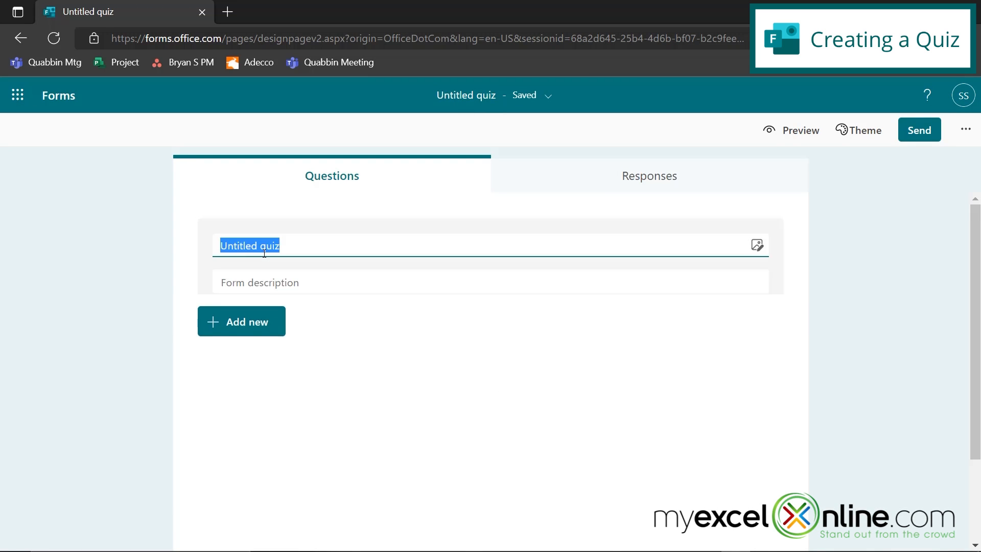
Type 'Chemistry Test 1' as the quiz title and move to the description field
text(Chem)
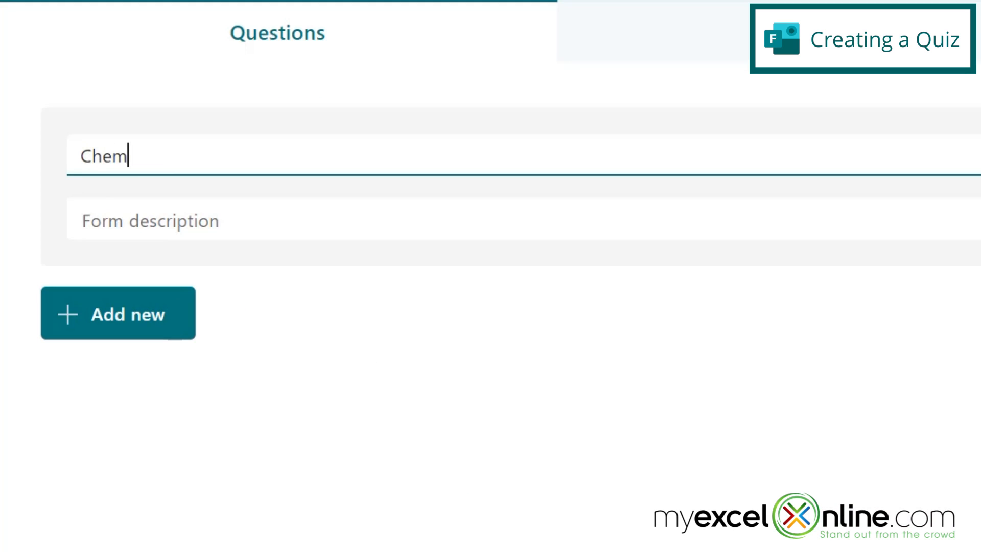
text(istry Test 1)
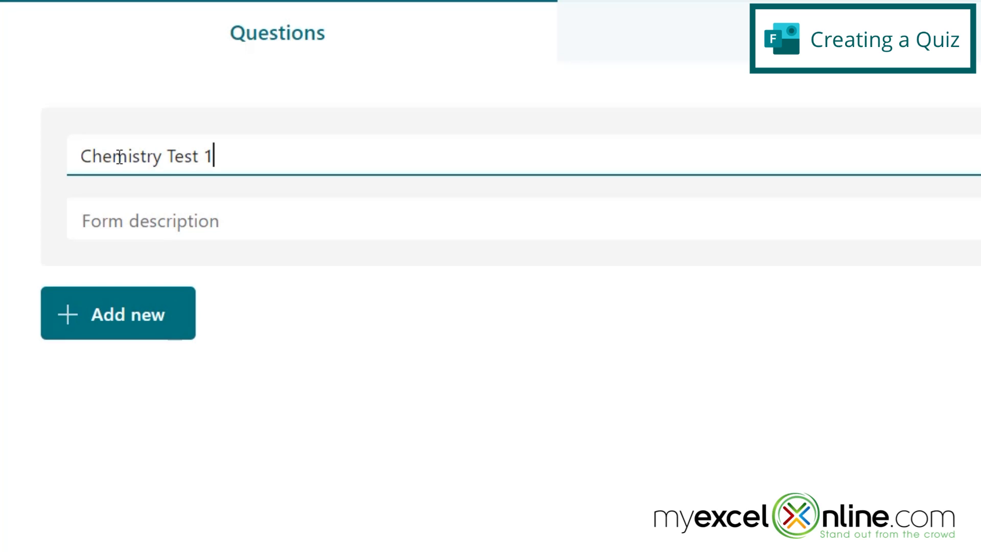
click(177, 220)
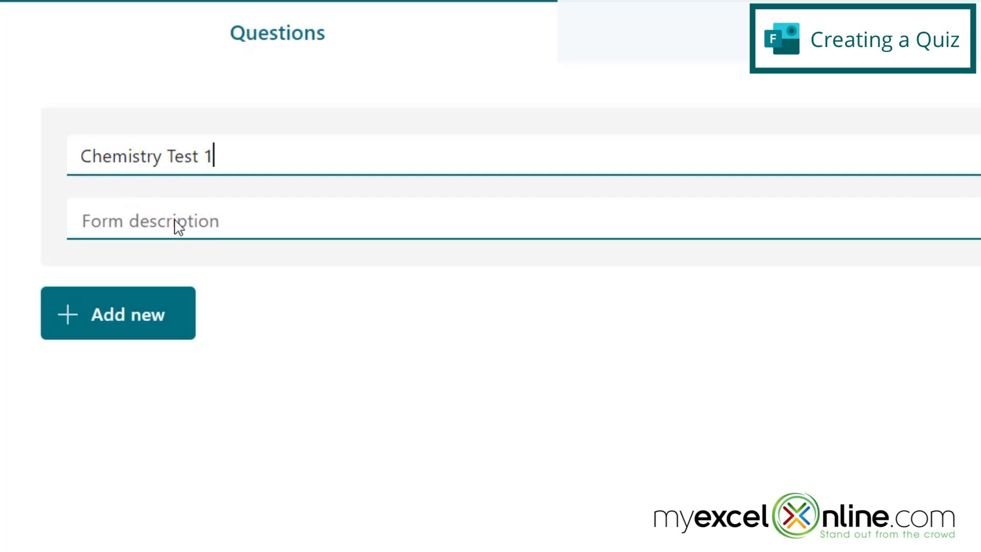
mouse_move(349, 260)
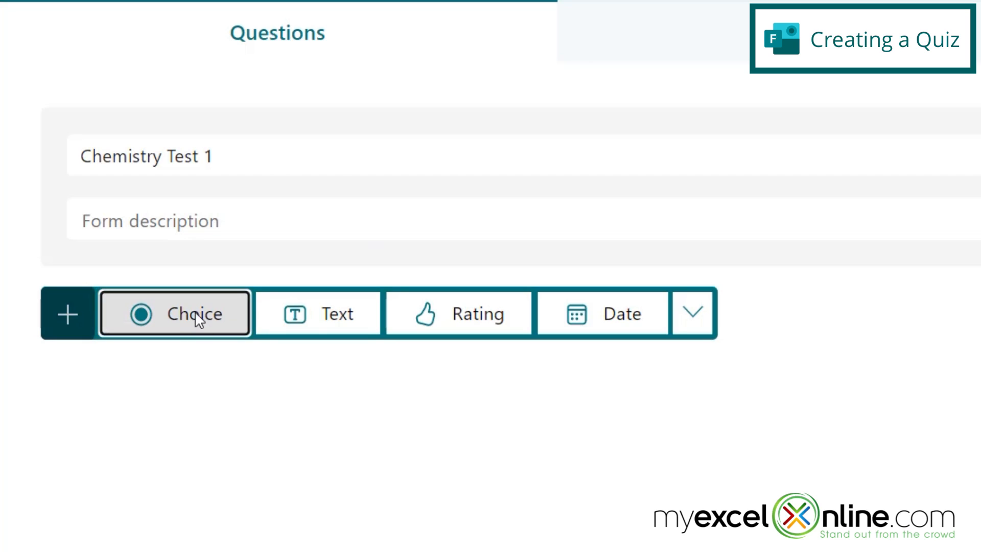
Add a Choice question titled 'What is the eighth element of The Periodic Table?'
click(175, 312)
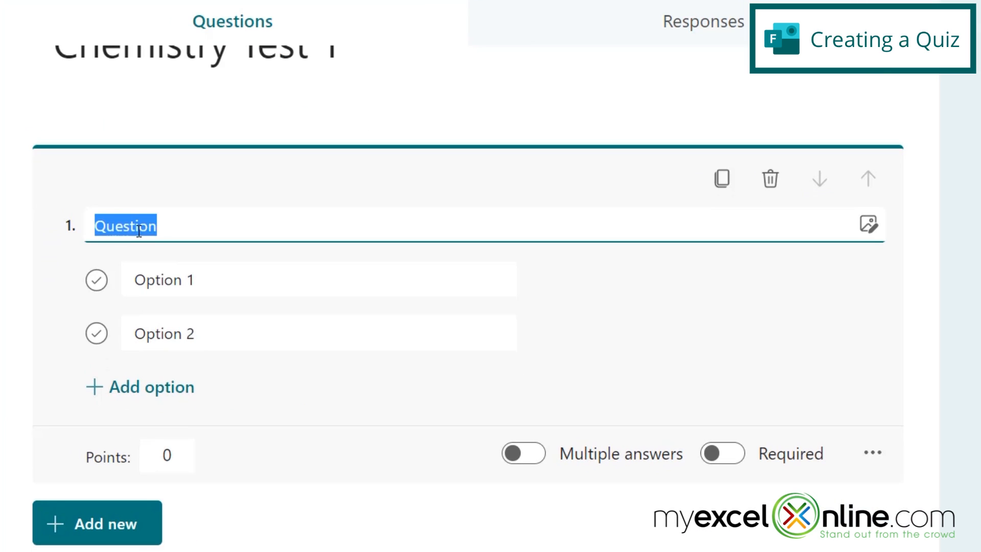
text(What is the)
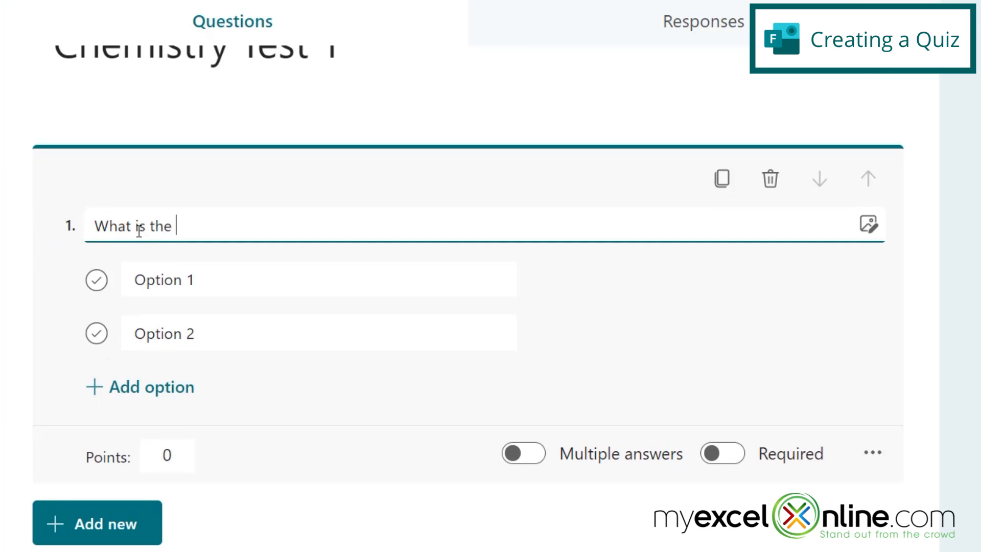
text(eighth element of)
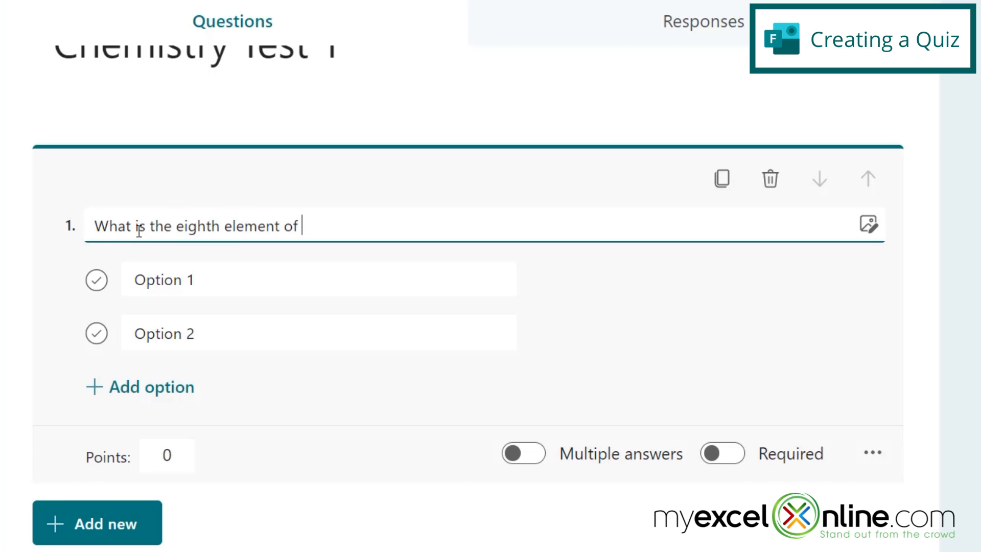
text(The)
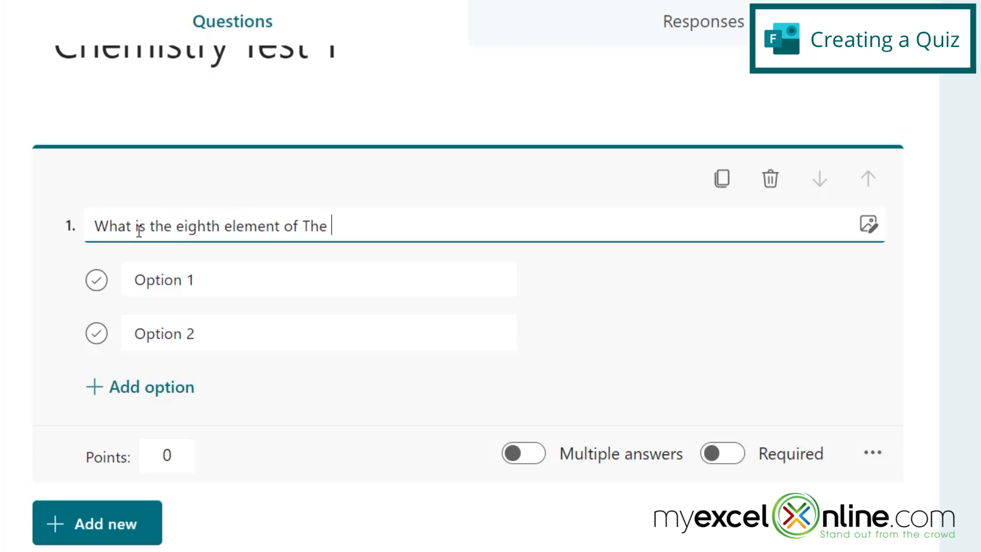
text(Periodic Table?)
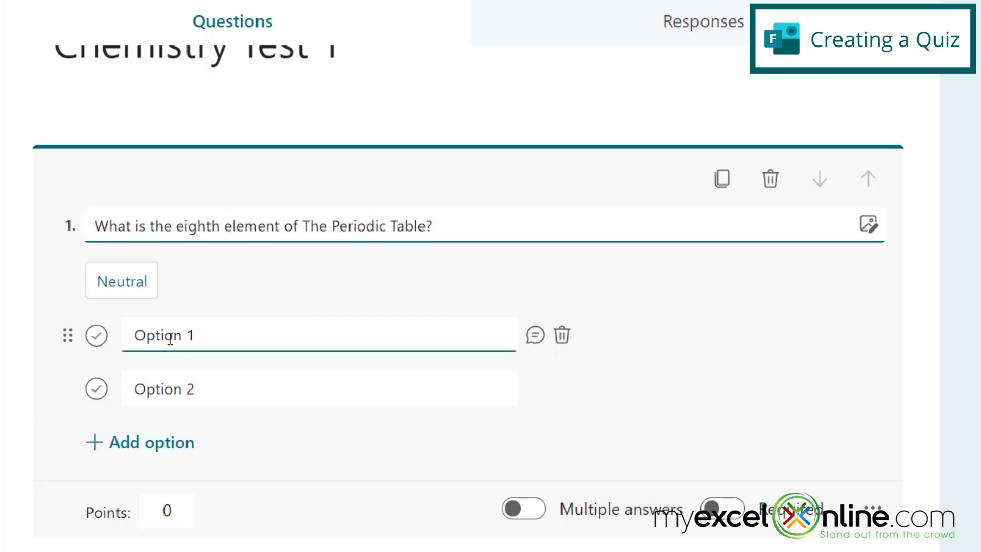
Fill in the answer options Hydrogen, Helium, Oxygen and Carbon
double_click(164, 335)
text(Hydrogen)
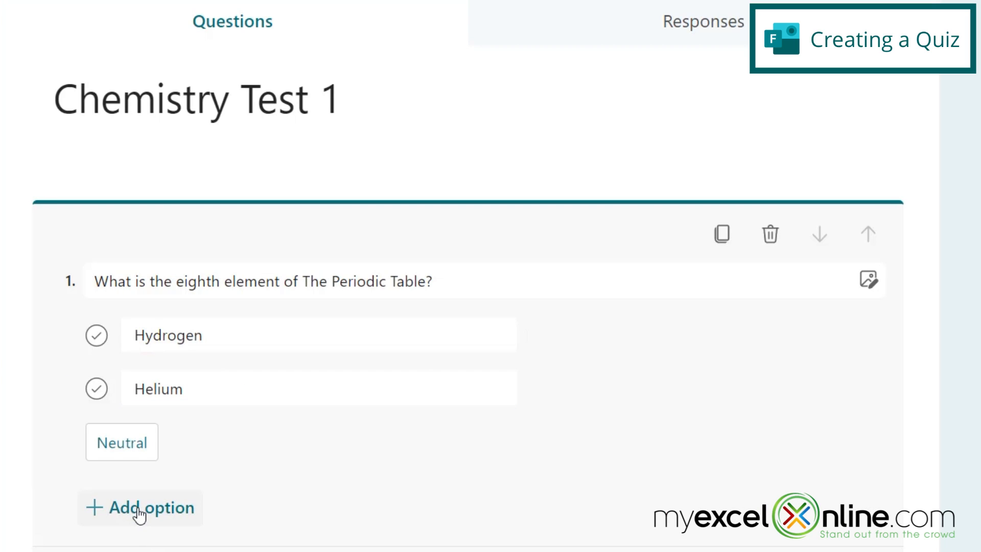
click(140, 508)
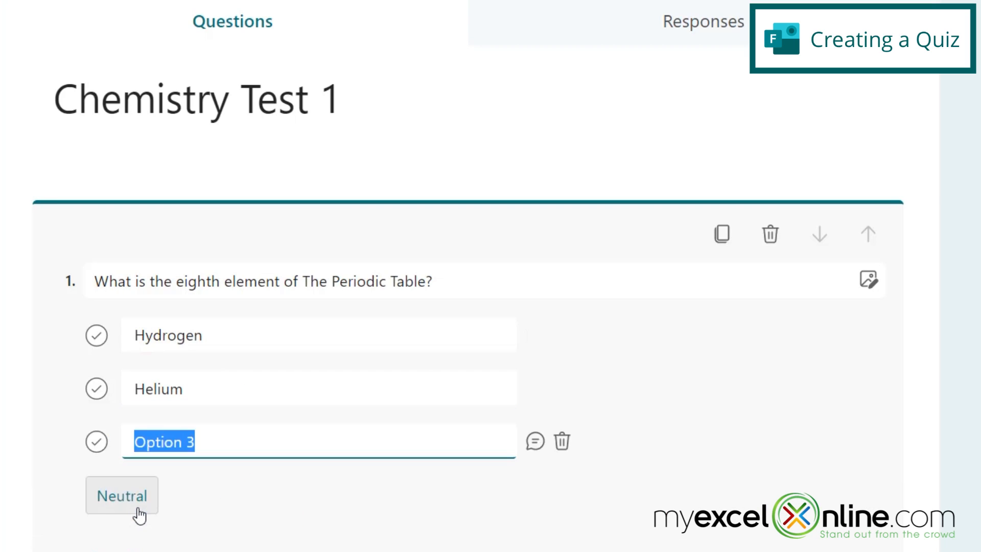
text(Oxygen)
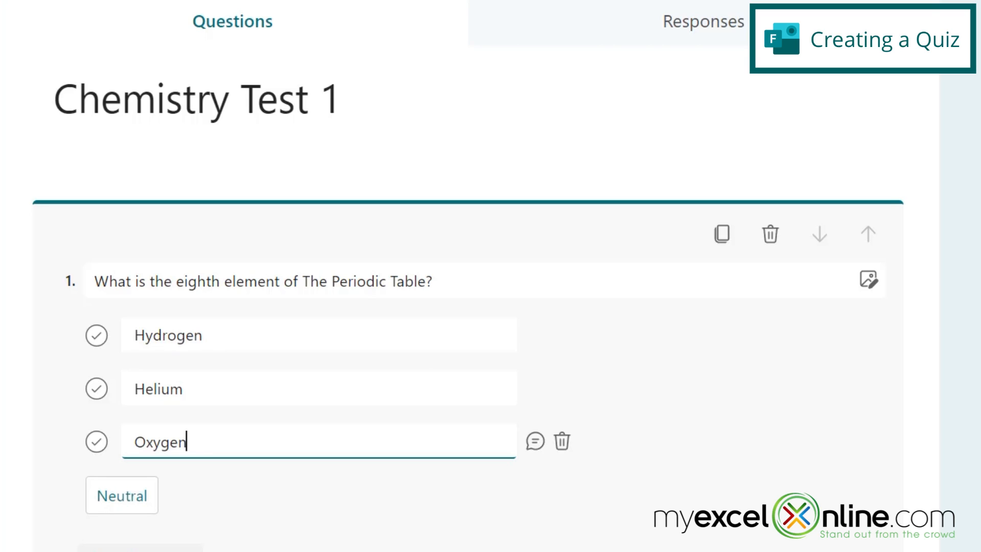
text(Ca)
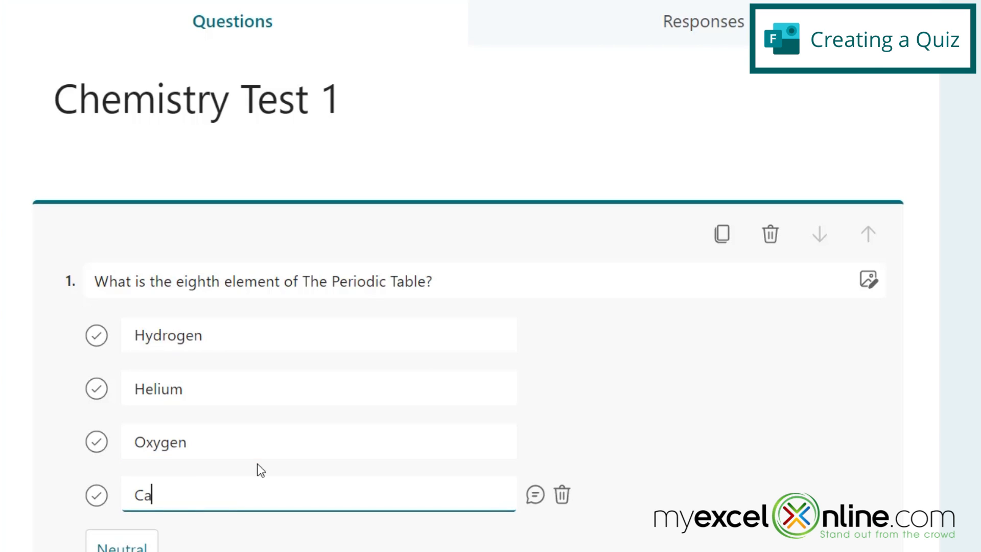
text(rbon)
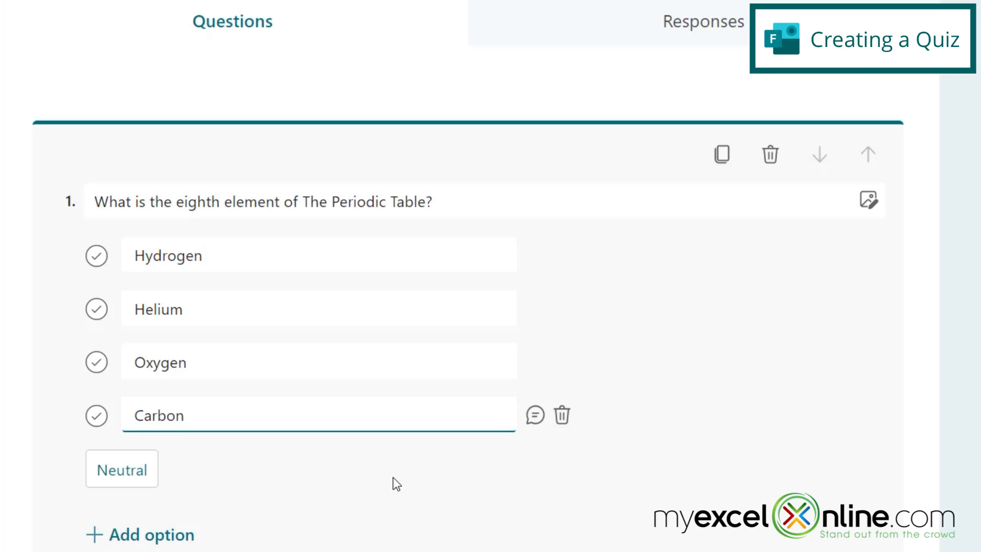
mouse_move(101, 366)
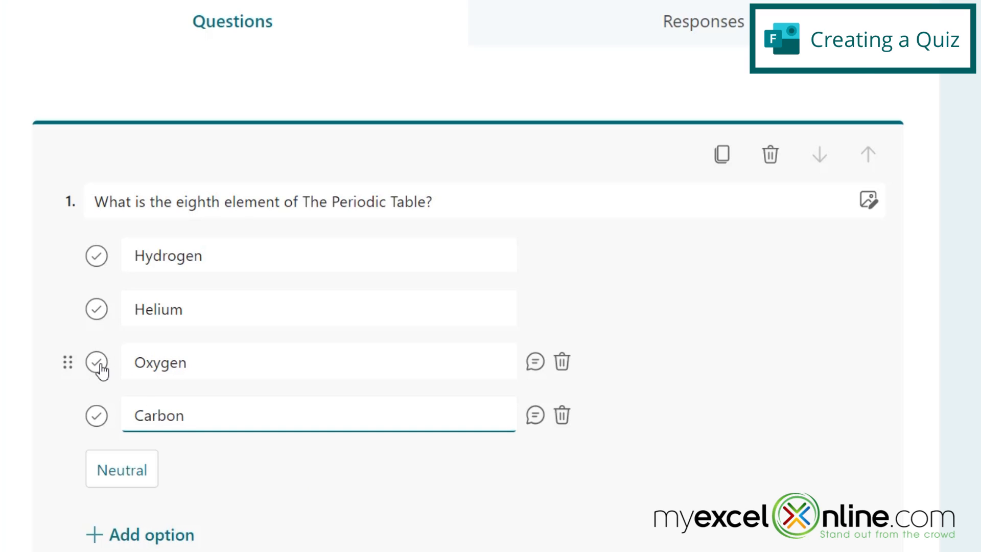
Mark Oxygen correct and give Hydrogen, Helium and Carbon 'The correct answer is Oxygen' feedback
click(97, 362)
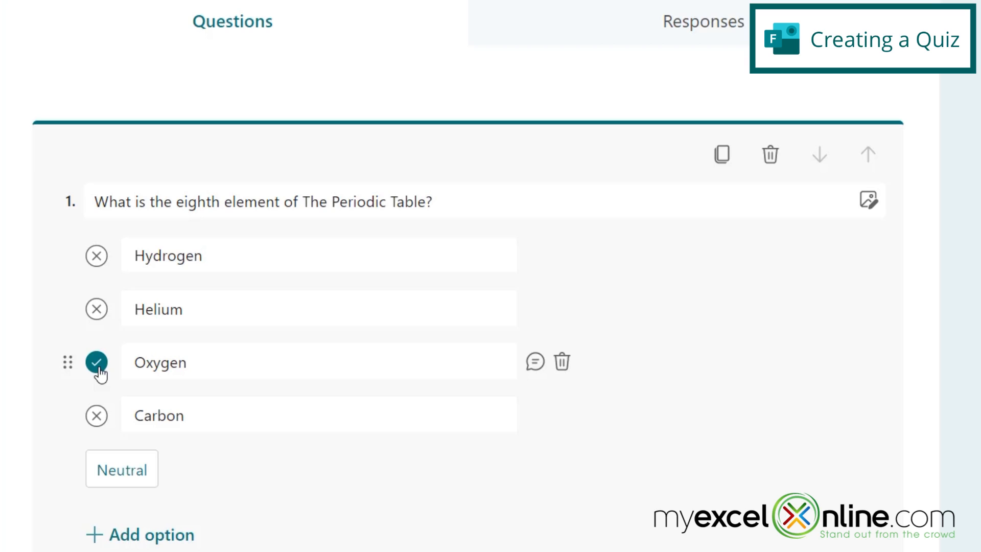
mouse_move(123, 415)
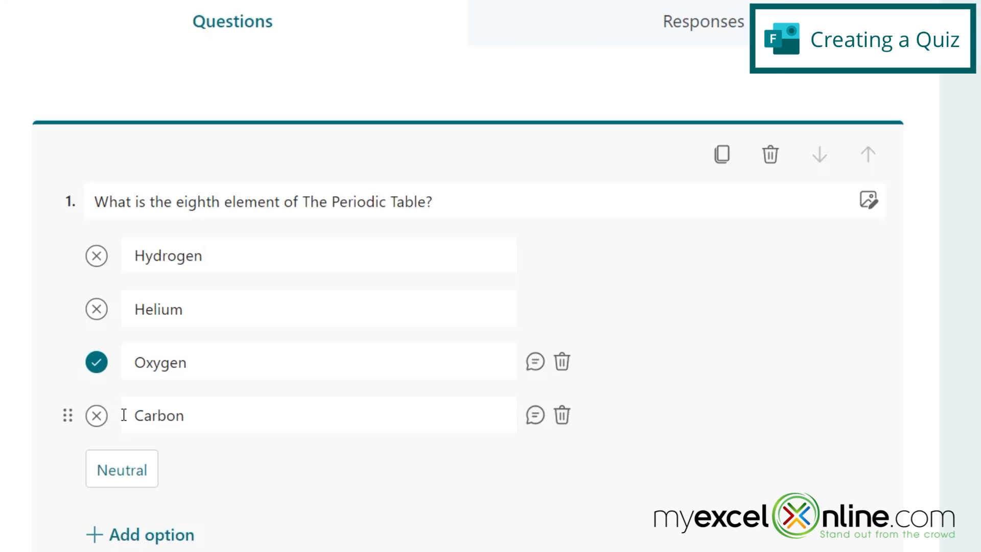
click(313, 255)
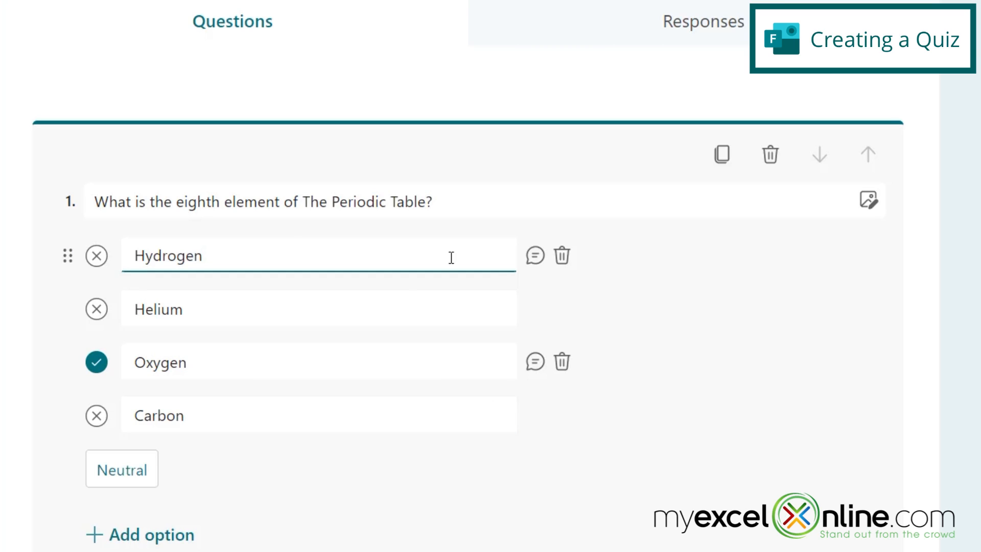
click(535, 255)
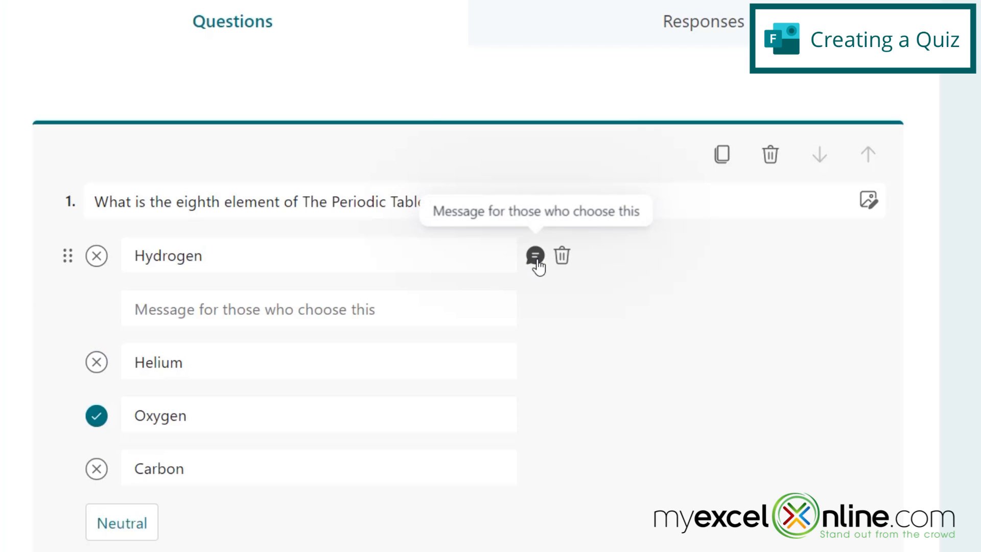
click(275, 309)
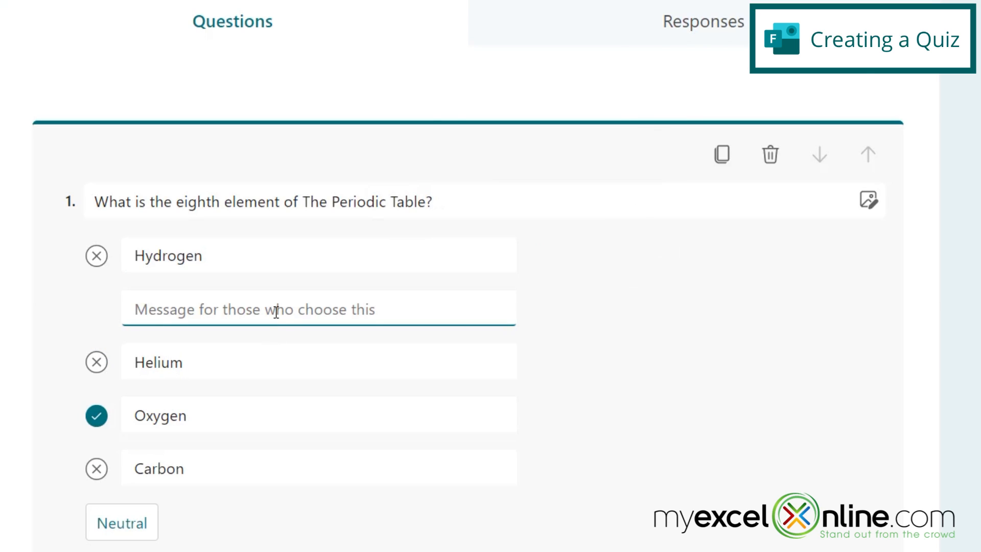
text(The correct an)
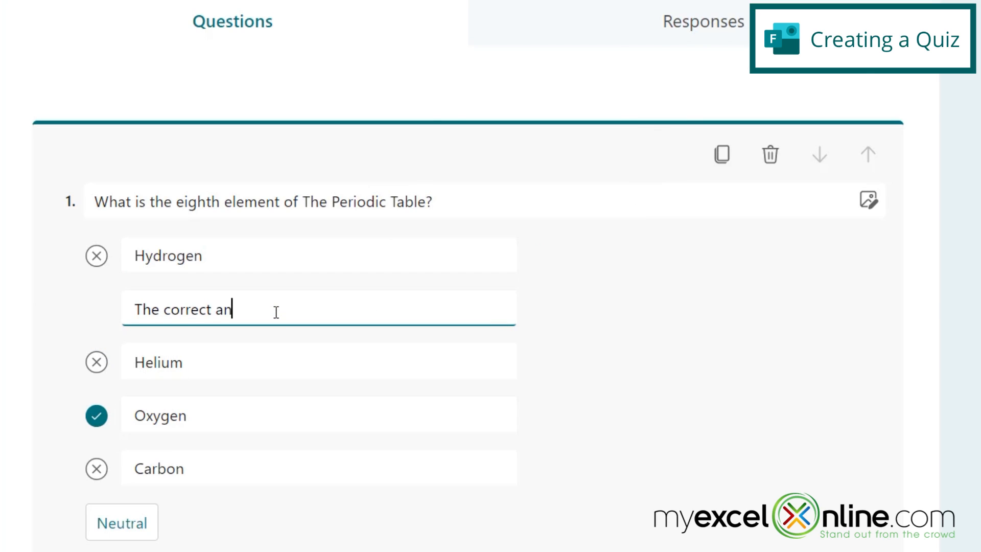
text(swer is Oxygen)
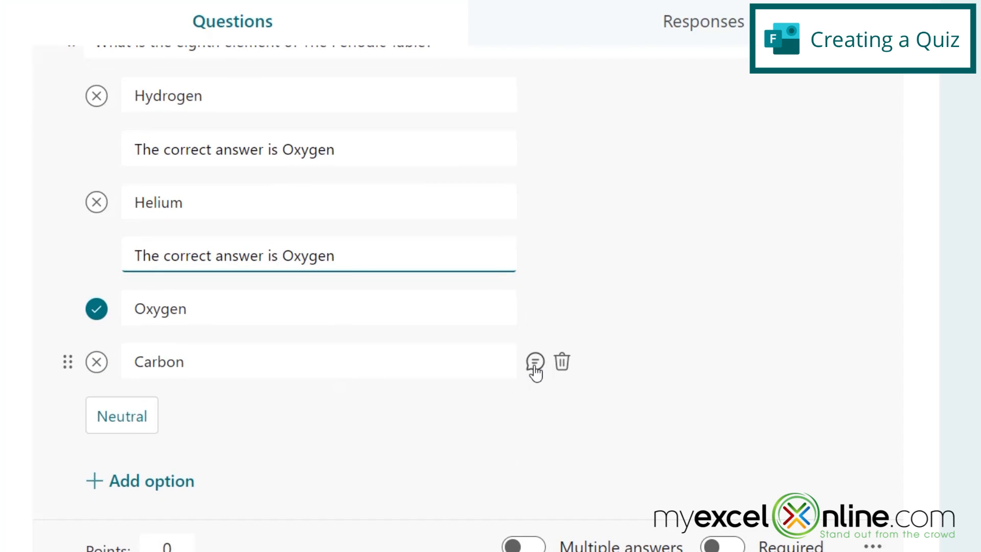
click(535, 362)
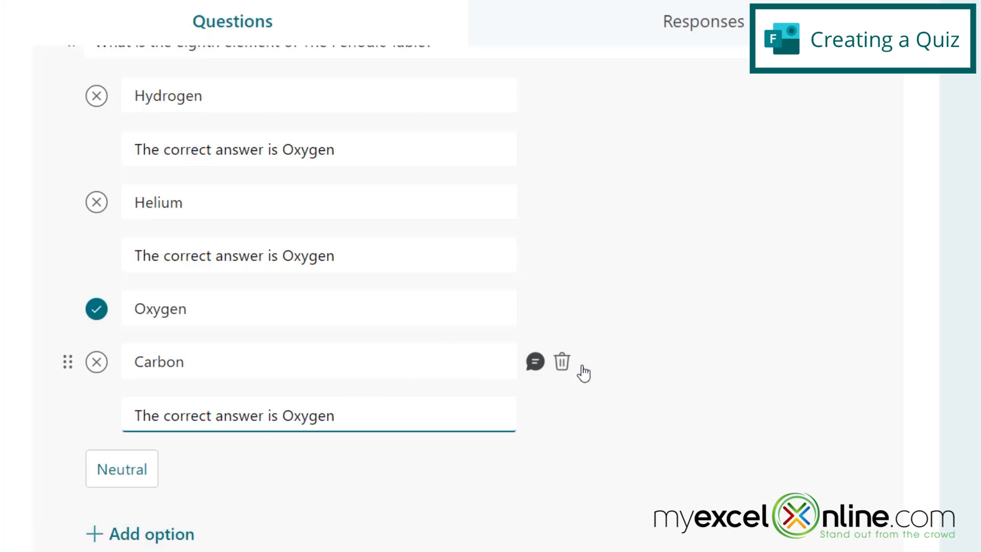
mouse_move(561, 362)
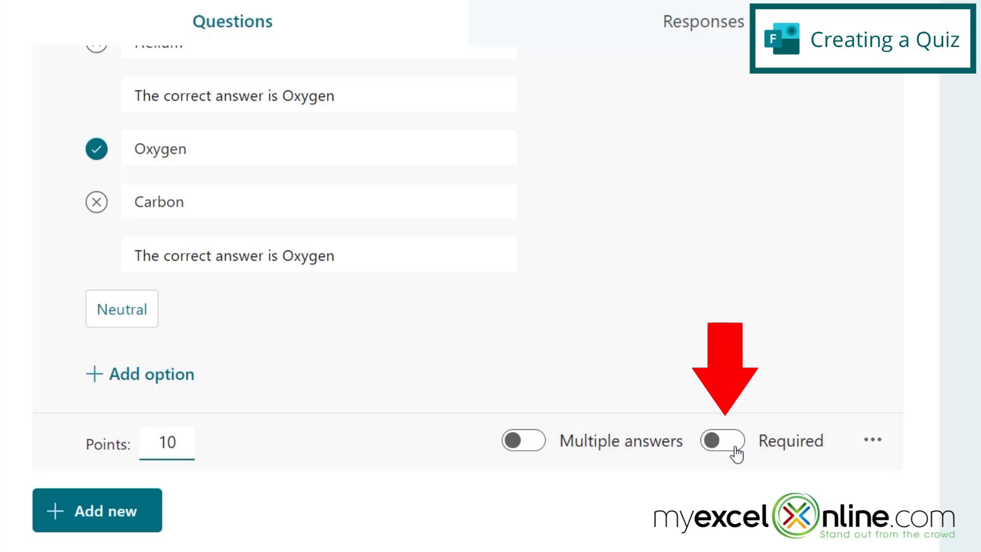
Make the oxygen question required at 10 points and show the new-question types
click(722, 441)
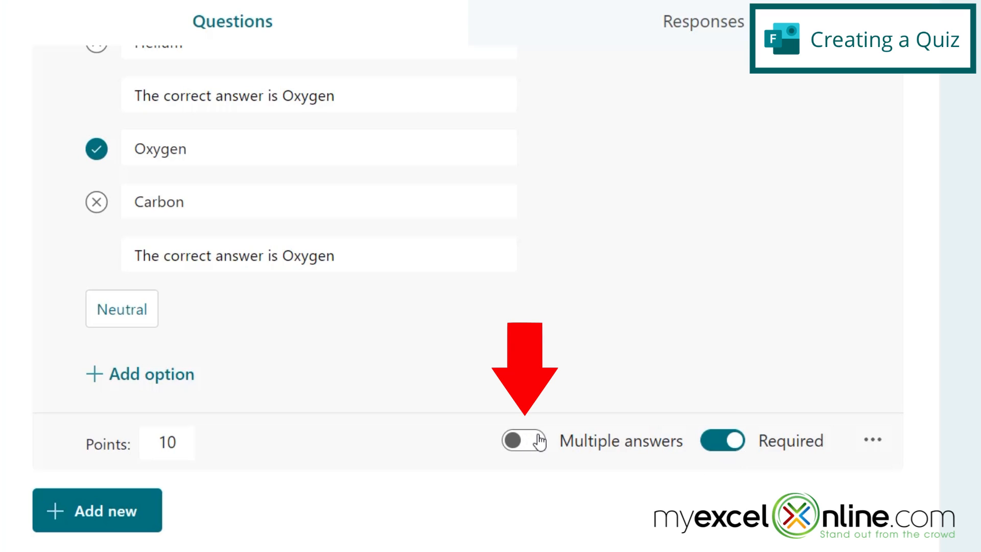
mouse_move(871, 445)
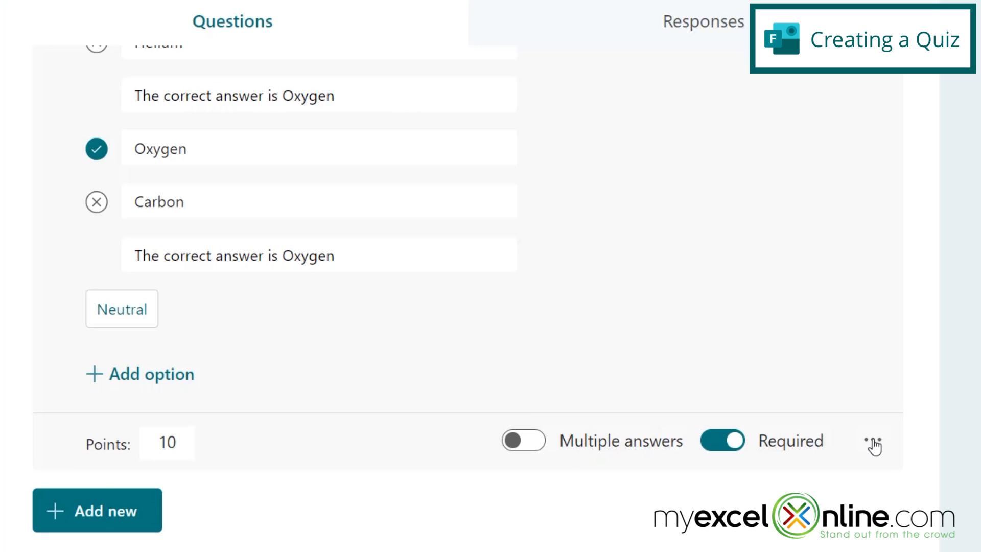
click(97, 509)
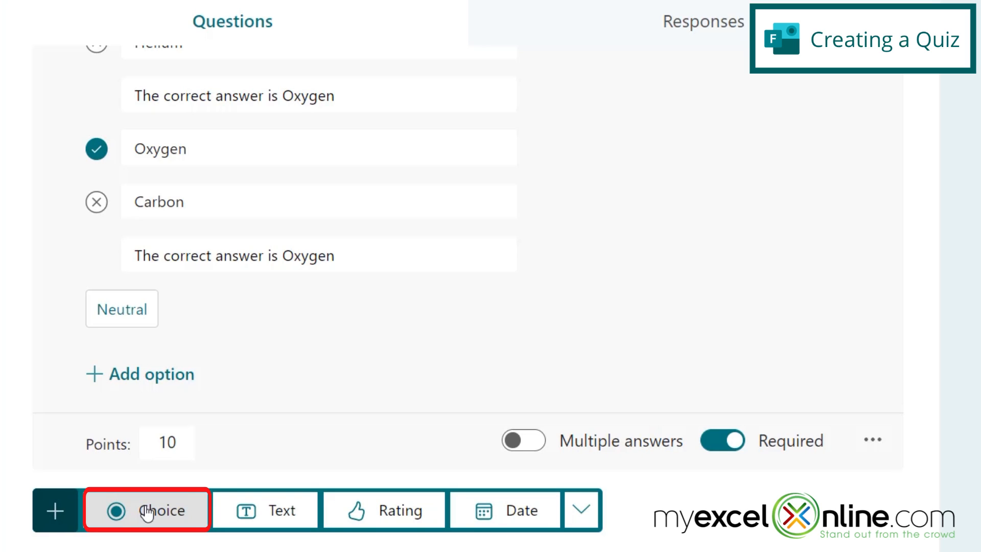
Add multiple-answer question 'Which Elements are on the first line of The Periodic Table?'
click(146, 509)
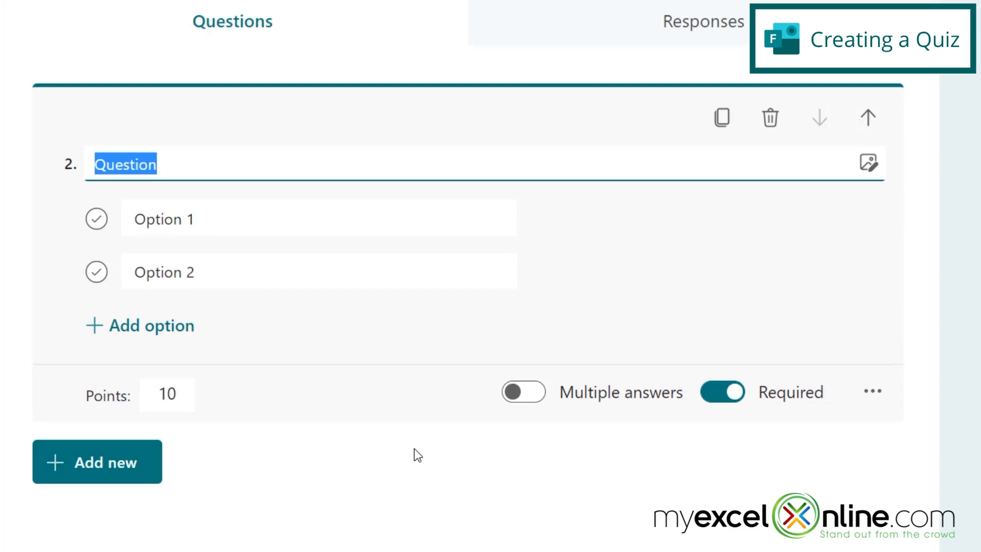
text(Which Ele)
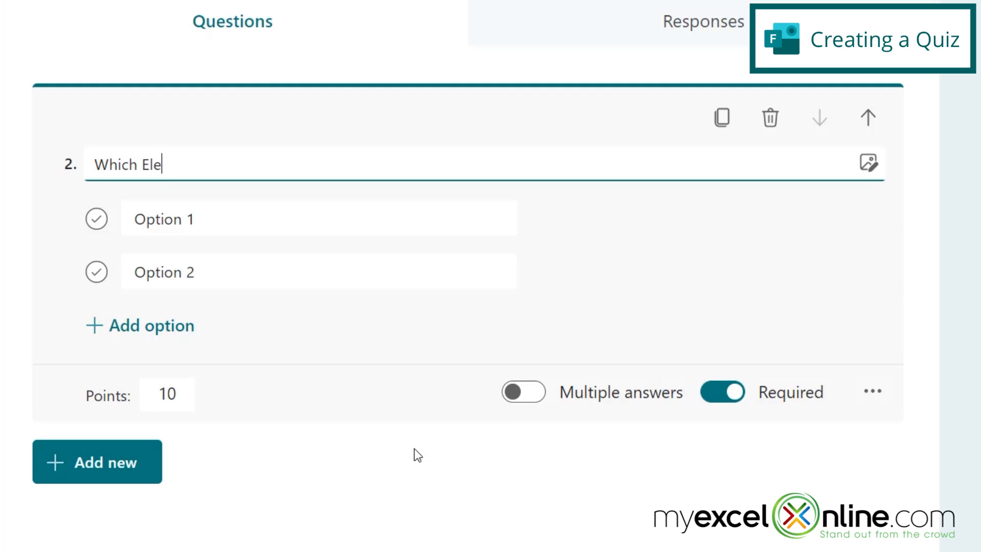
text(ments are on the first)
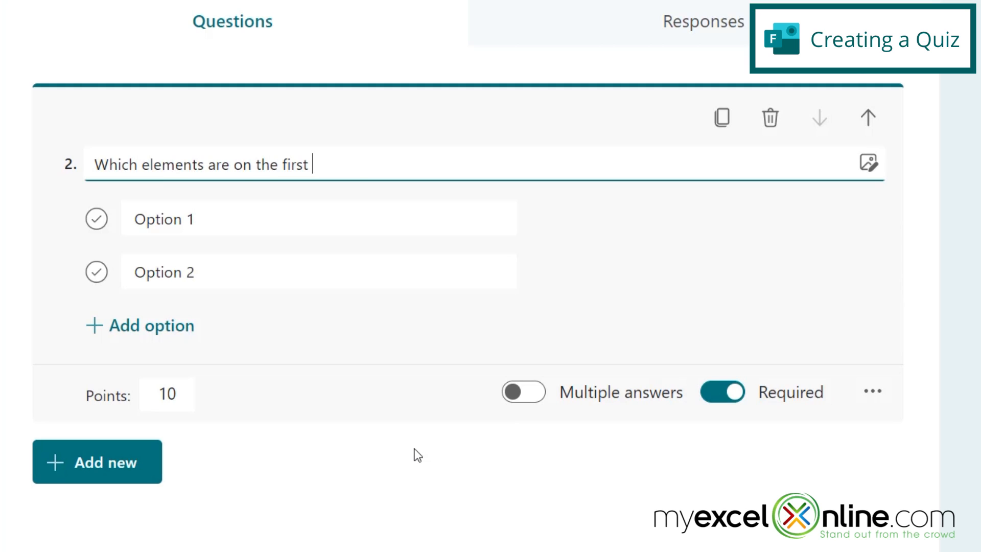
text(line of The Periodic Table?)
click(318, 272)
text(Hel)
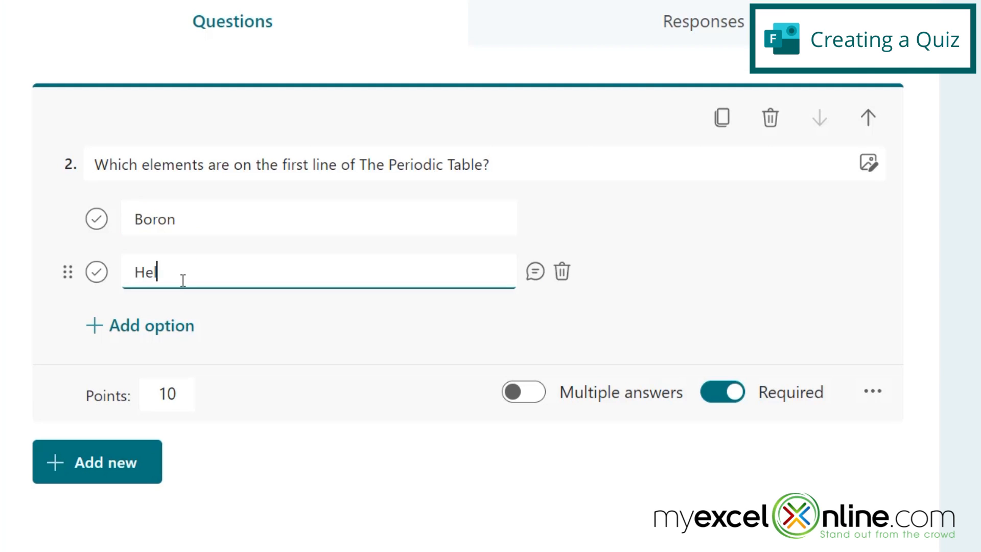
text(ium)
text(Hydrogen)
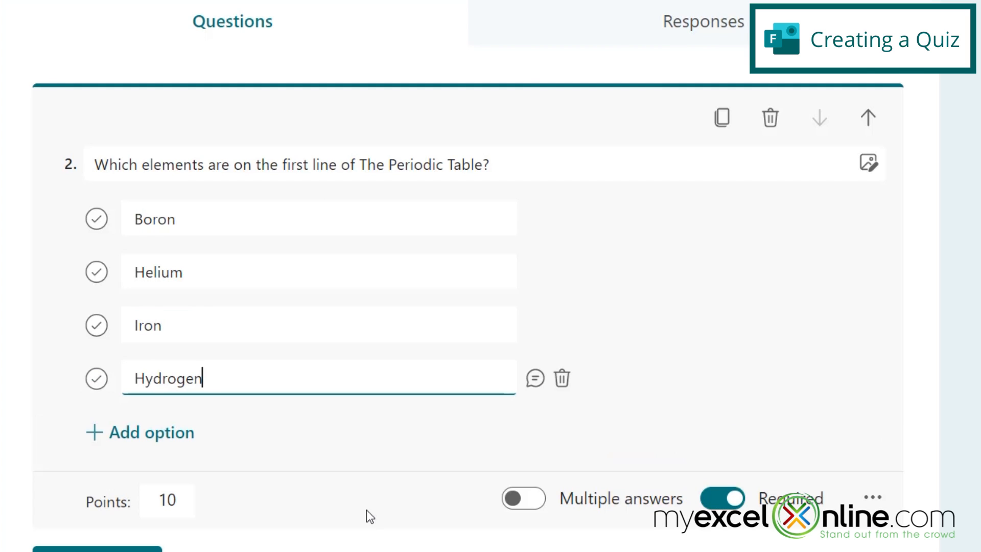
mouse_move(523, 499)
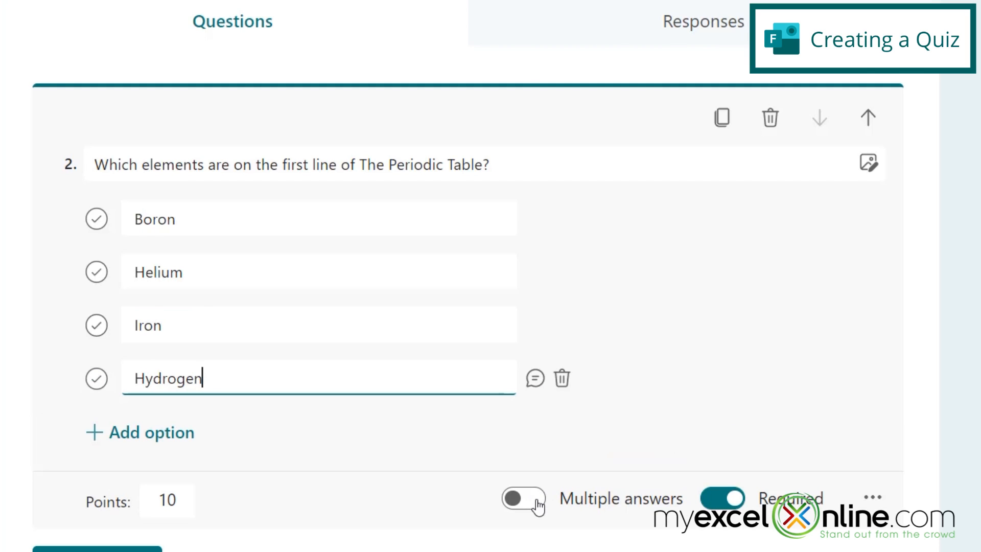
click(523, 498)
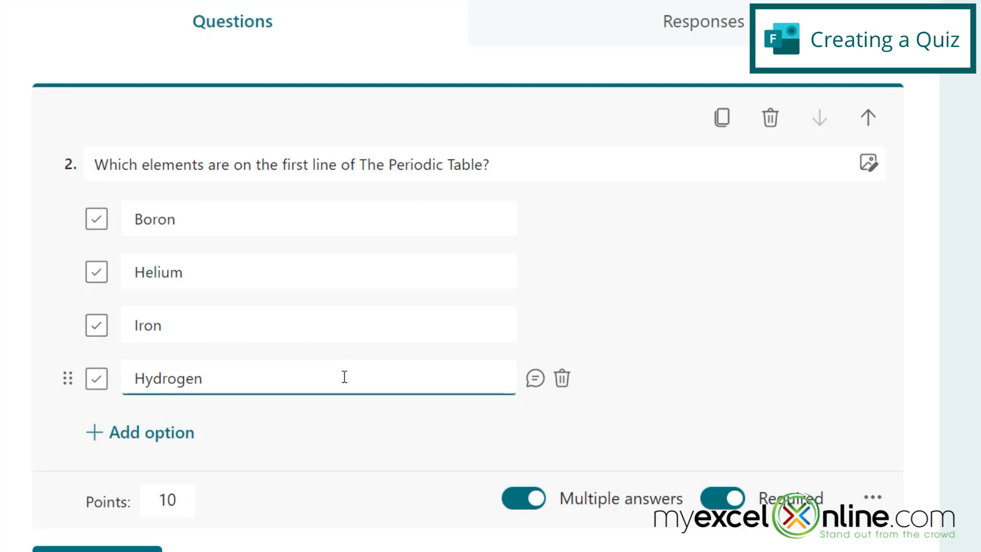
mouse_move(106, 340)
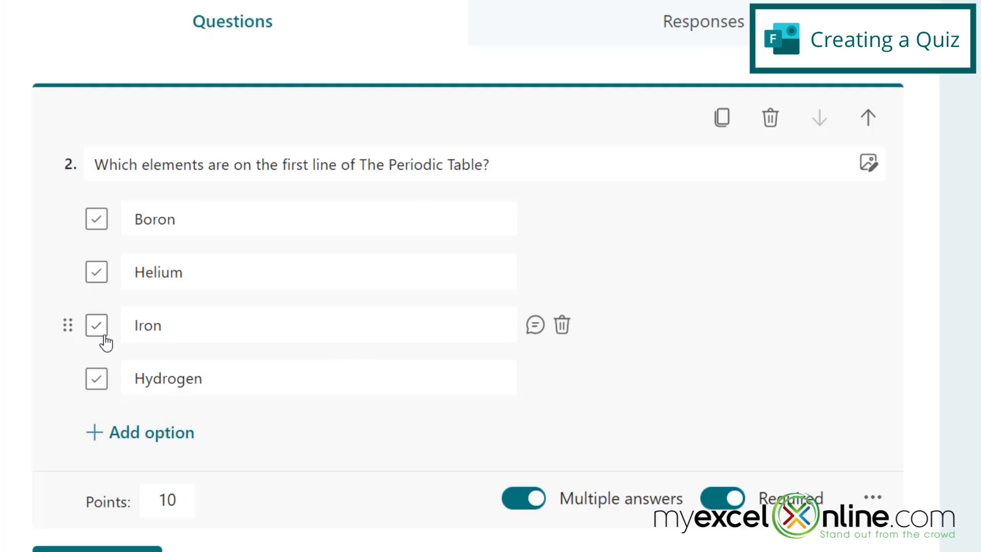
mouse_move(95, 285)
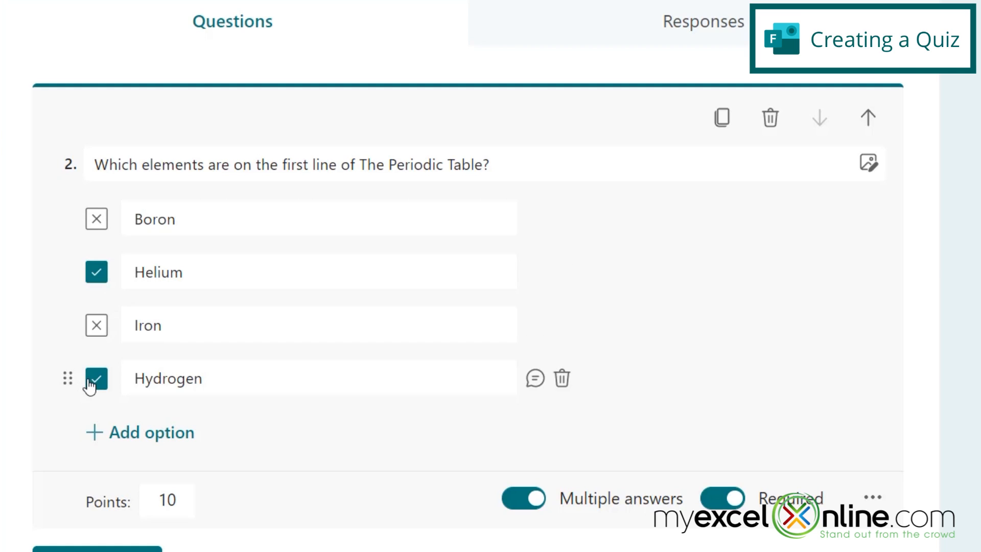
mouse_move(297, 438)
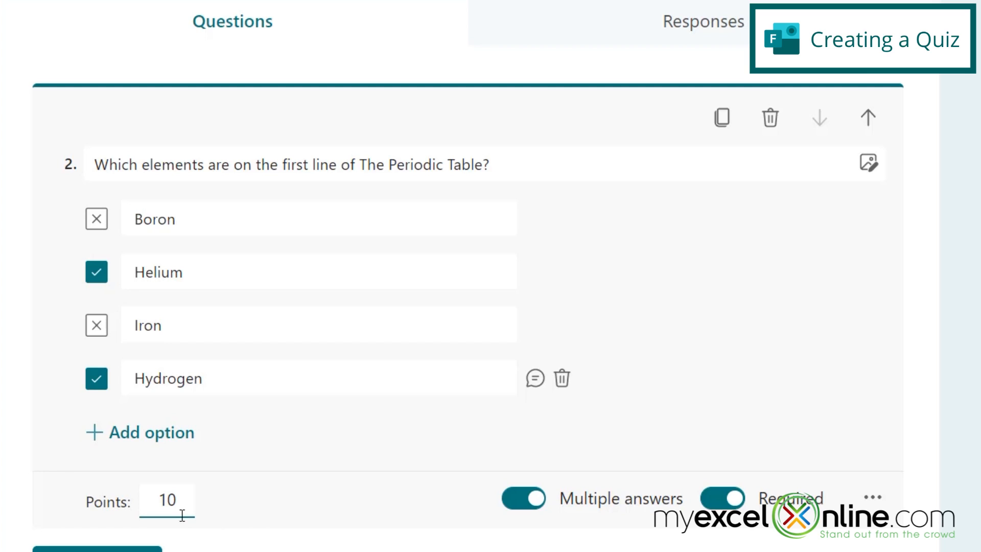
mouse_move(348, 488)
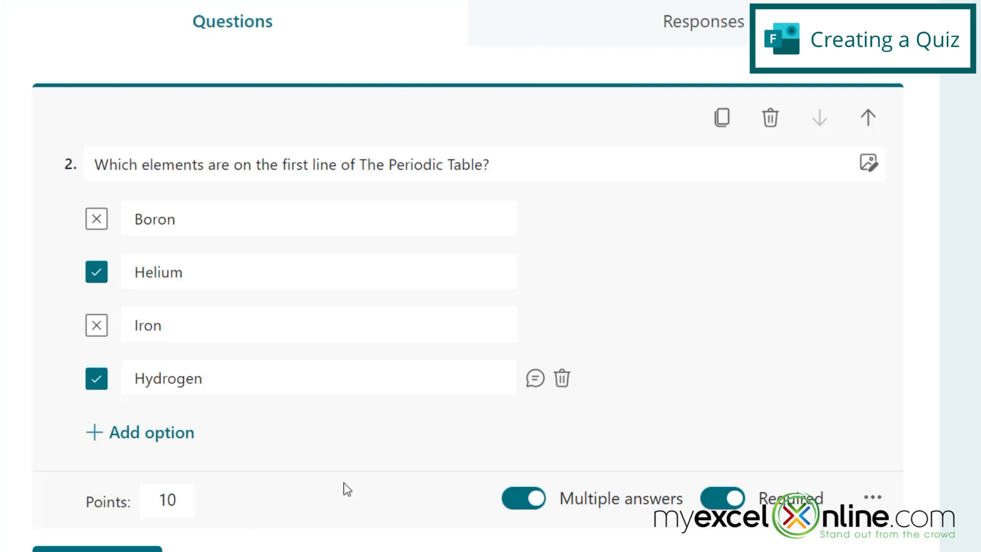
scroll(down, 3)
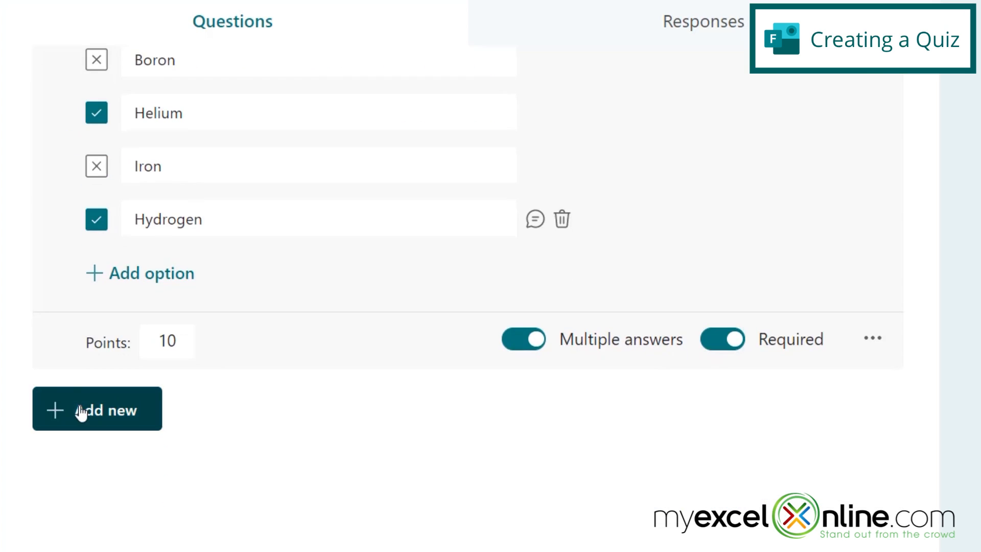
Add text question 3: 'How many elements are found on The Periodic Table?'
click(97, 408)
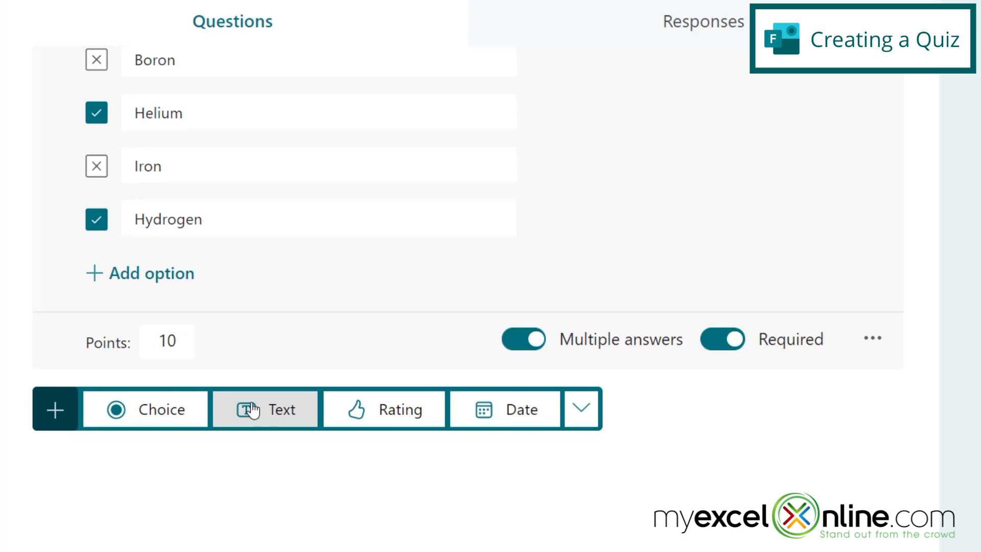
click(264, 409)
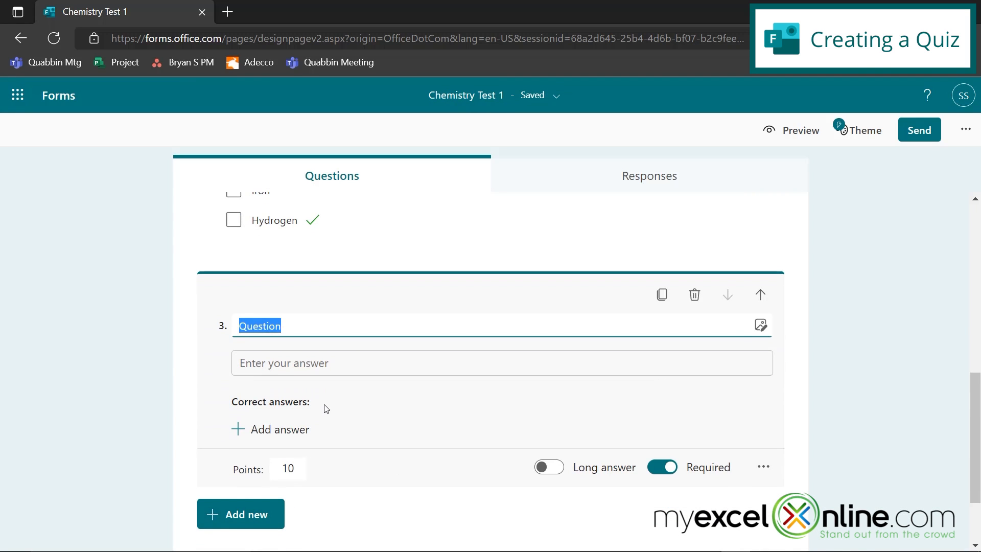
text(How ma)
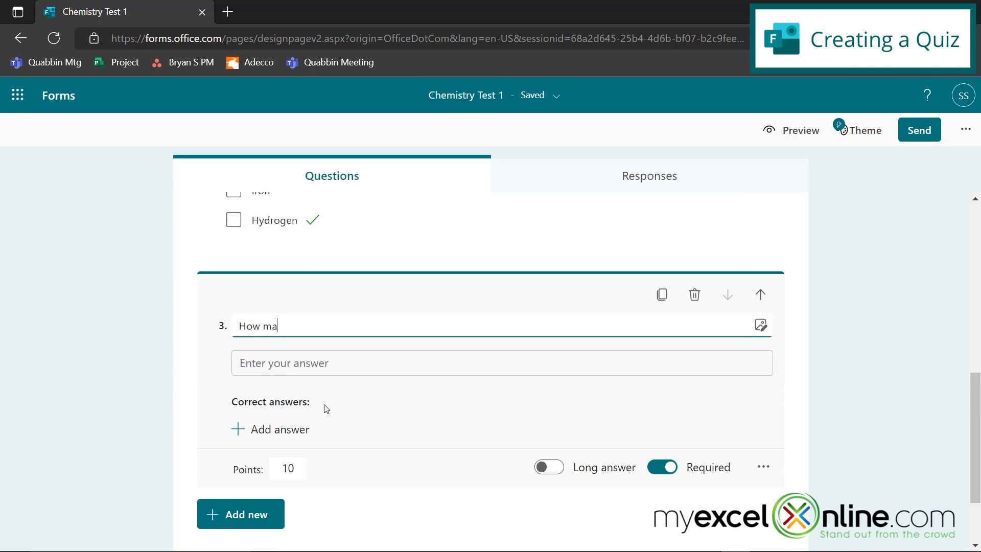
text(ny elements are)
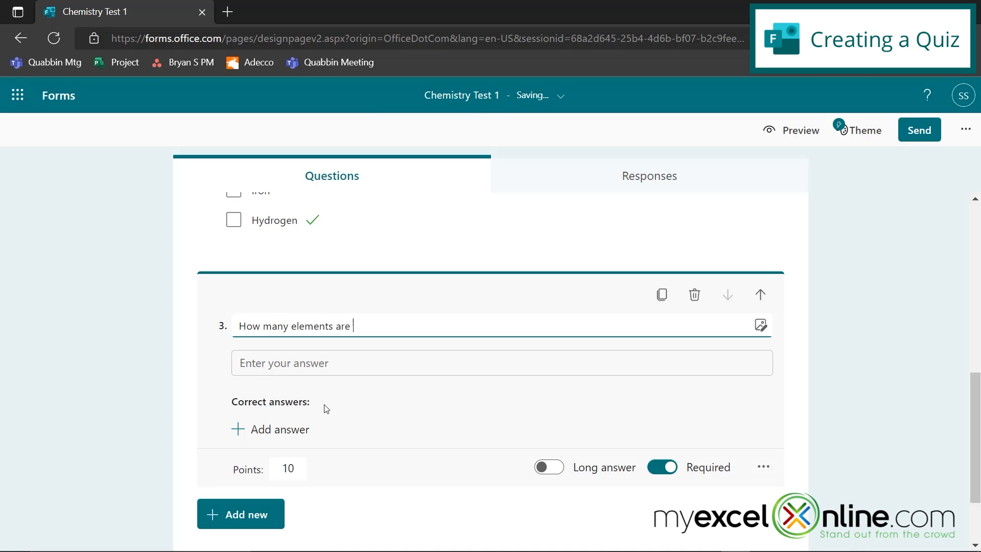
text(found on The P)
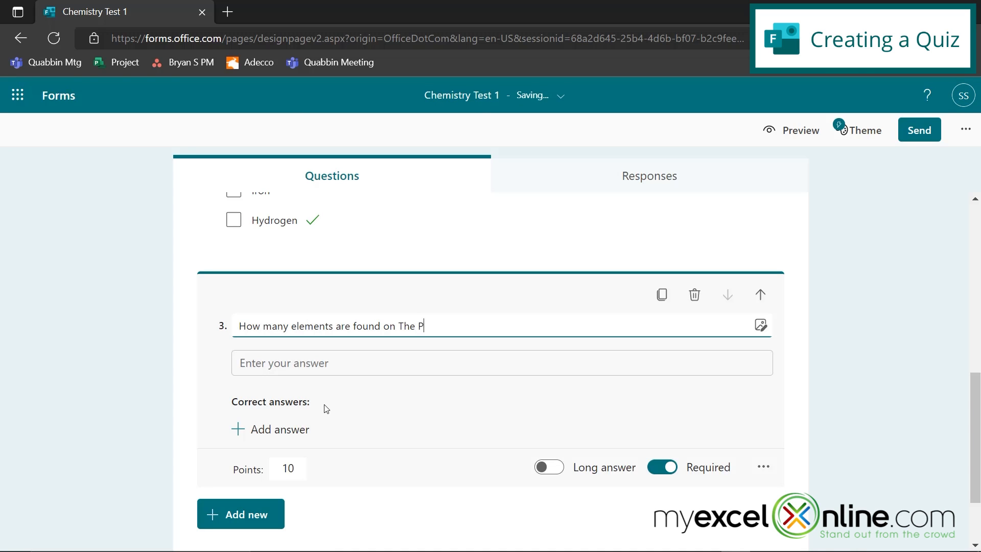
text(eriodic Table?)
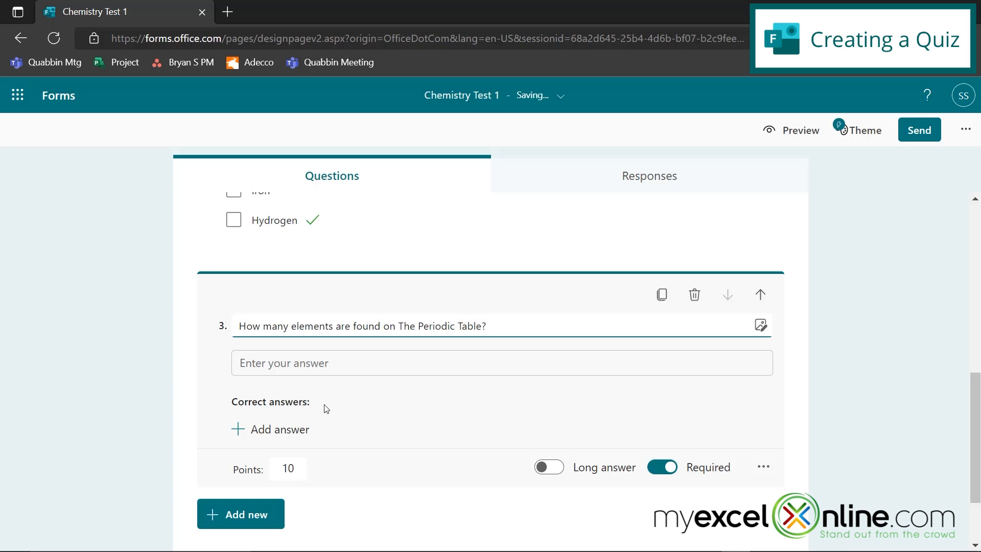
mouse_move(266, 434)
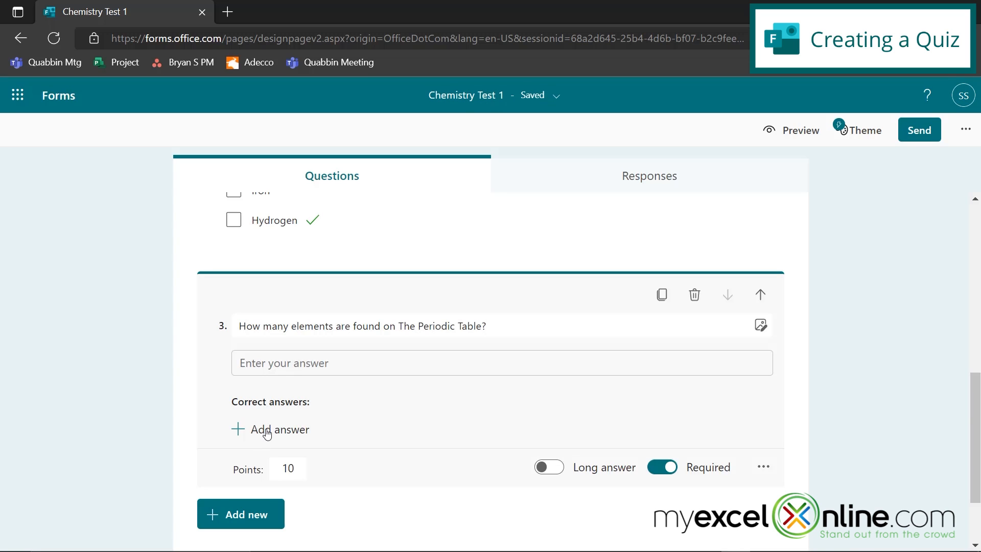
Add 118 as the correct answer, keeping Points at 10
click(269, 429)
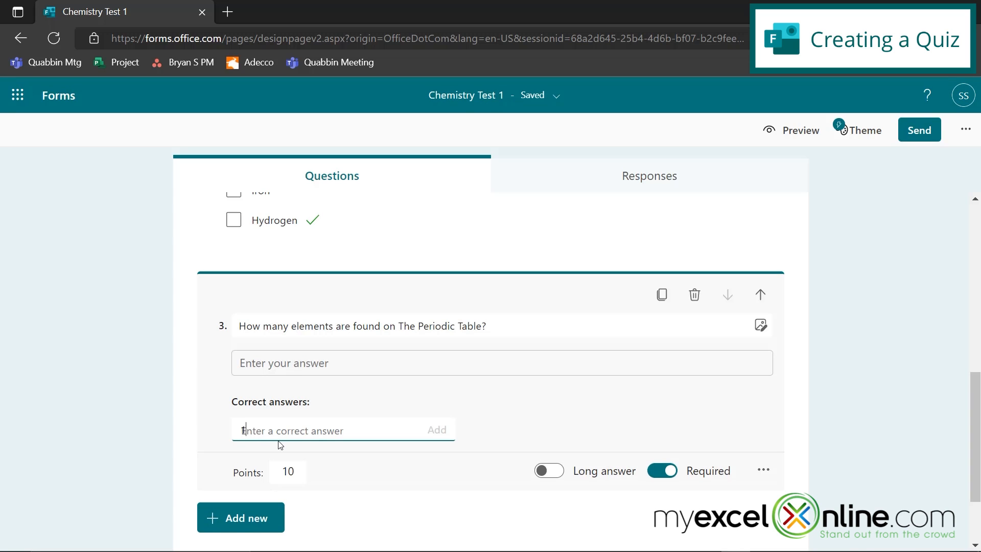
text(118)
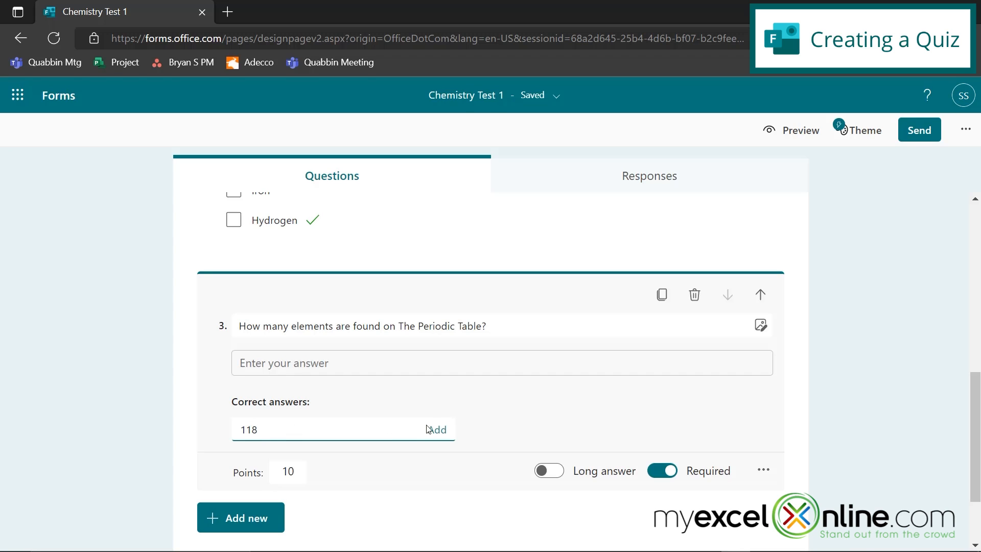
click(437, 429)
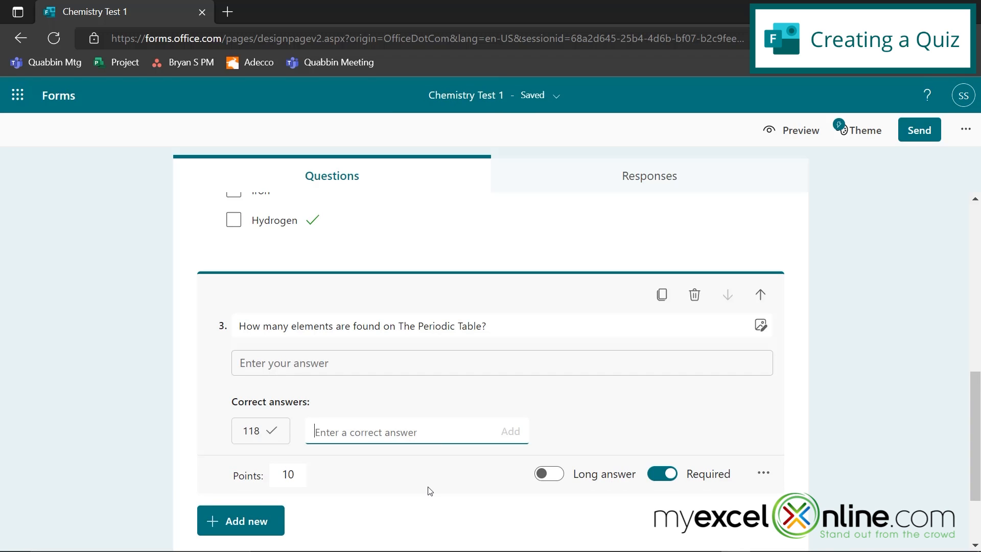
scroll(down, 3)
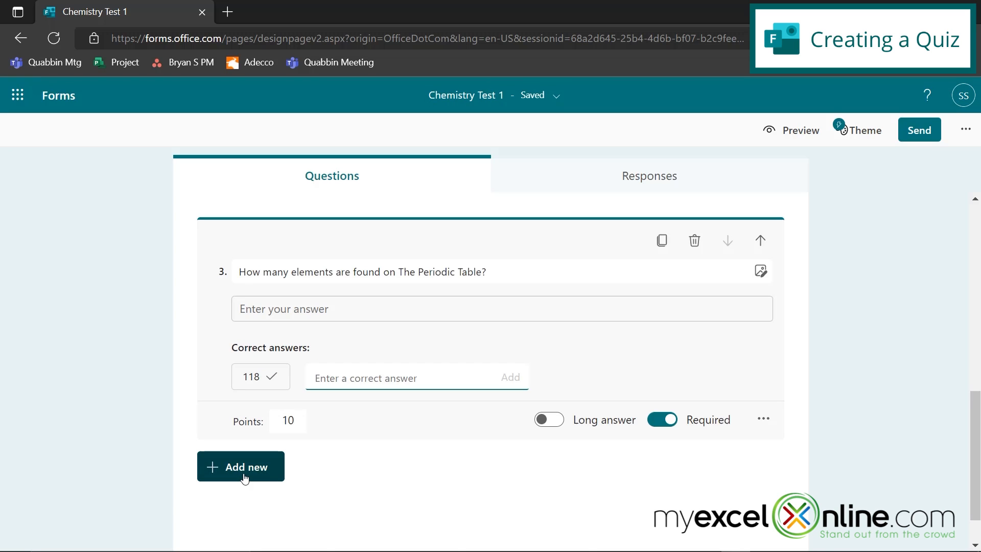
Add a Date question reading 'When did Marie Curie die?'
click(240, 466)
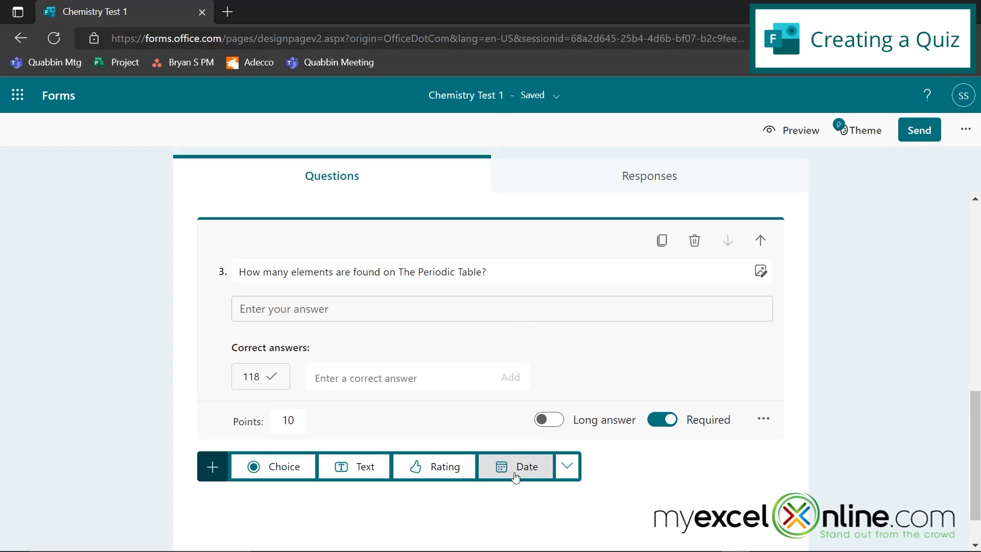
click(515, 466)
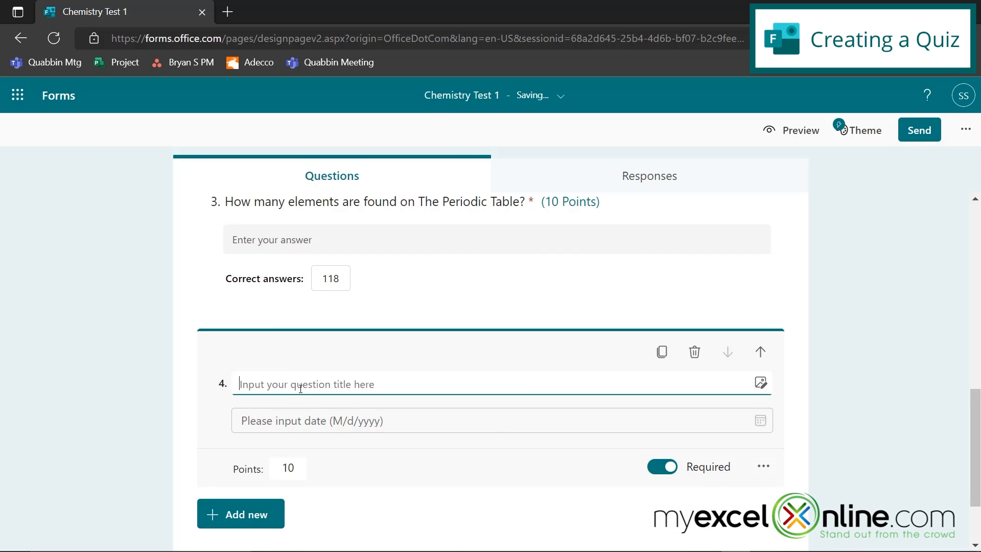
text(When did Mar)
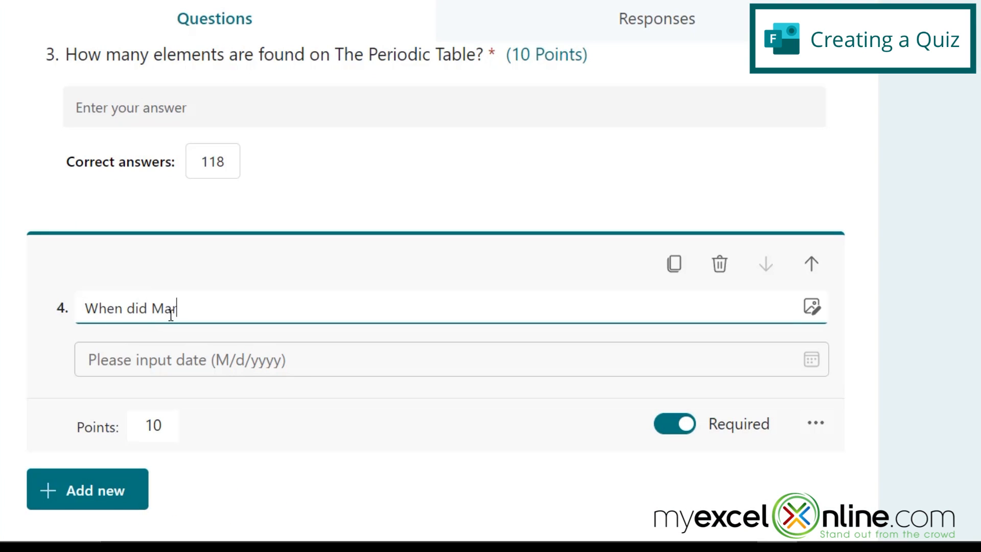
text(ie Curie die)
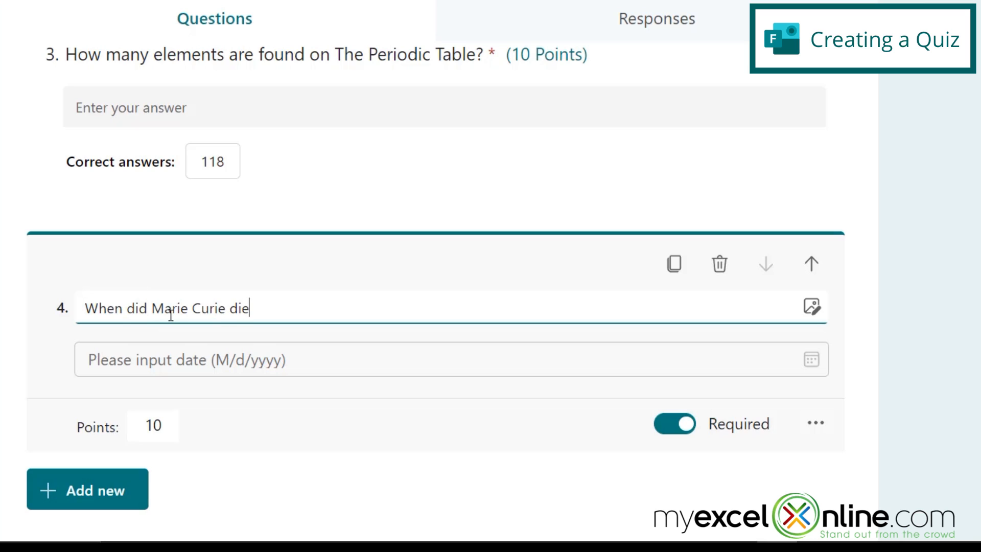
text(?)
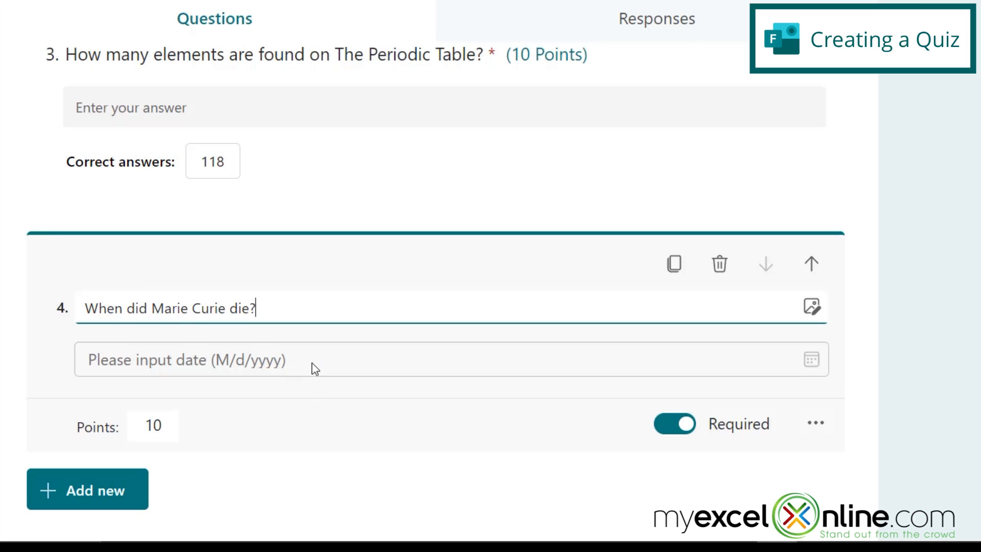
mouse_move(316, 368)
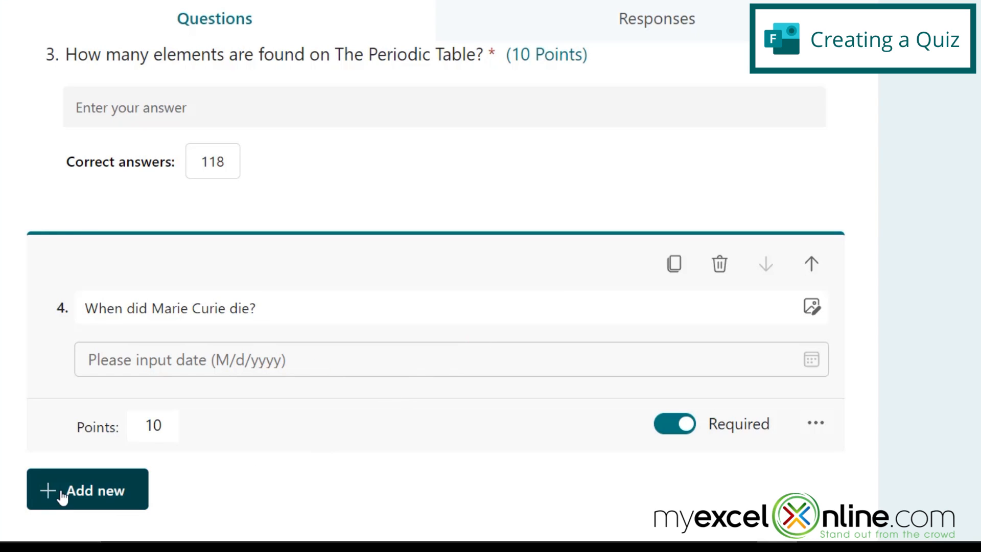
Add rating question 'What do you think of this class so far' worth 0 points
click(87, 489)
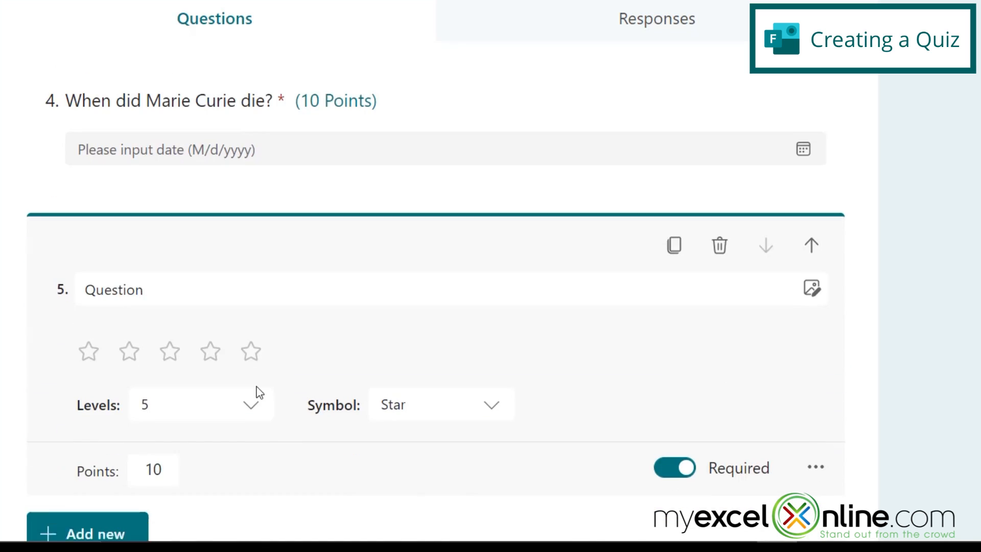
text(What)
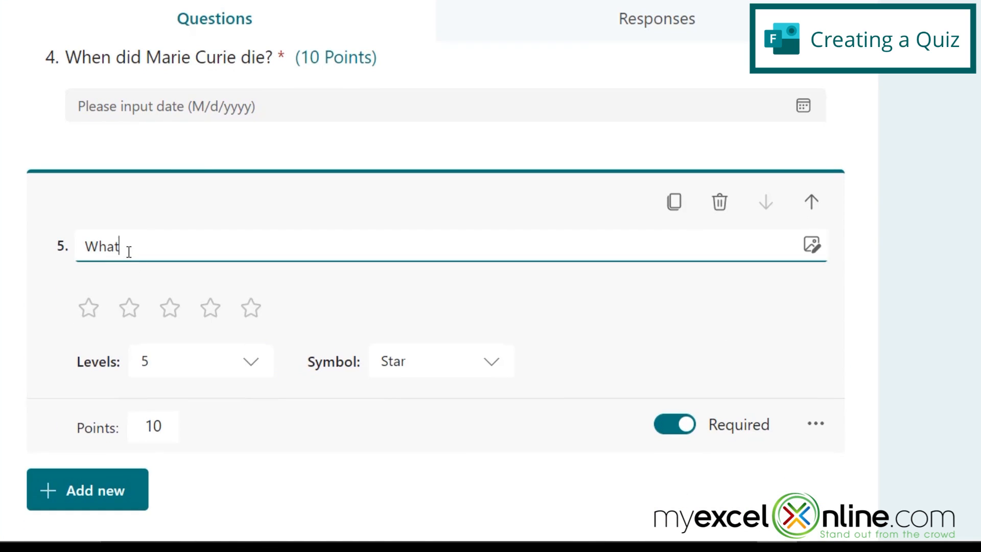
text(do you think of this)
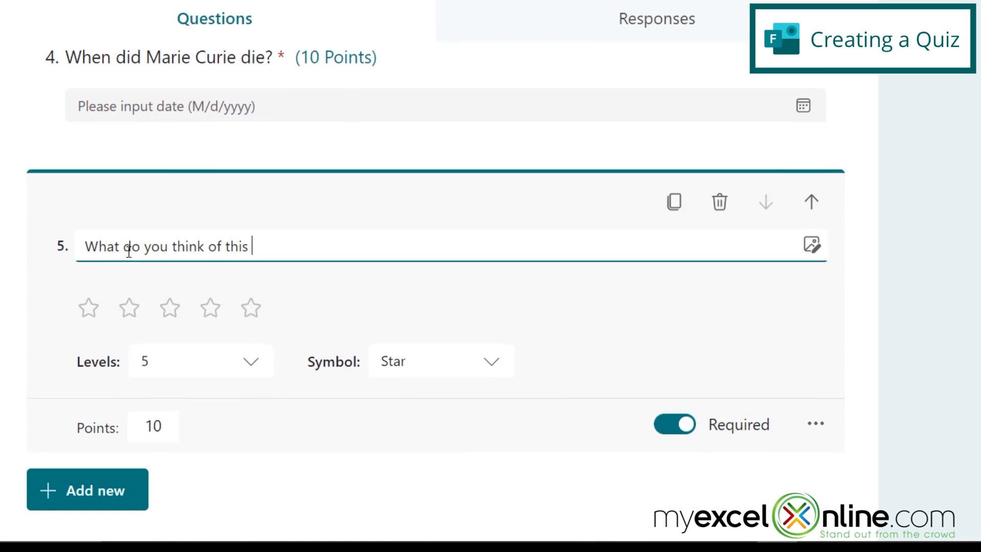
text(class so far?)
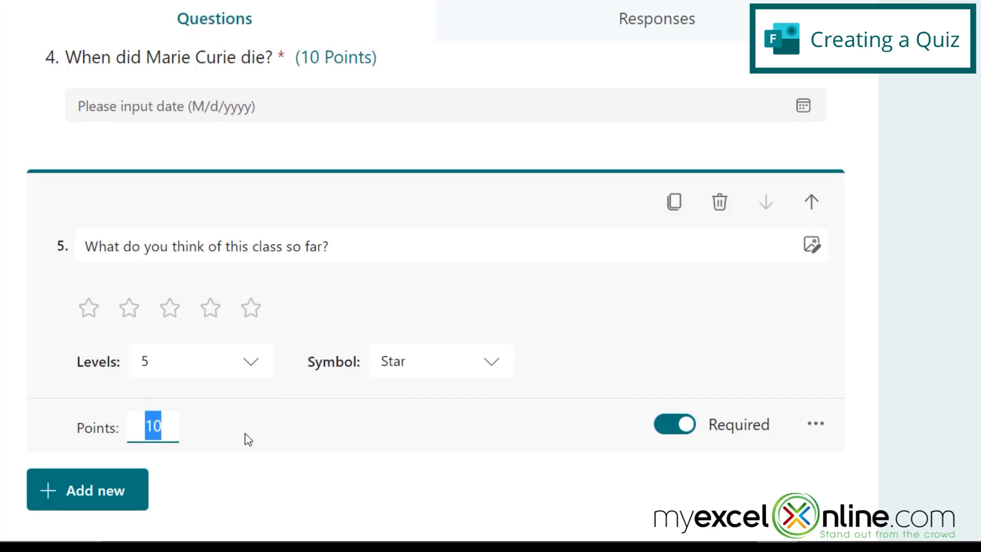
text(0)
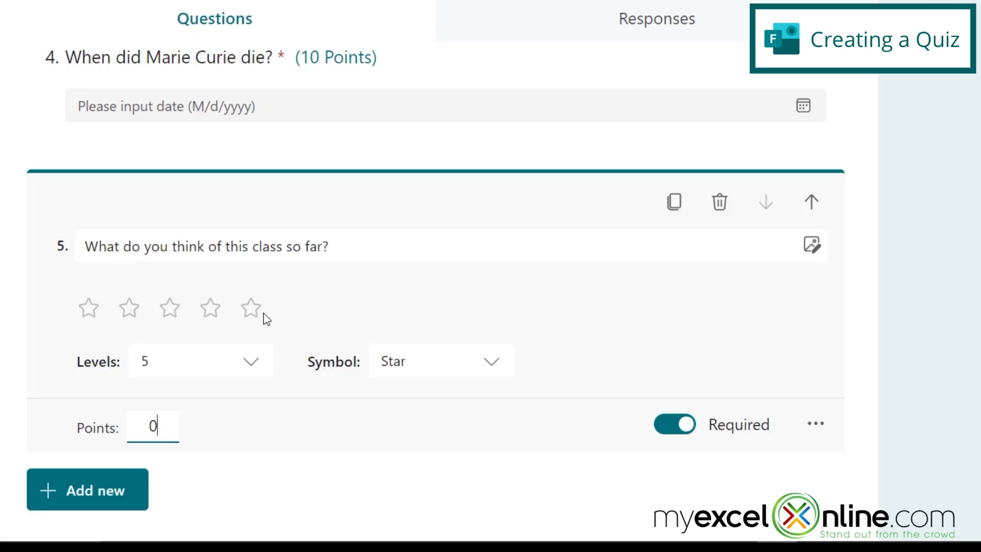
mouse_move(261, 315)
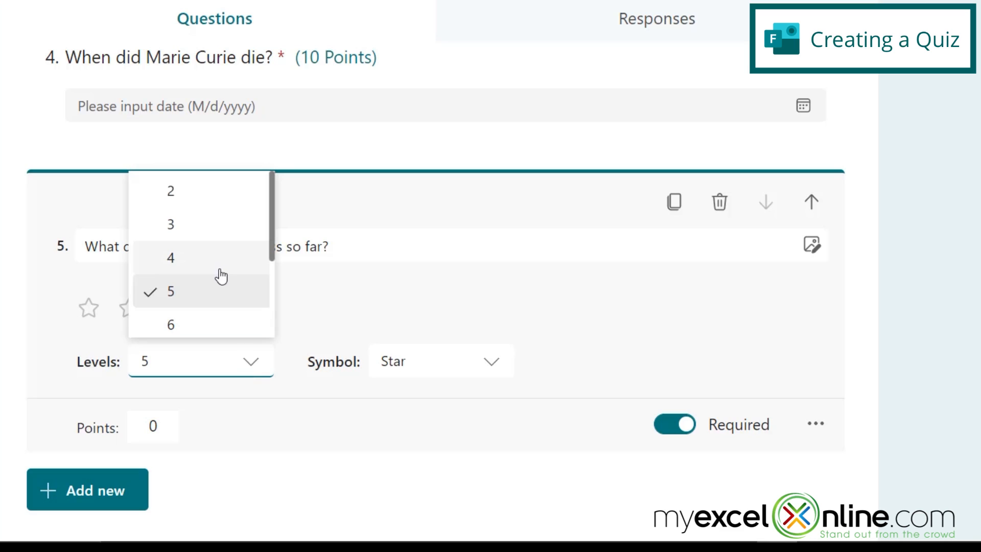
Try the Number rating symbol, then switch the rating back to Star
scroll(down, 3)
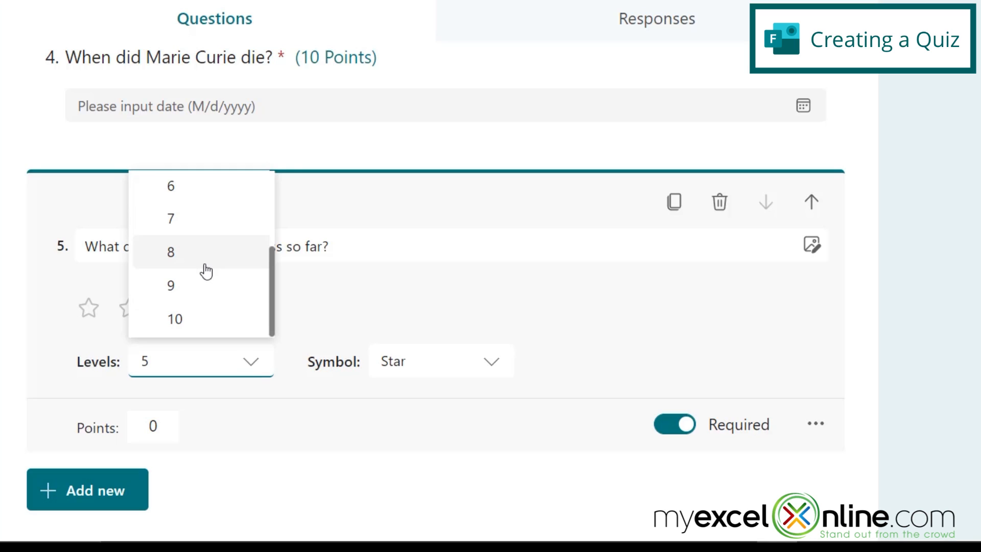
mouse_move(419, 364)
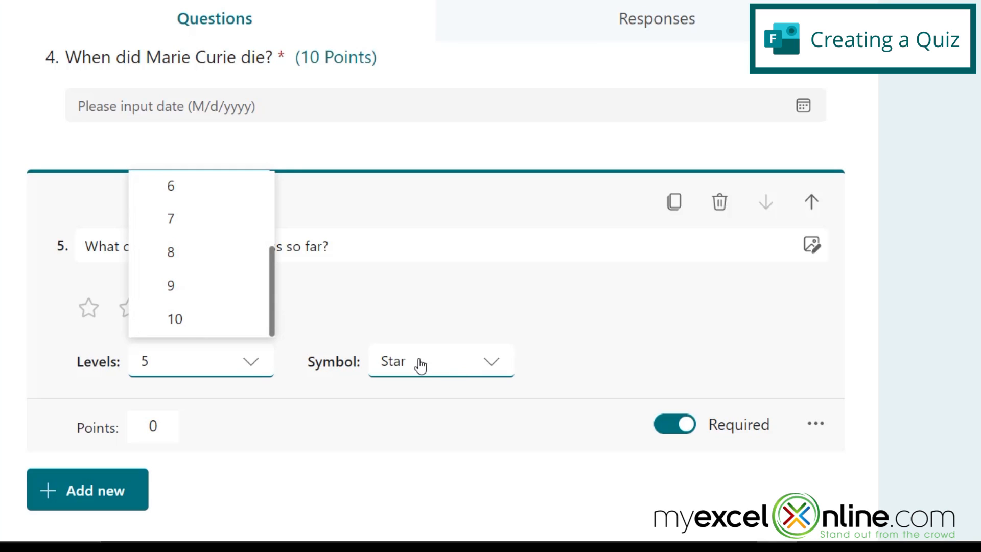
click(440, 361)
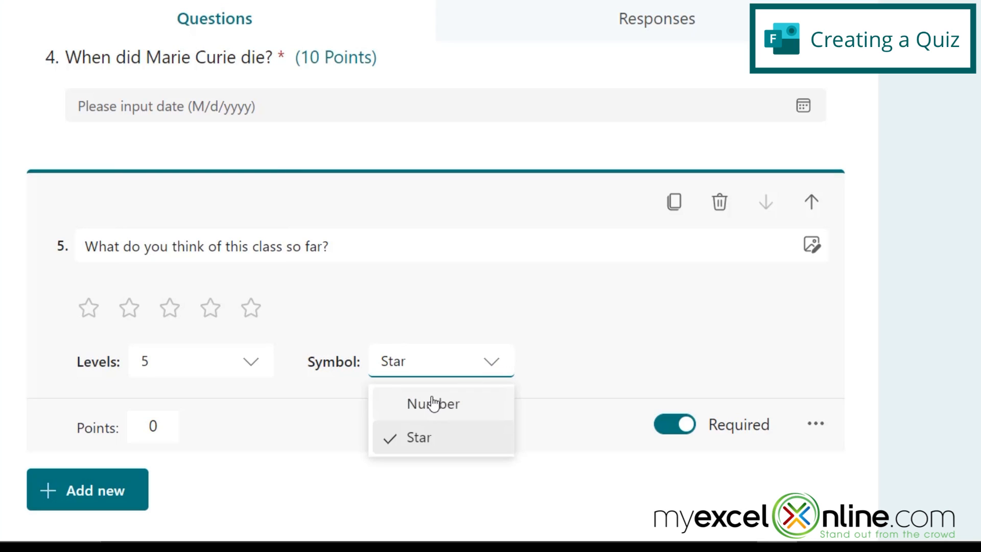
click(432, 403)
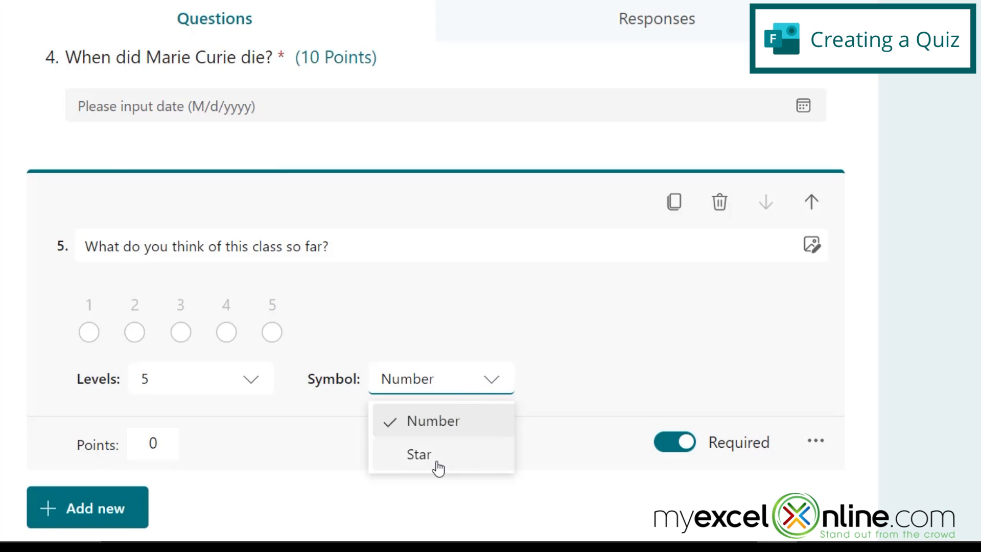
click(418, 454)
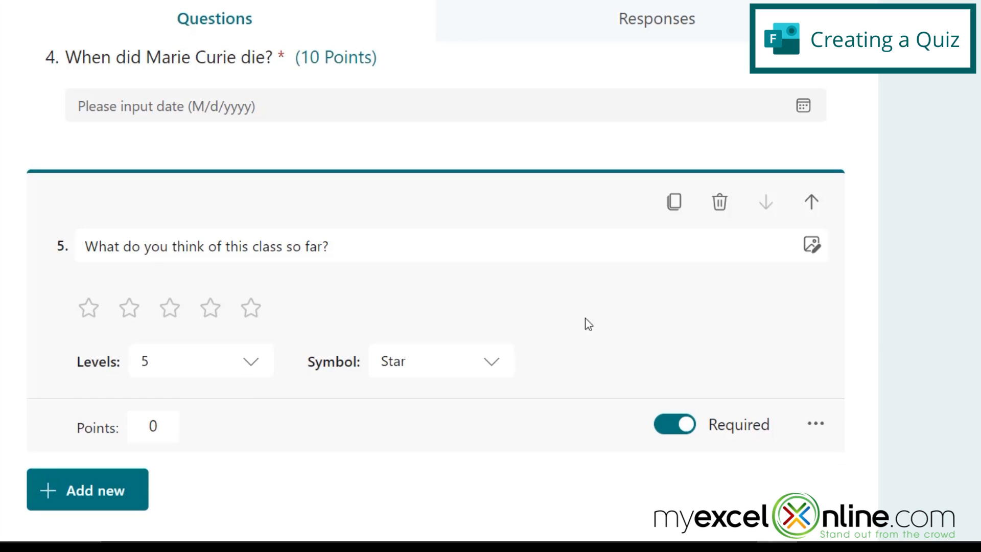
mouse_move(977, 315)
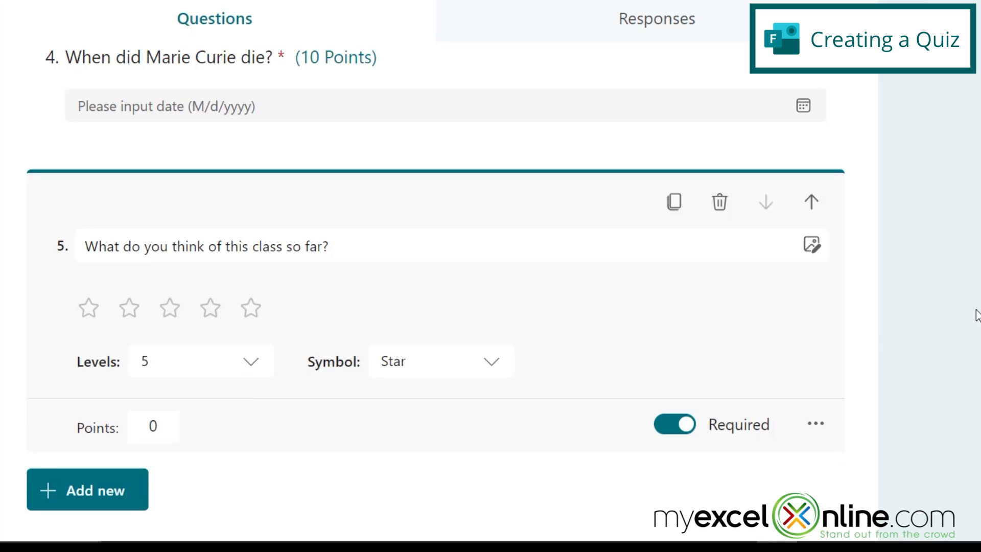
mouse_move(811, 201)
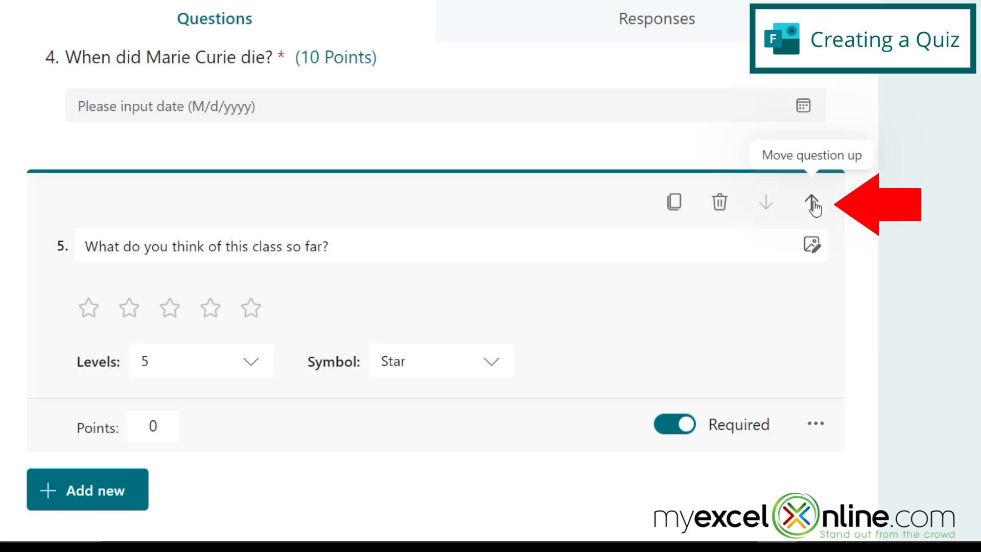
click(812, 203)
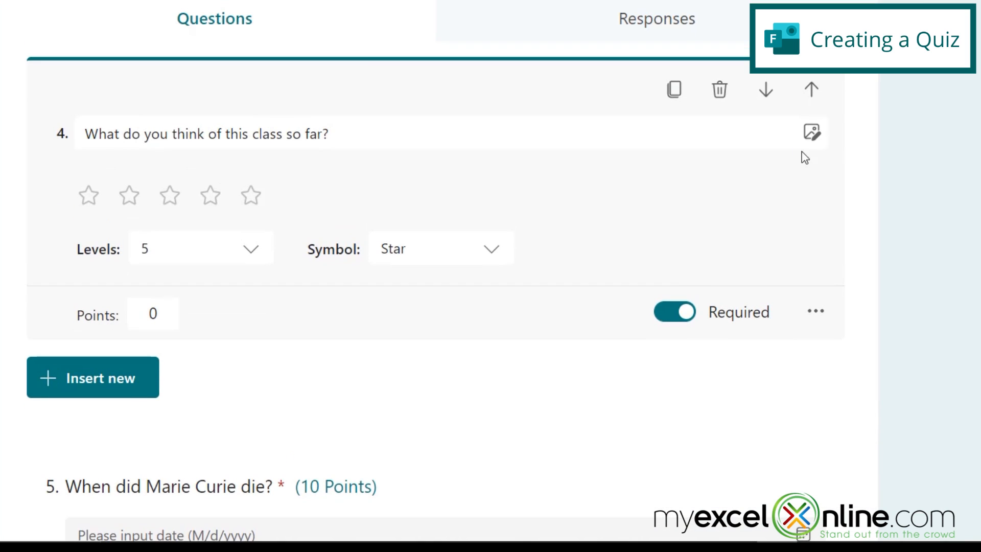
mouse_move(243, 492)
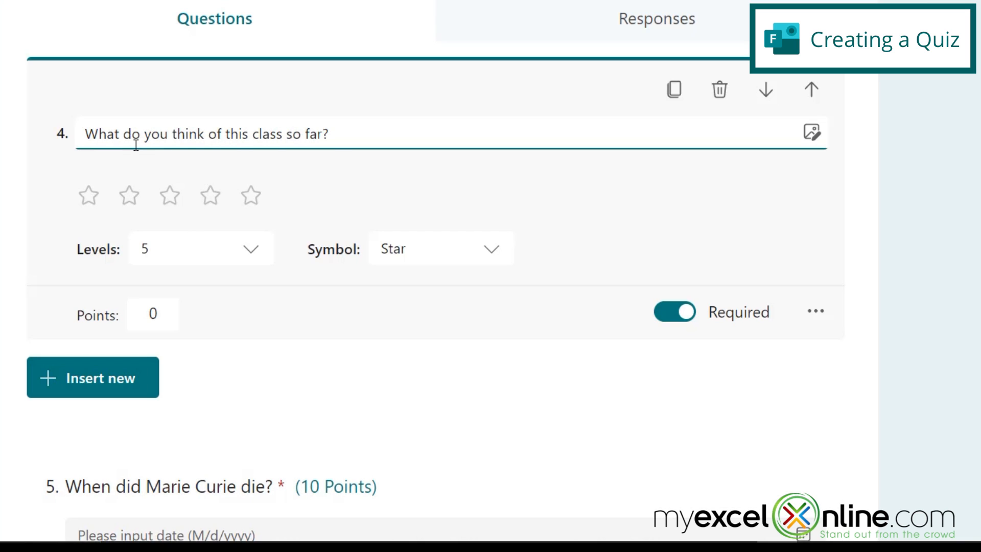
mouse_move(765, 89)
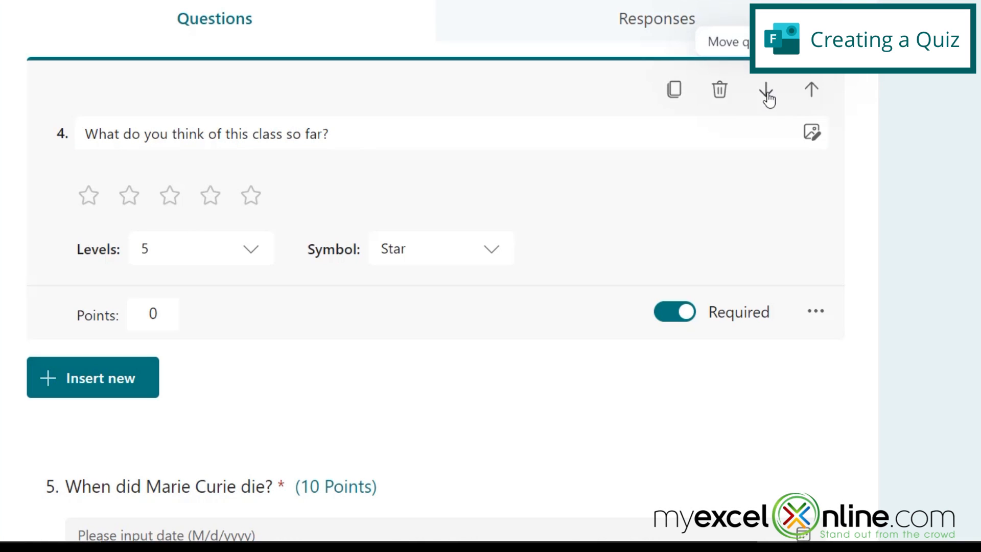
click(766, 90)
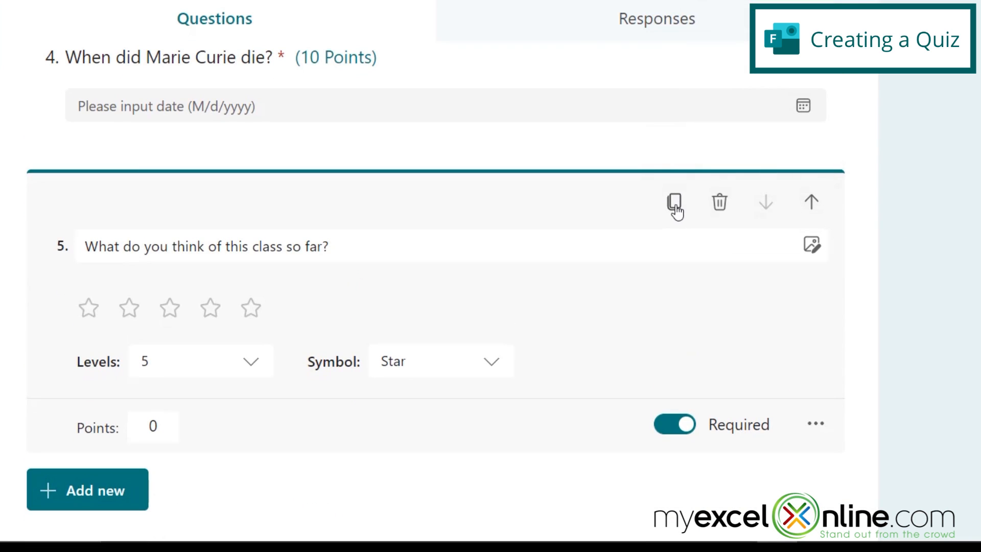
Copy the rating question and change 'this class' to 'the teacher' in the copy
click(674, 201)
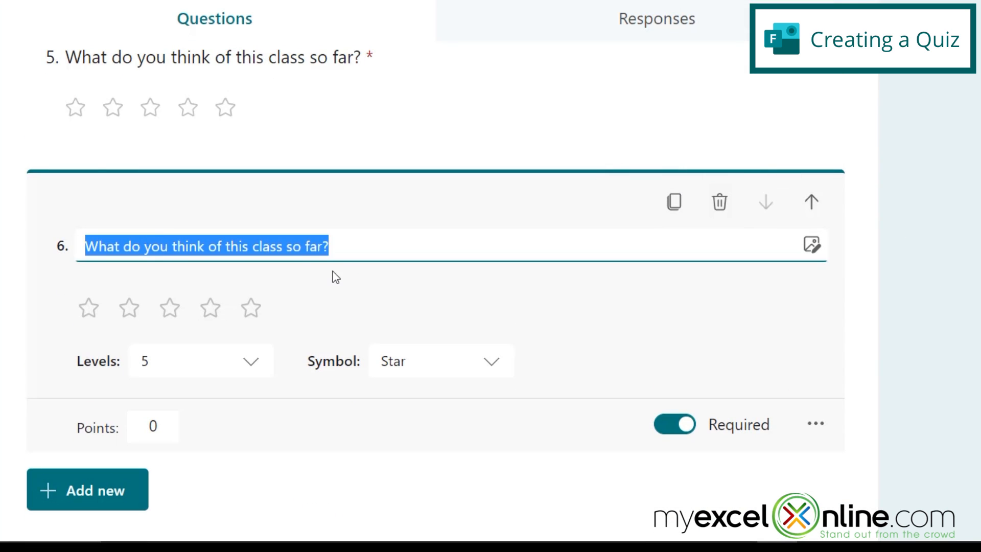
mouse_move(279, 253)
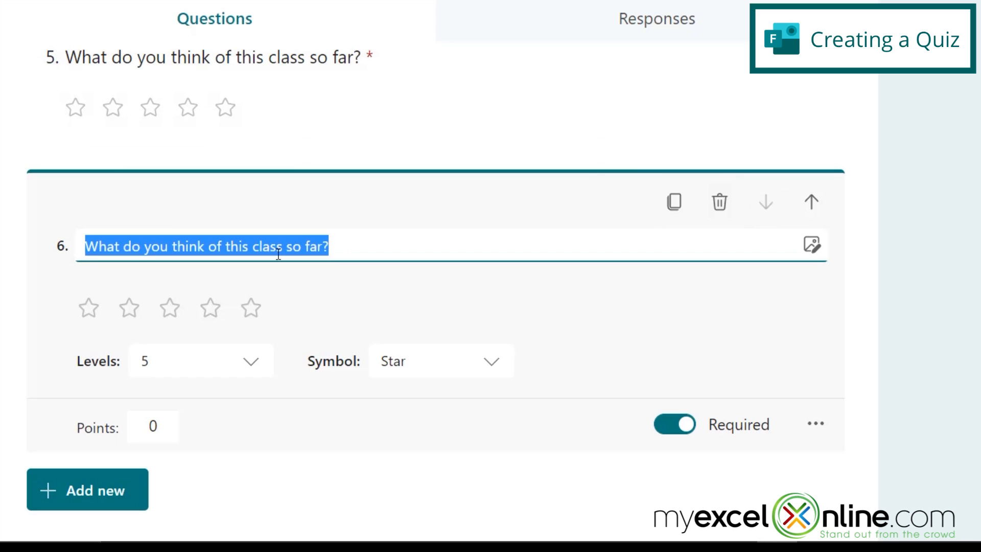
mouse_move(225, 245)
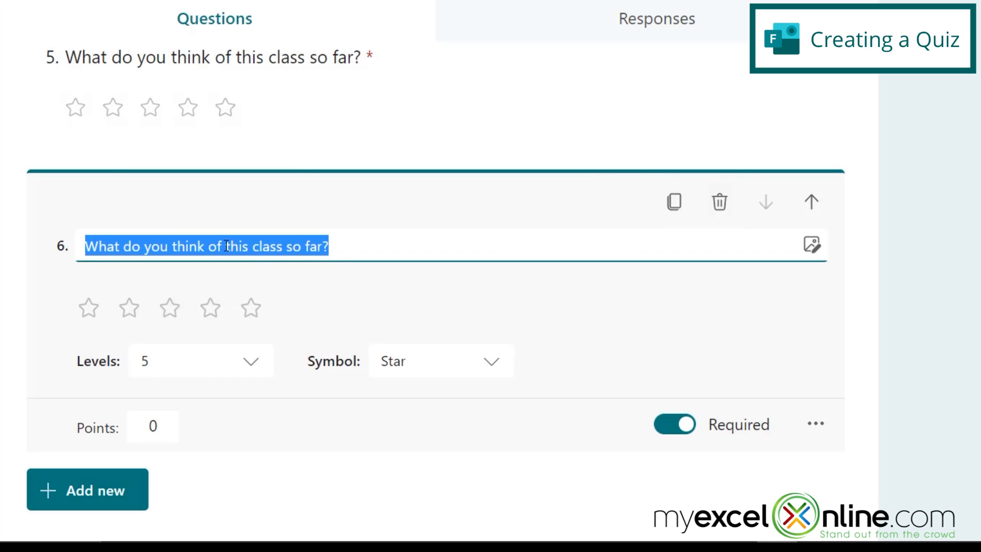
double_click(252, 246)
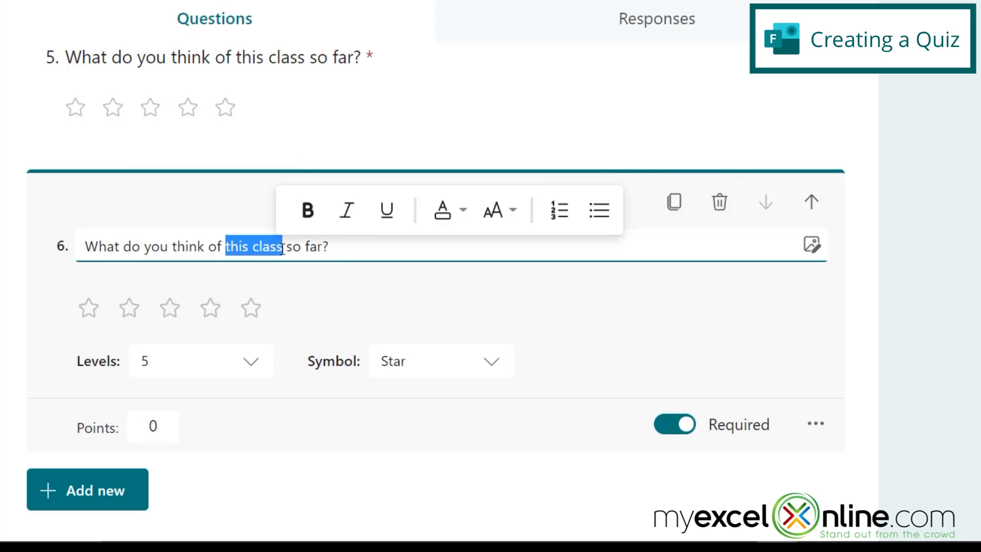
text(the teacher)
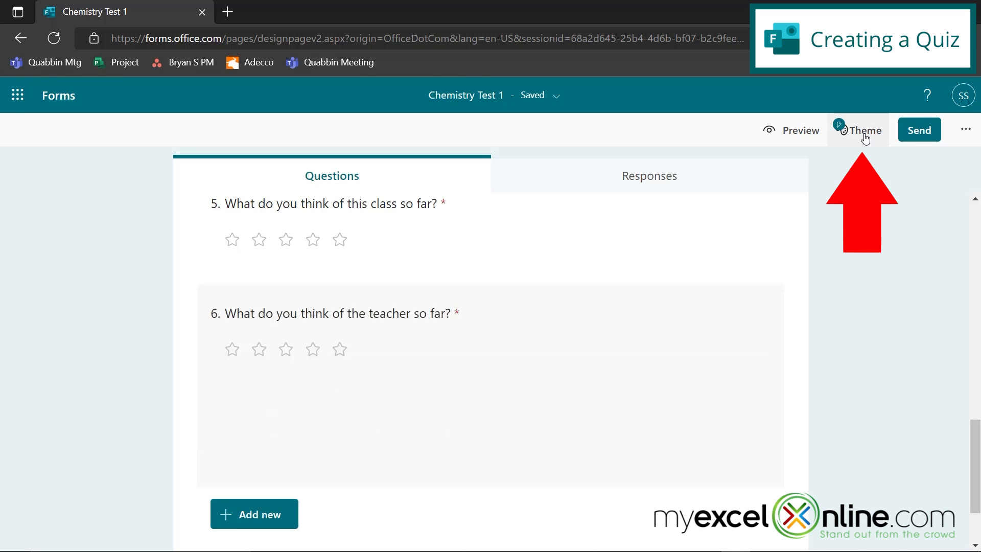
Apply the green Chemistry Classroom picture theme from the theme panel
click(857, 129)
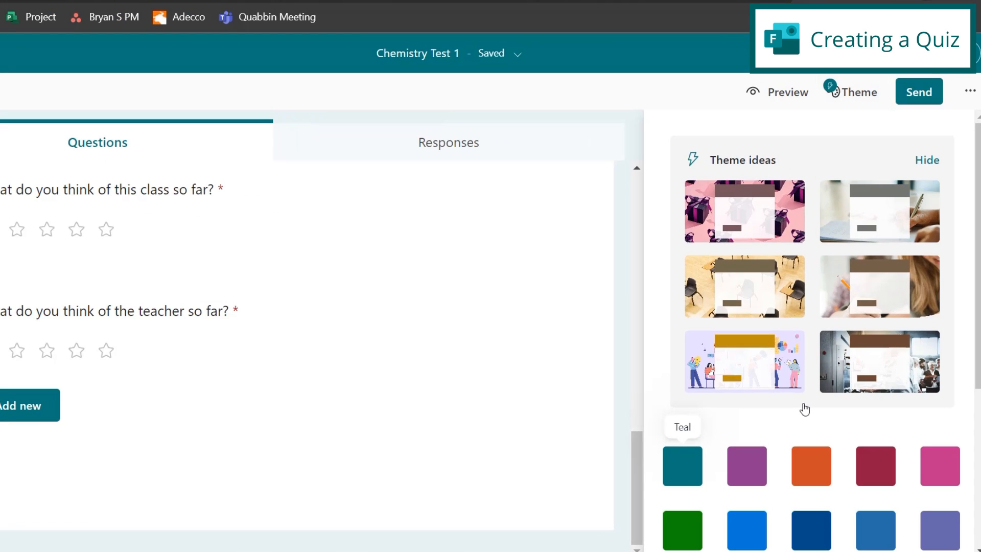
scroll(down, 3)
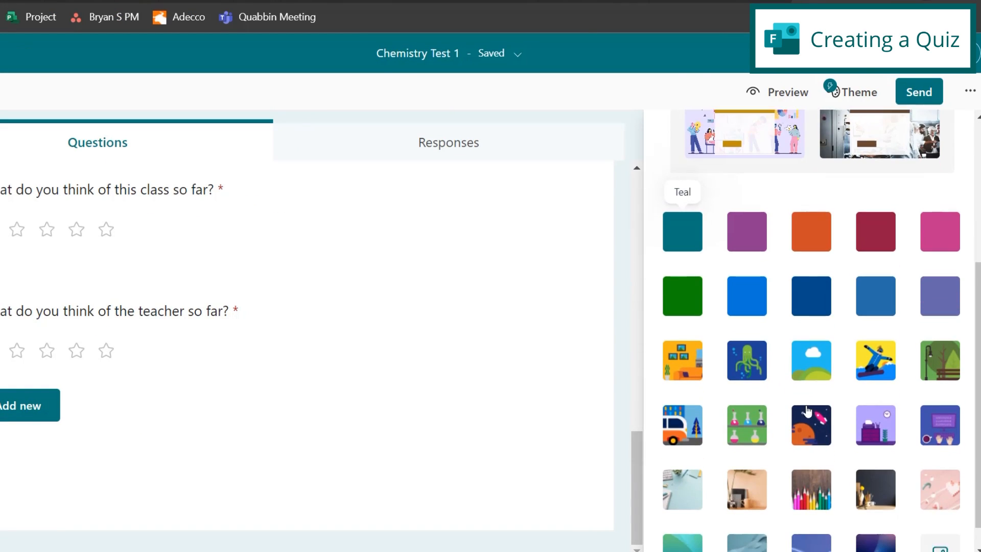
scroll(down, 3)
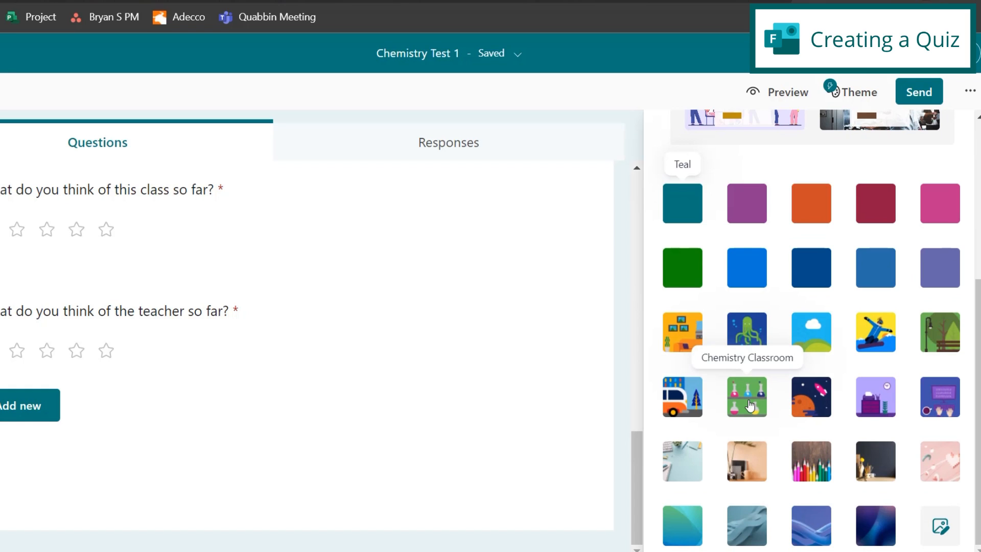
click(746, 396)
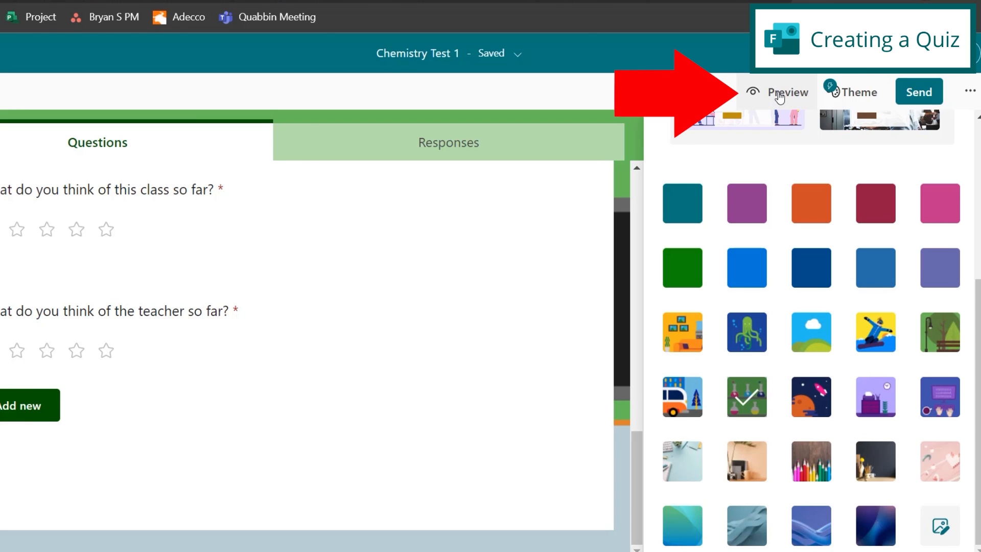
Preview the themed 40-point quiz in computer and mobile layouts, then return to editing
click(787, 92)
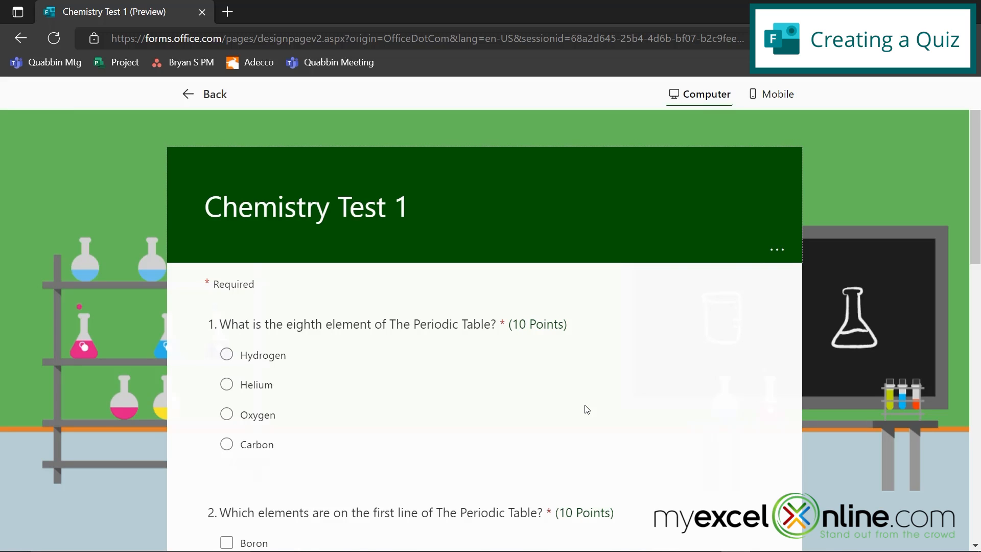
mouse_move(614, 420)
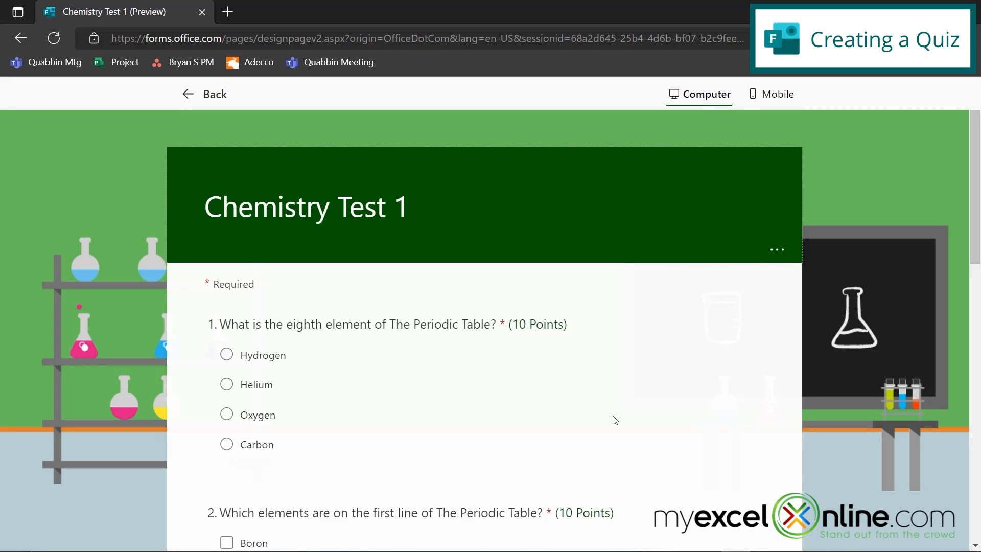
scroll(down, 3)
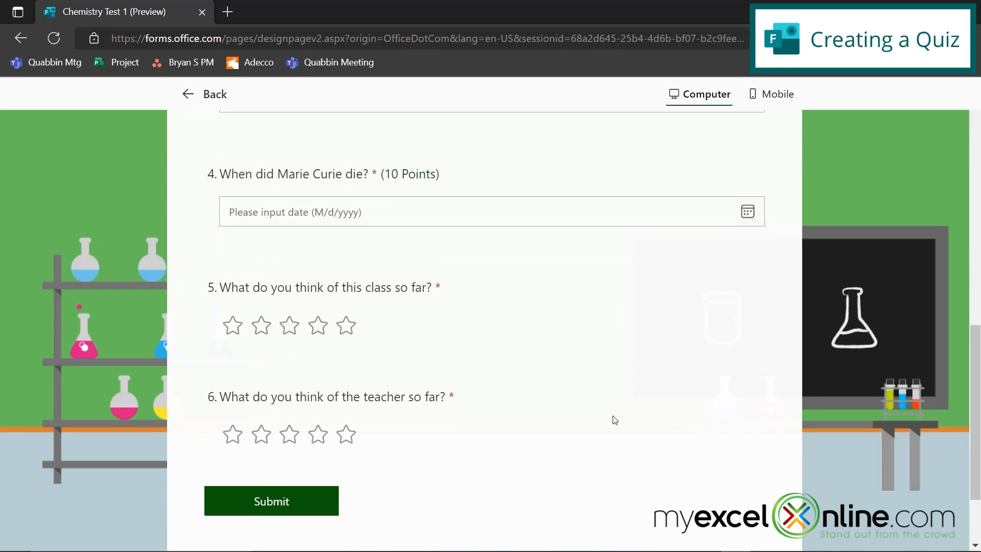
click(775, 94)
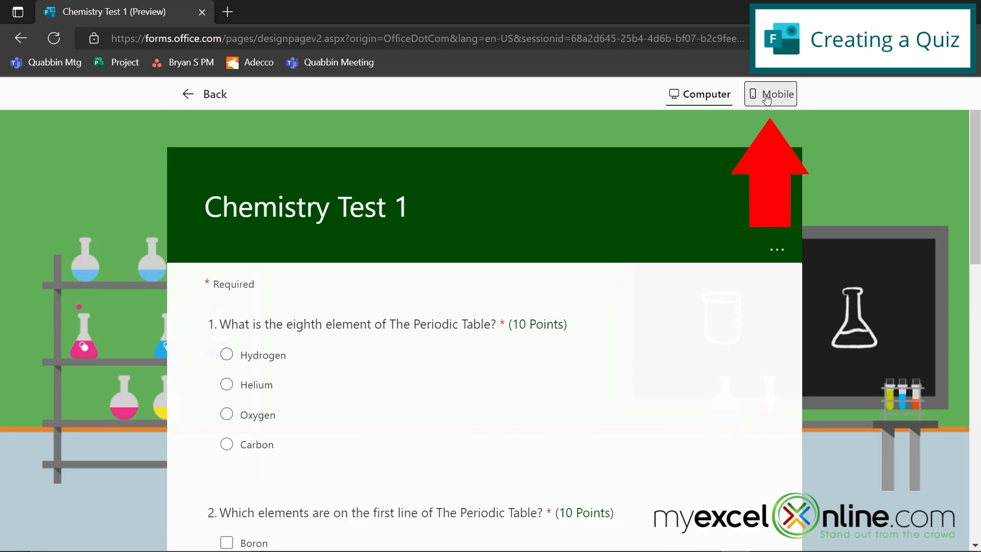
click(774, 94)
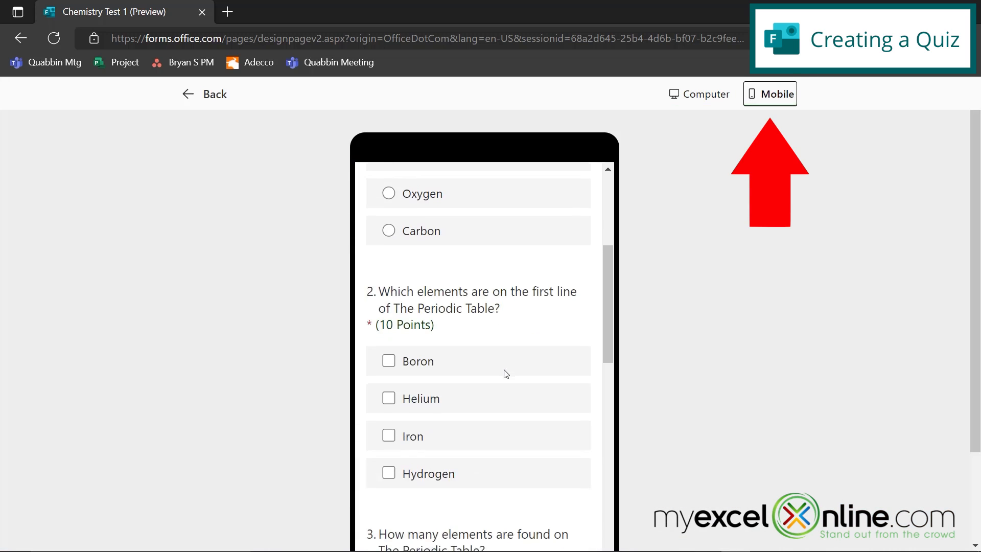
click(205, 93)
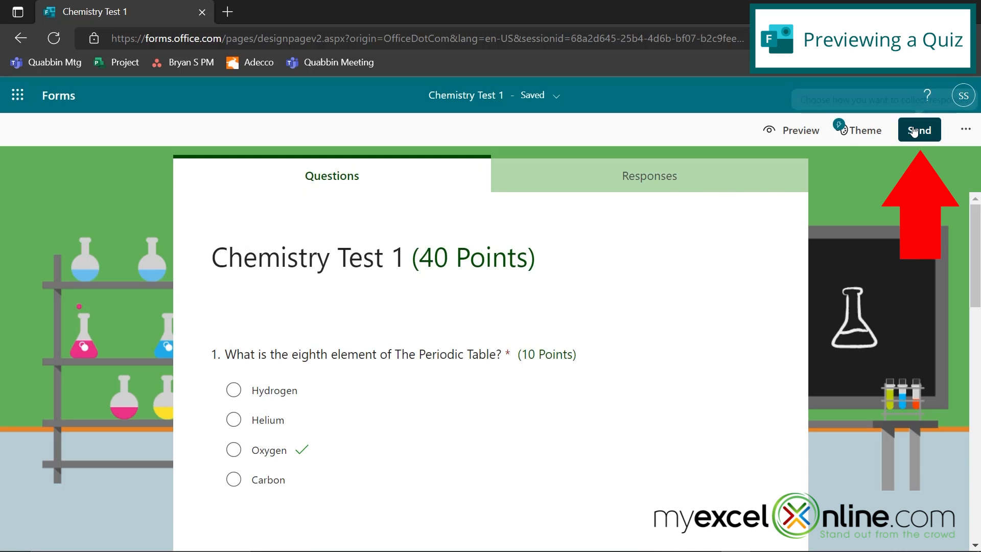
Explore the Send panel's QR code and embed options, ending on the response link
click(918, 129)
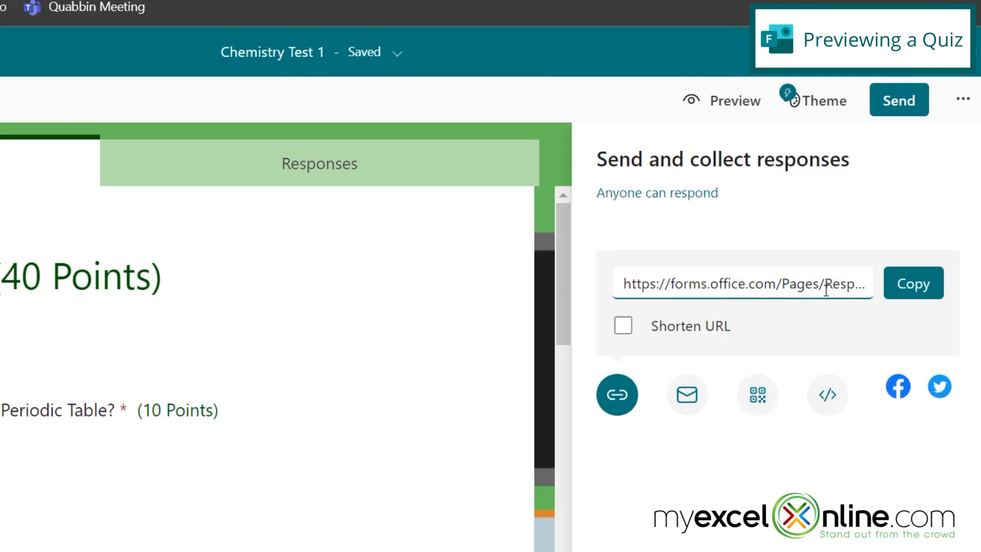
mouse_move(687, 393)
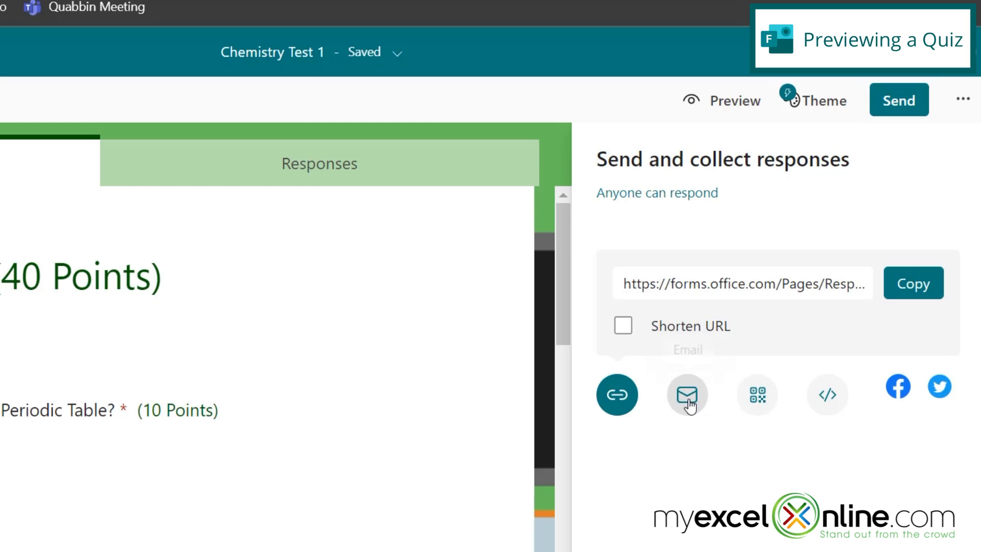
mouse_move(686, 394)
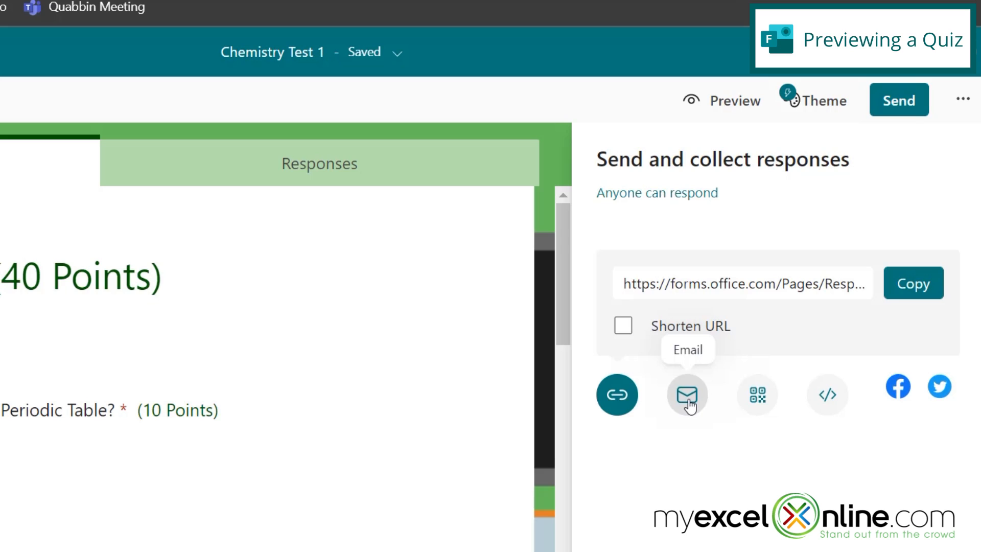
mouse_move(757, 394)
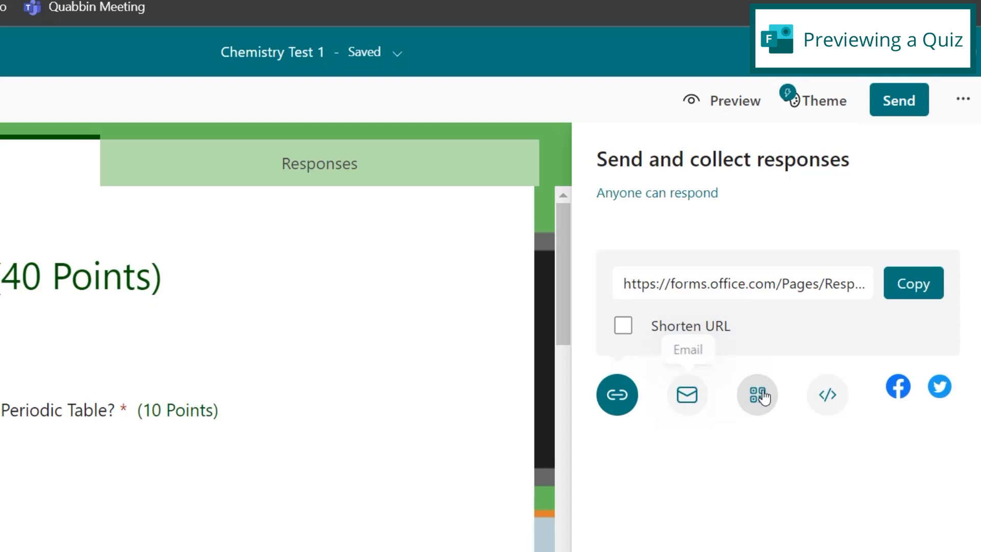
click(757, 394)
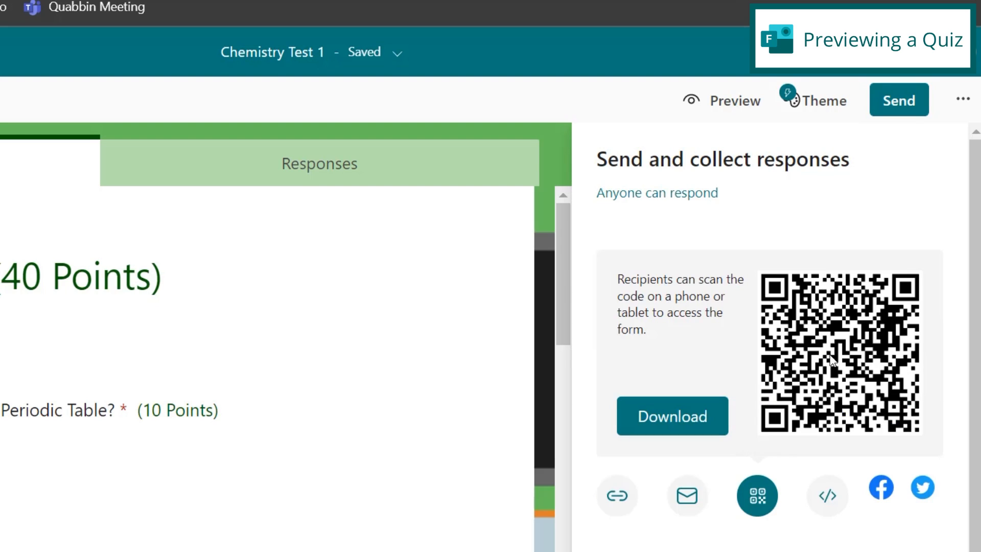
mouse_move(680, 430)
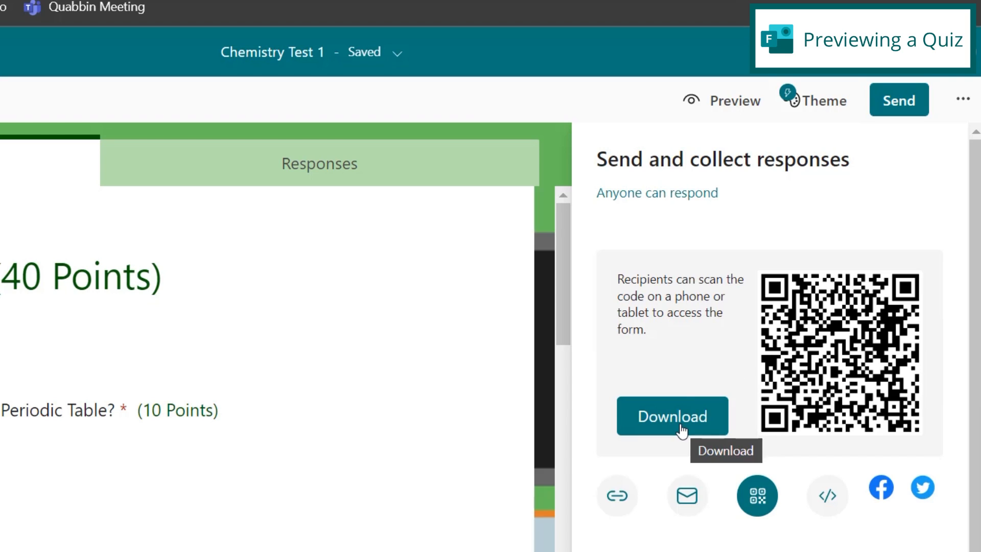
mouse_move(827, 496)
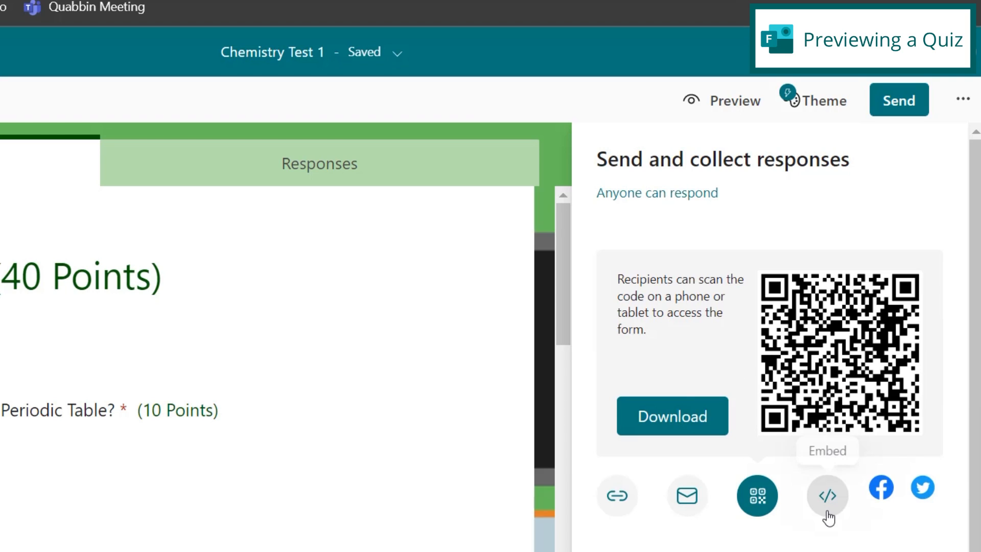
click(827, 496)
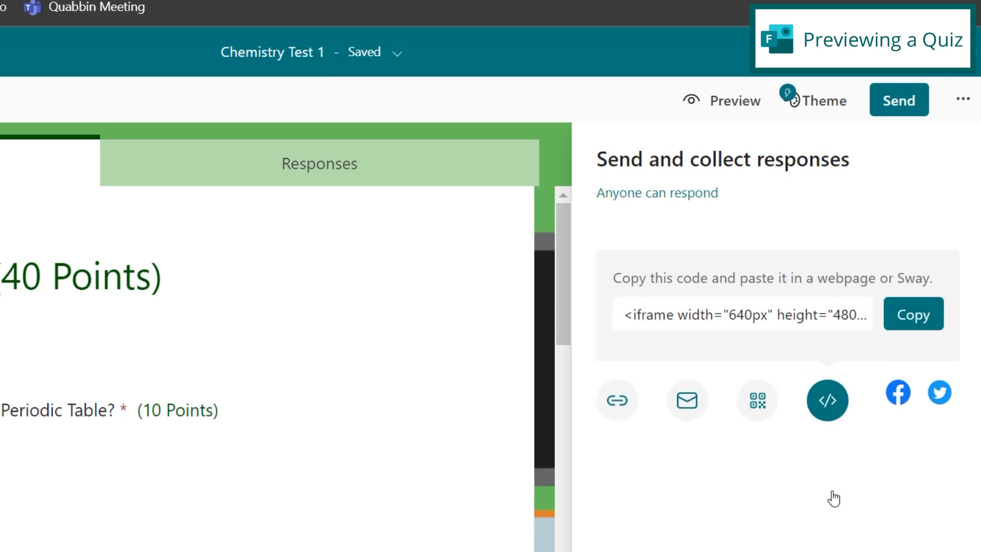
mouse_move(897, 395)
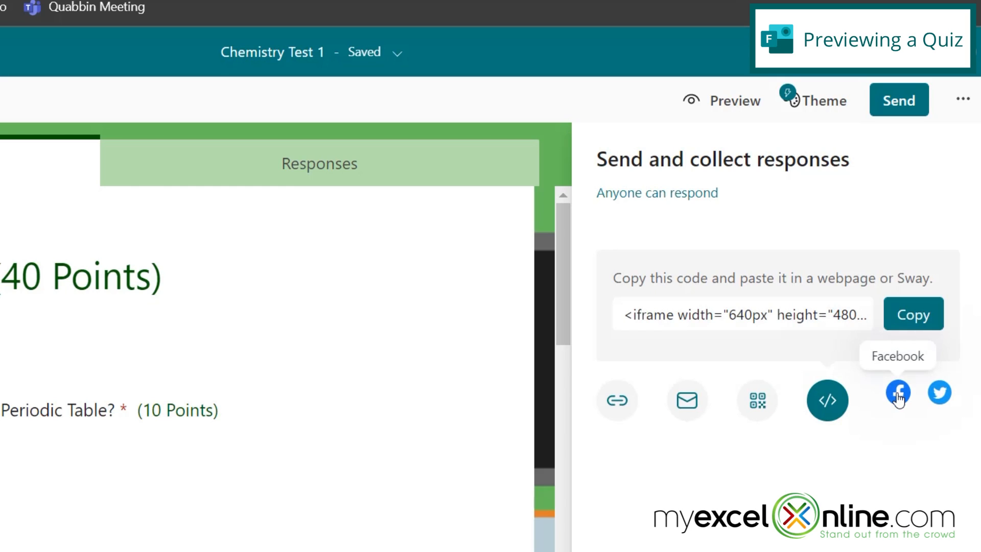
mouse_move(938, 393)
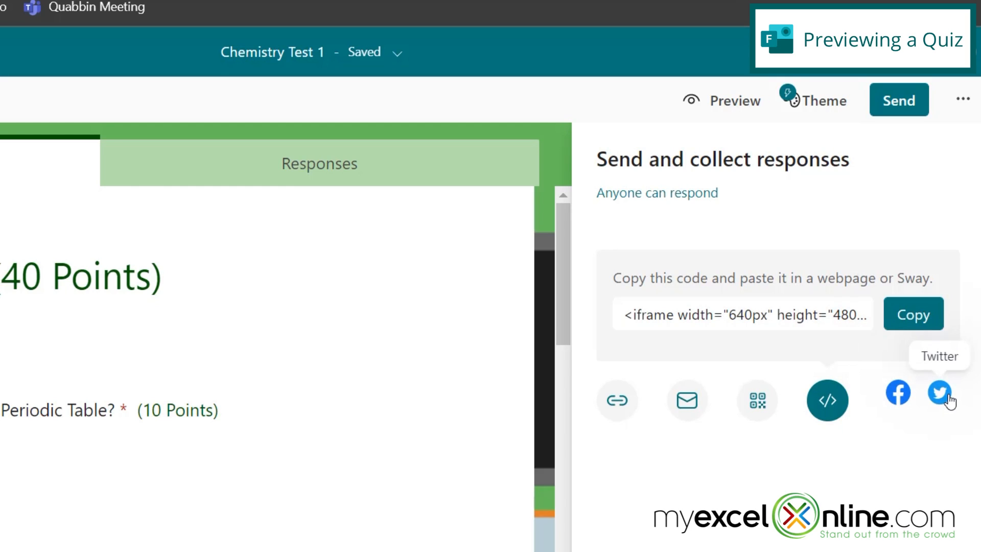
click(616, 400)
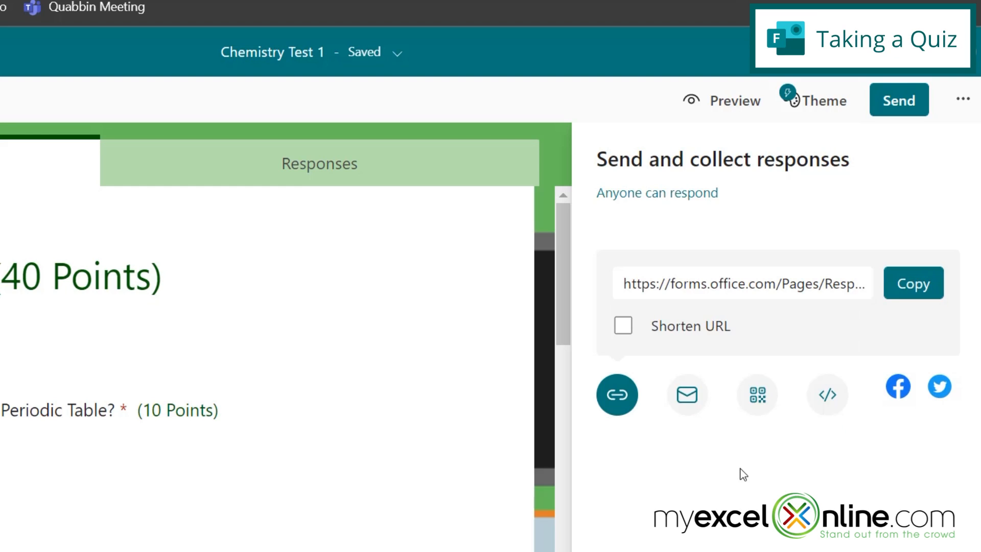
Answer the quiz as a respondent, picking 8/18/2022 for Marie Curie, and submit
click(912, 282)
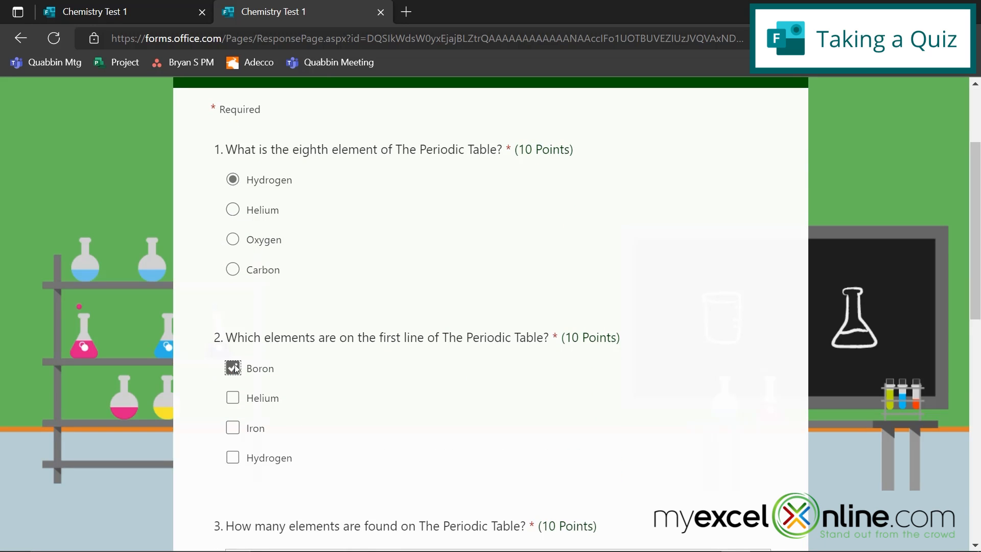
scroll(down, 3)
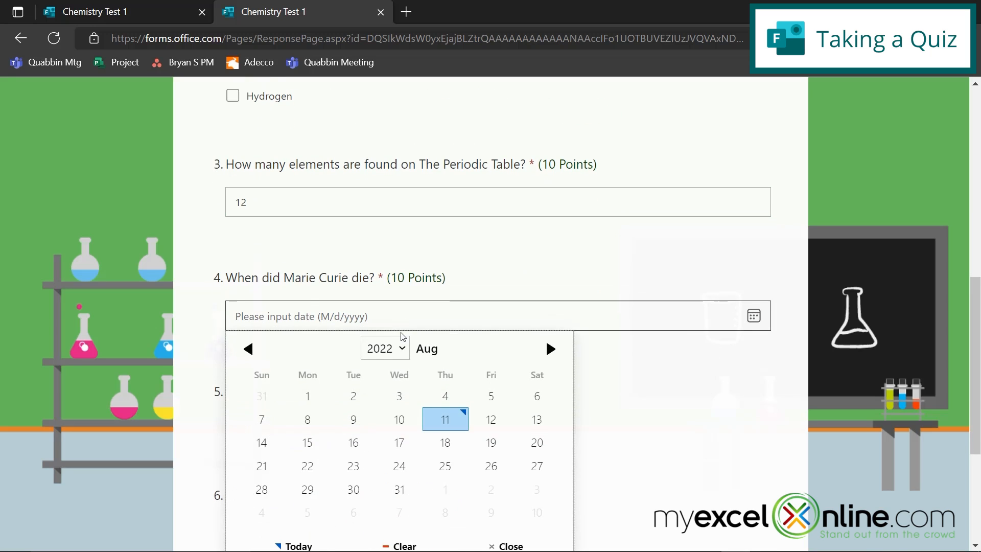
click(445, 442)
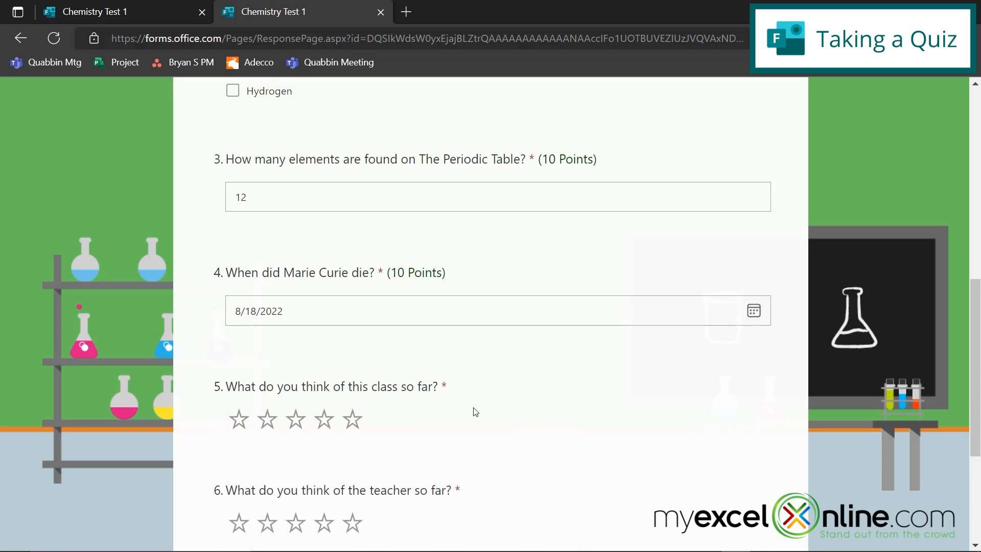
scroll(down, 3)
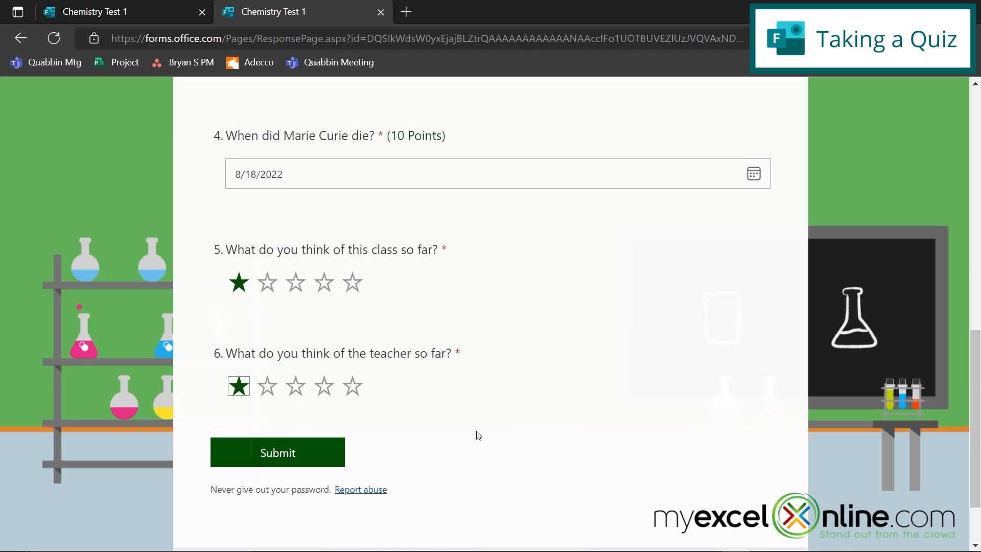
mouse_move(277, 452)
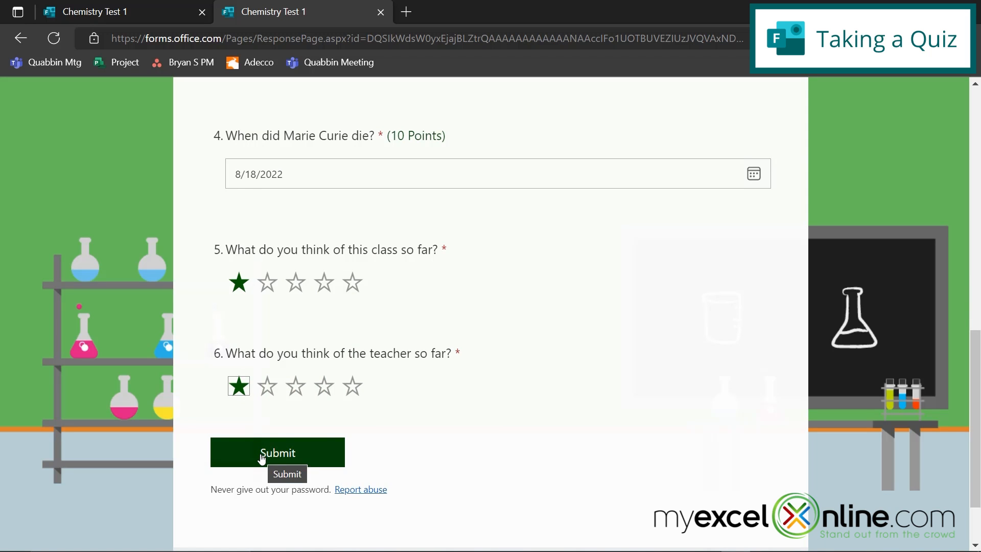
click(276, 452)
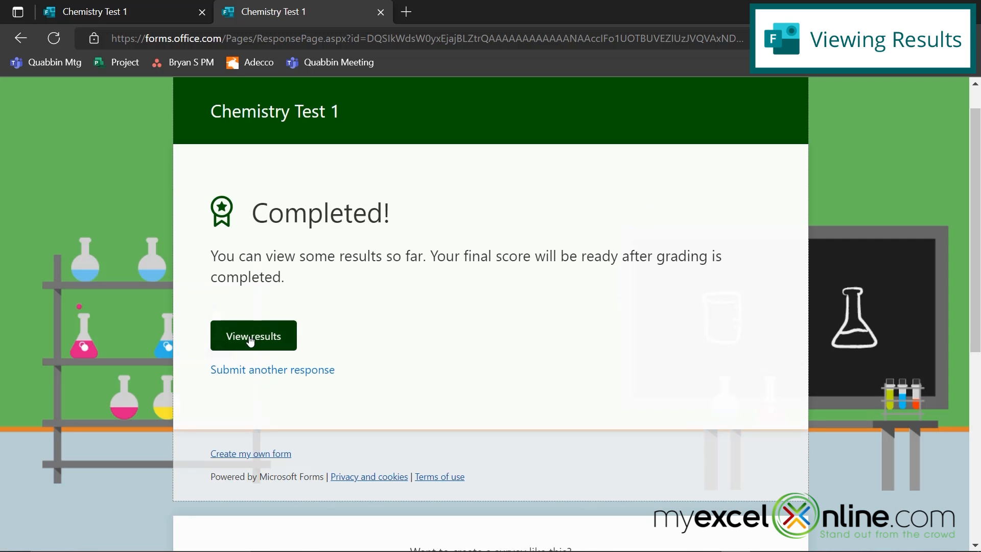
Review the graded results showing 0/40 with the Marie Curie date pending review
click(252, 335)
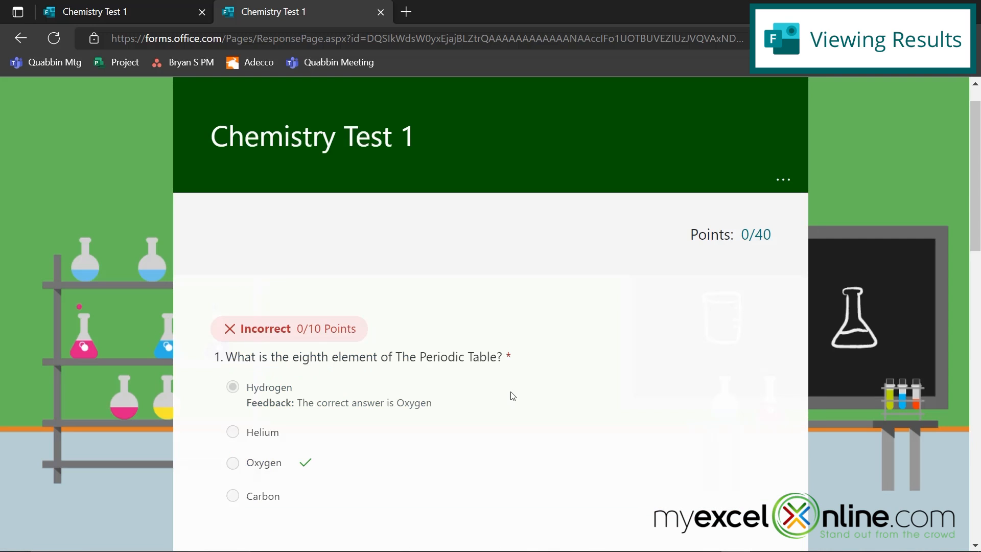
scroll(down, 3)
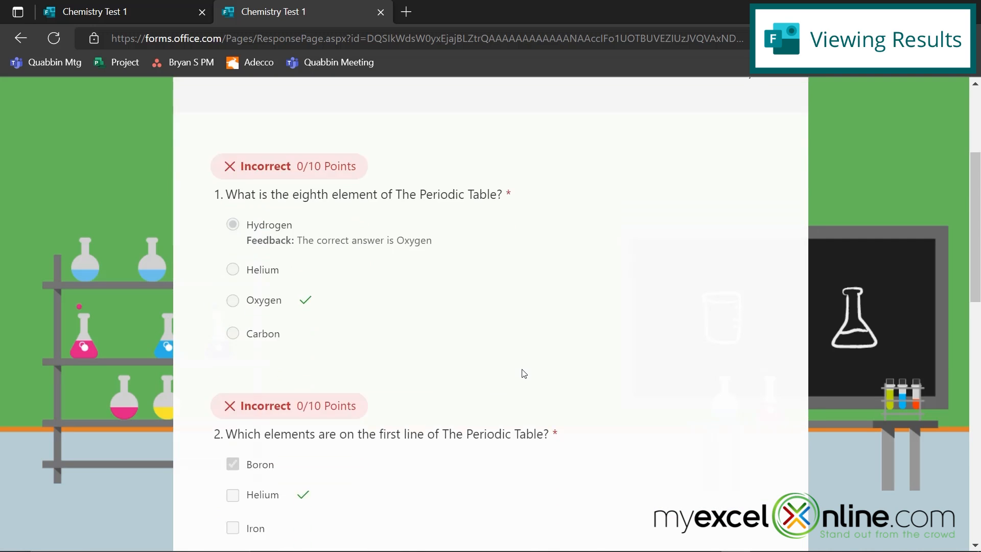
scroll(down, 3)
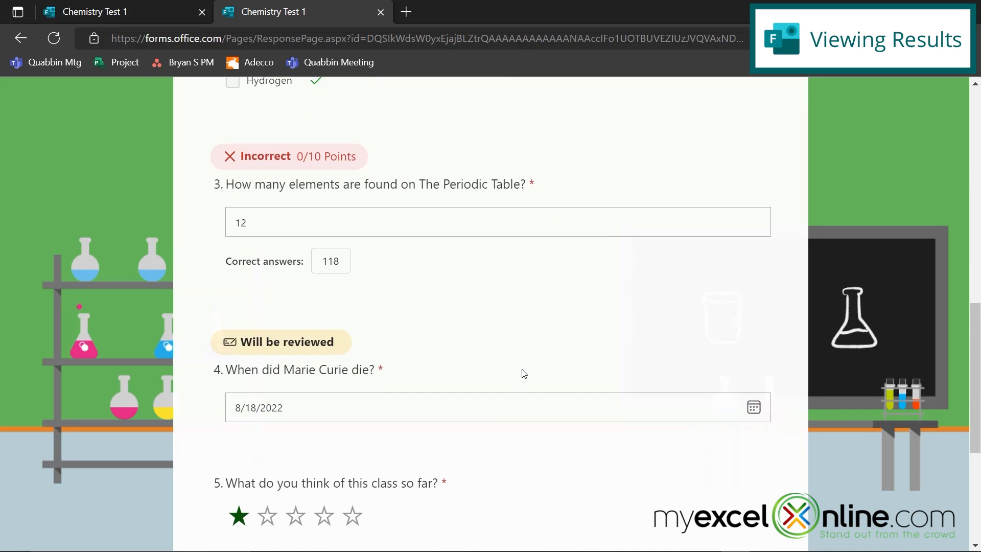
scroll(down, 3)
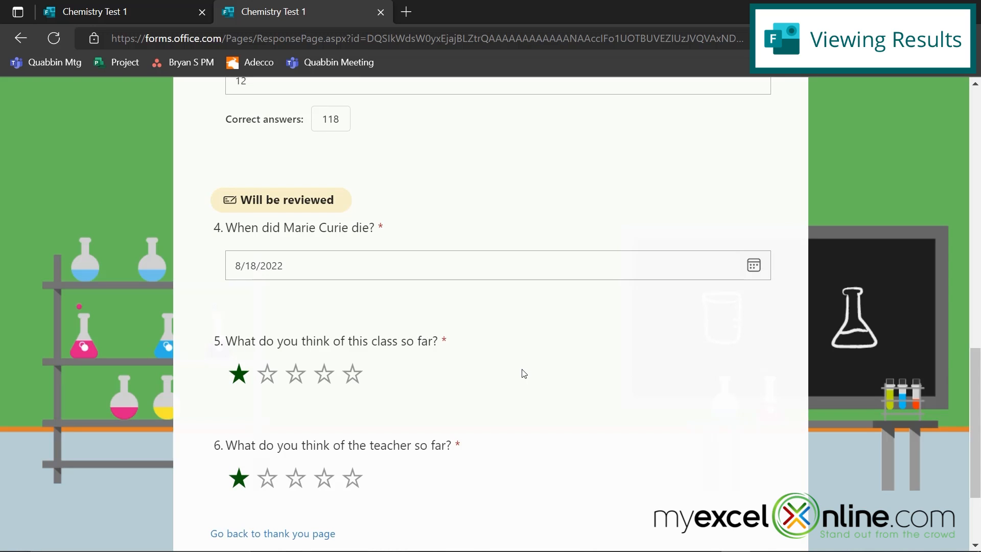
mouse_move(519, 390)
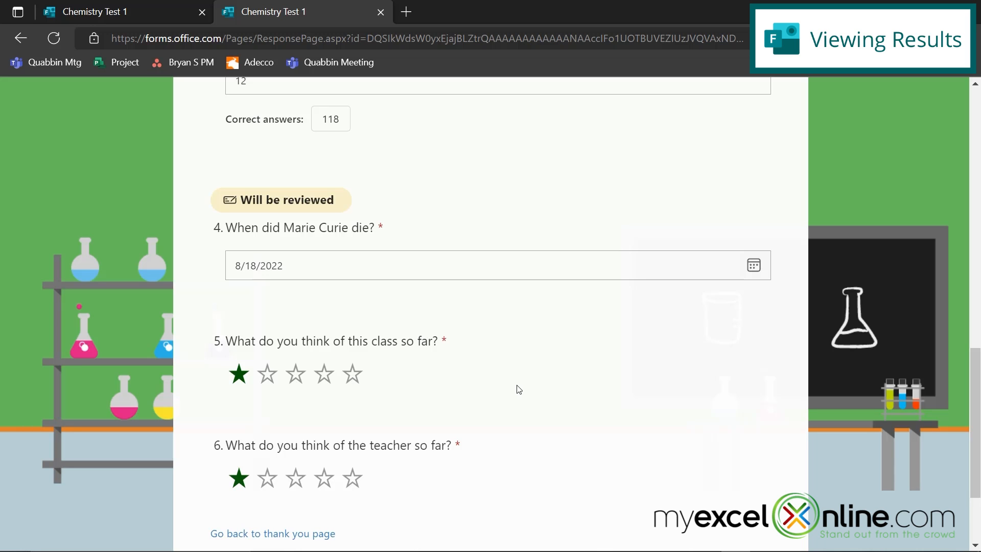
scroll(up, 3)
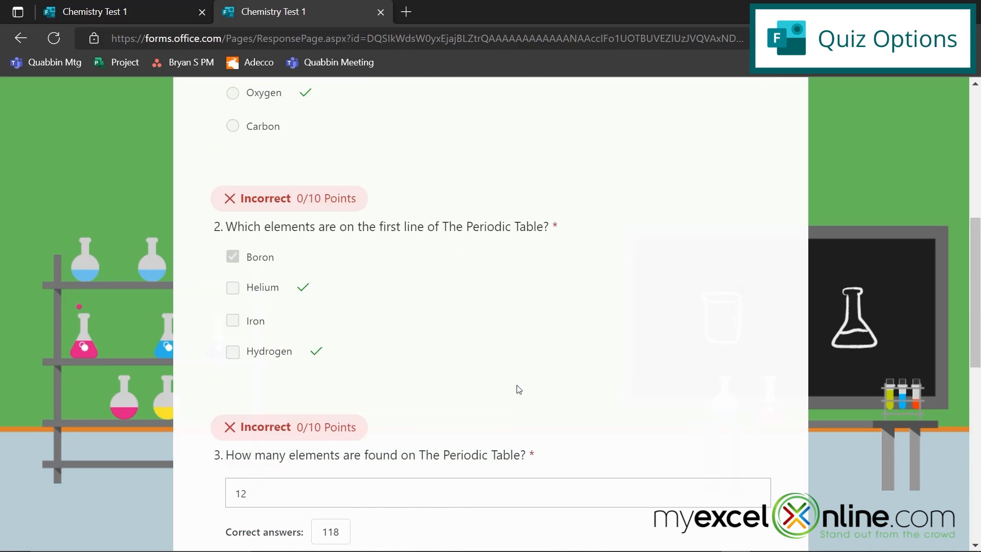
scroll(up, 3)
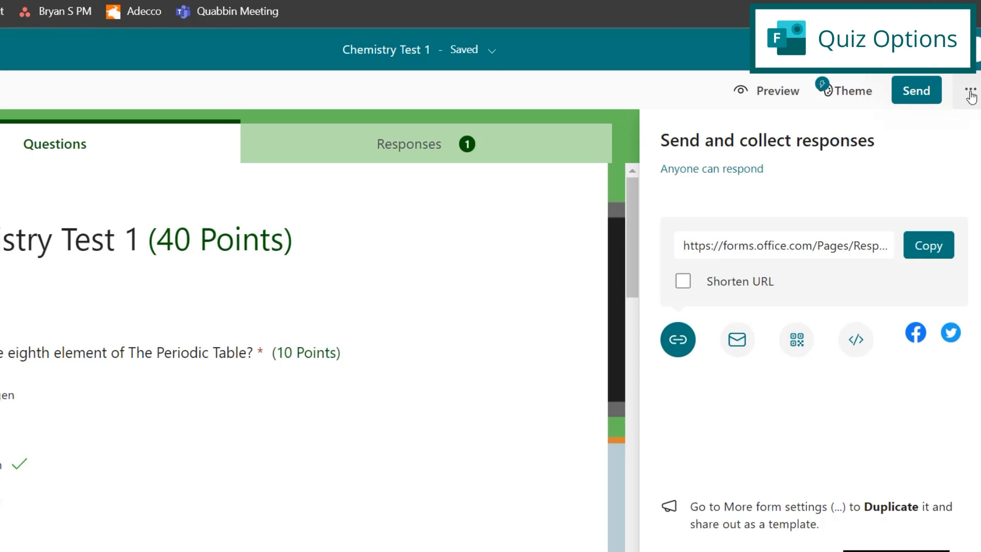
Open the Settings pane from the More form settings menu
click(968, 90)
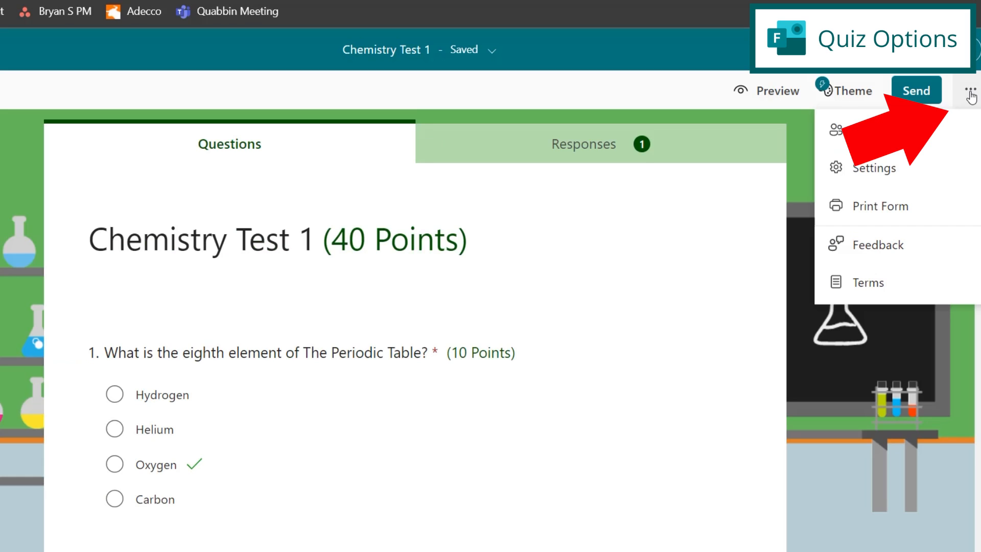
click(871, 168)
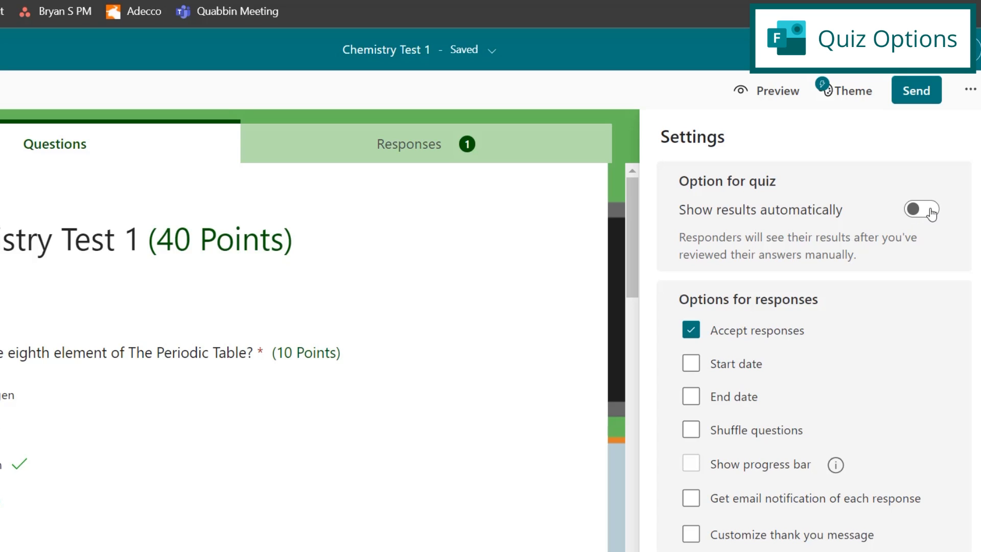
mouse_move(835, 351)
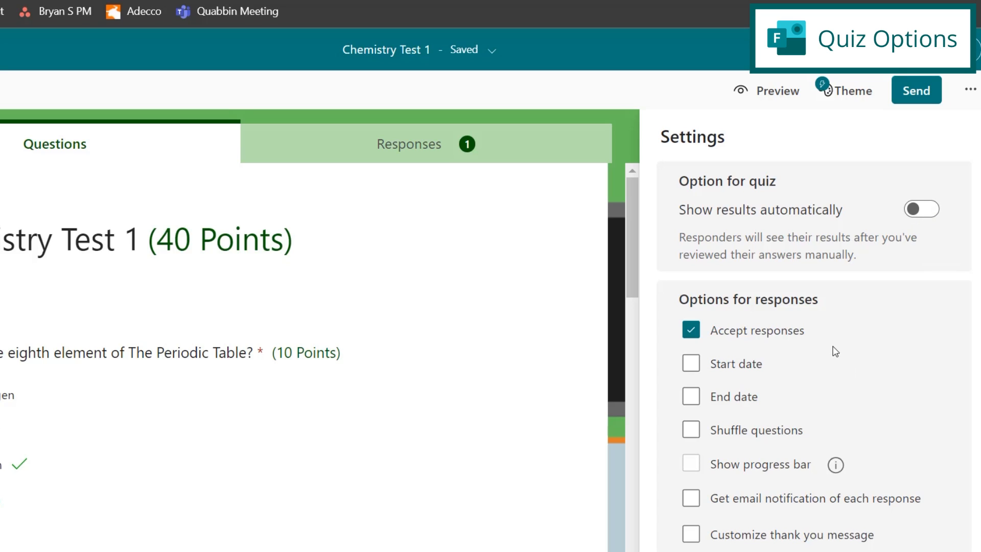
mouse_move(704, 410)
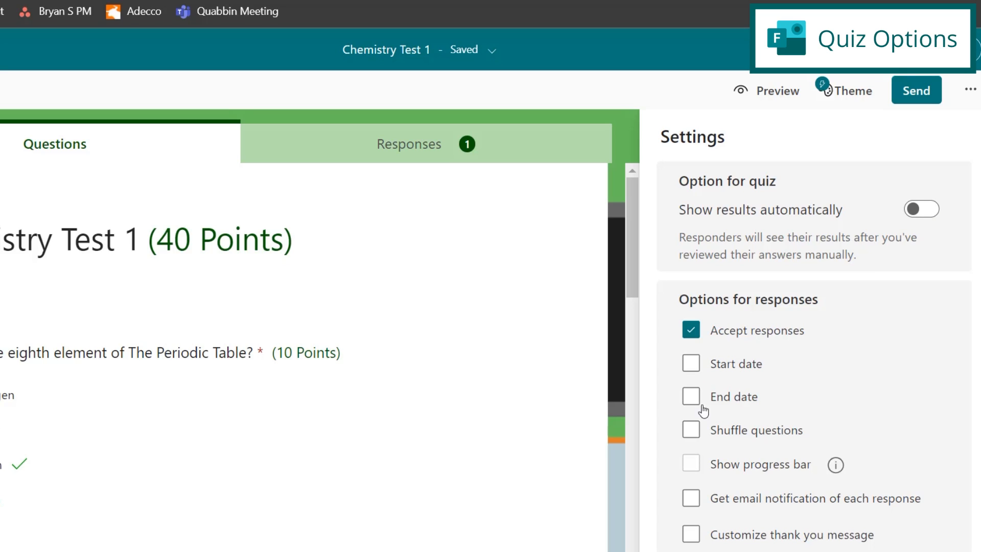
mouse_move(689, 369)
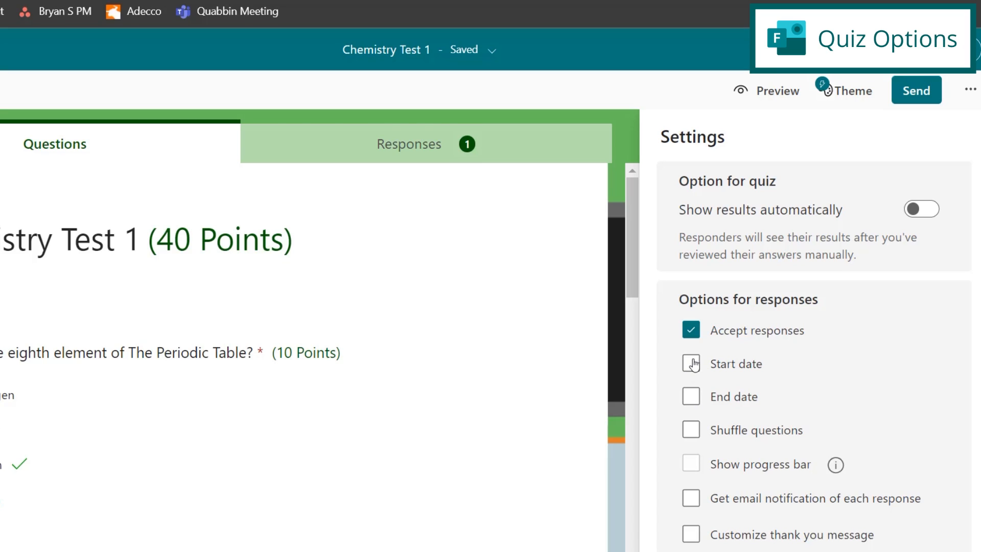
mouse_move(691, 399)
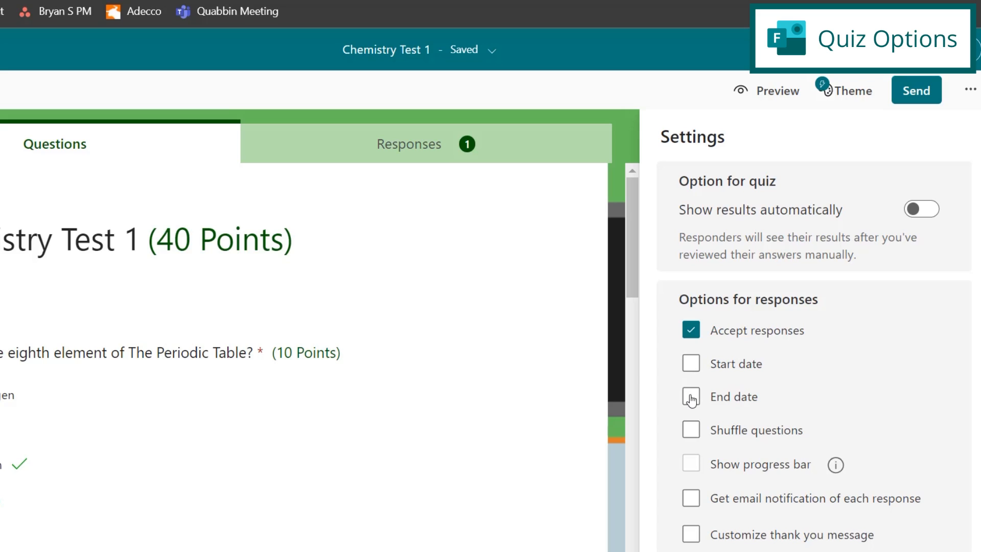
mouse_move(688, 443)
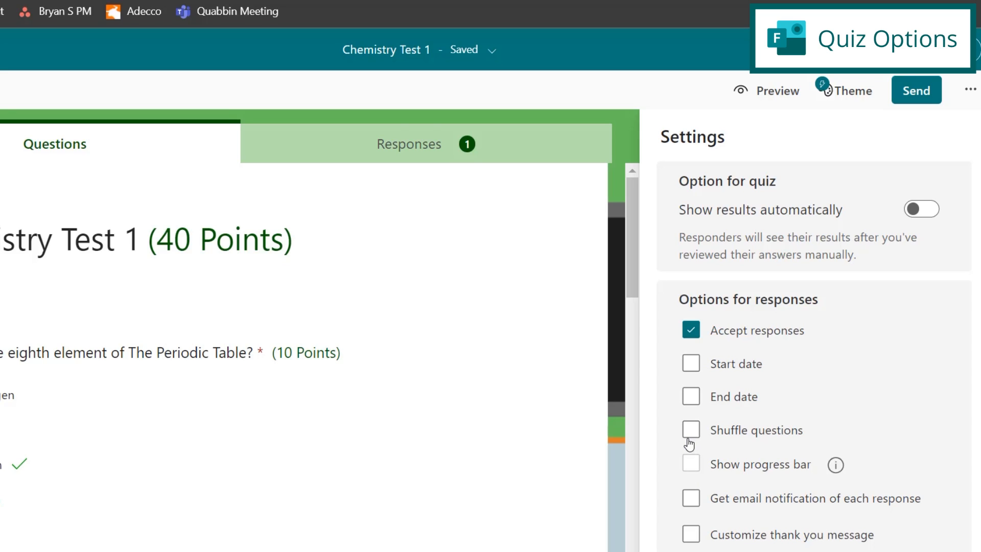
mouse_move(727, 507)
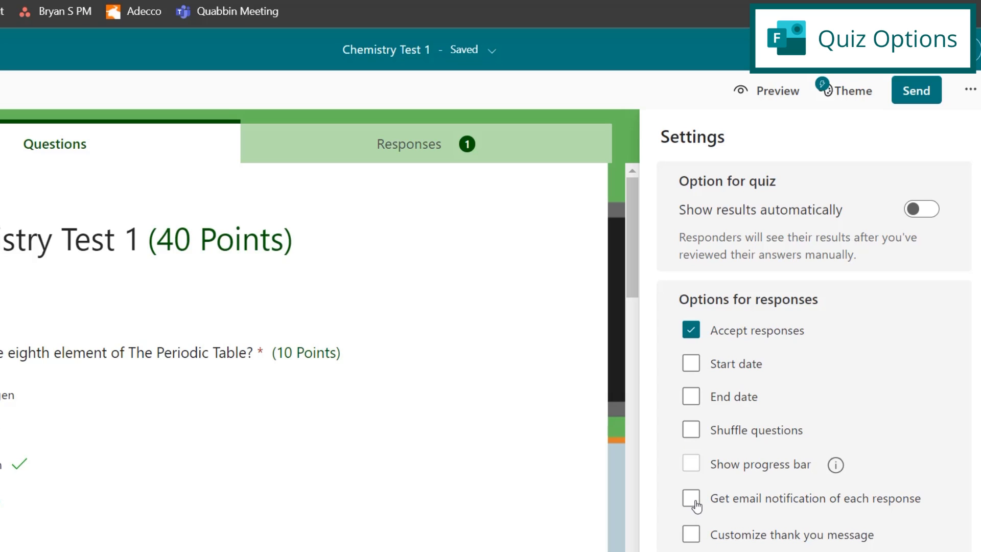
mouse_move(691, 542)
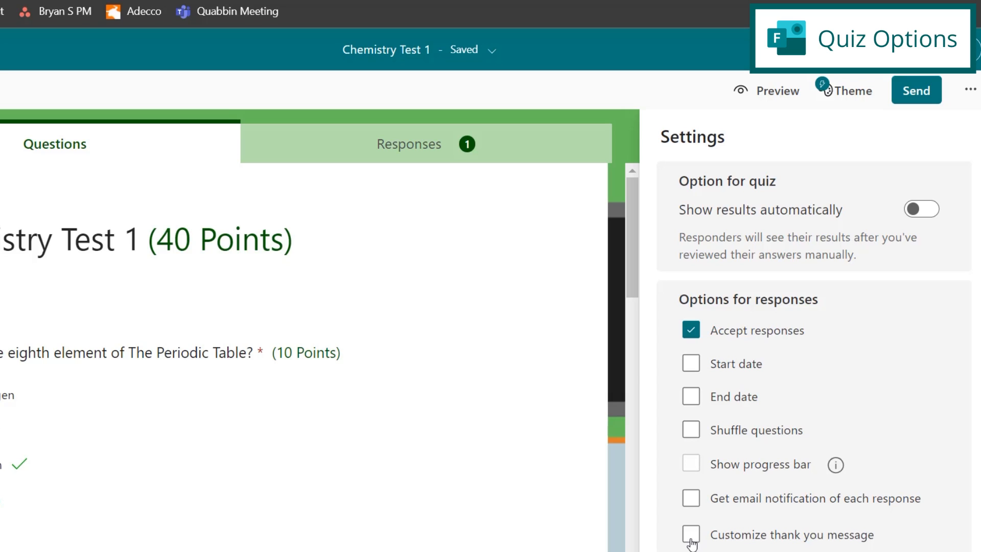
mouse_move(696, 537)
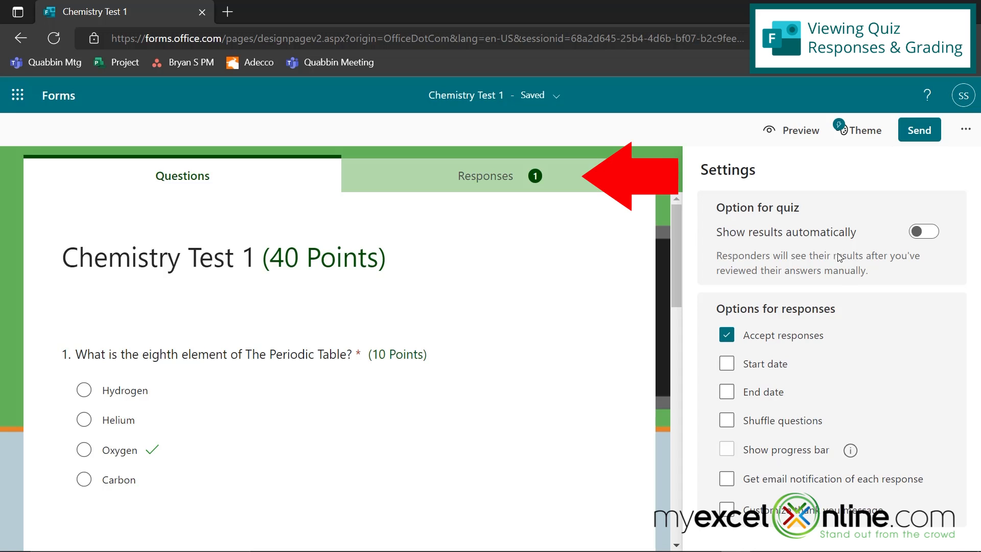
Show the Responses tab: 1 response, average score 0, and question 1's chart
click(499, 176)
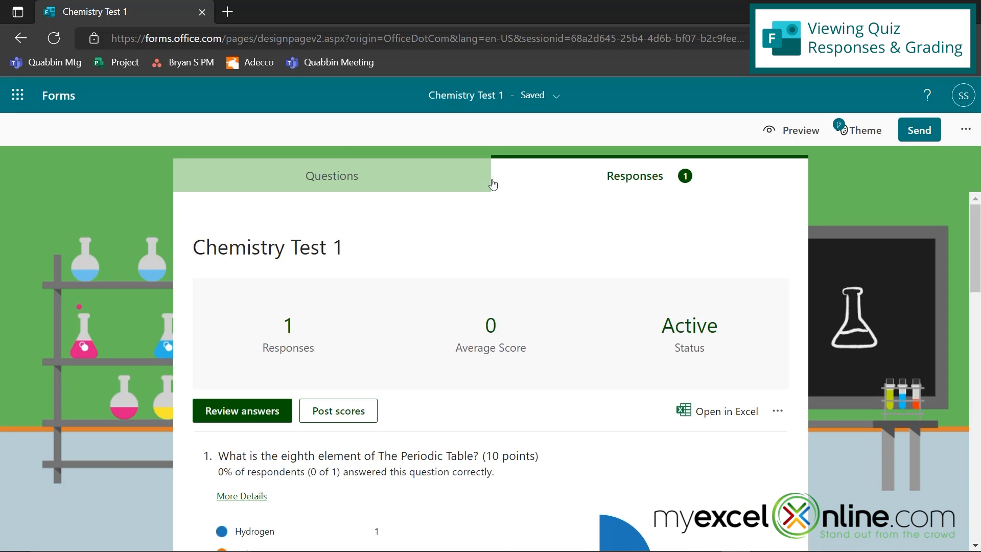
mouse_move(409, 366)
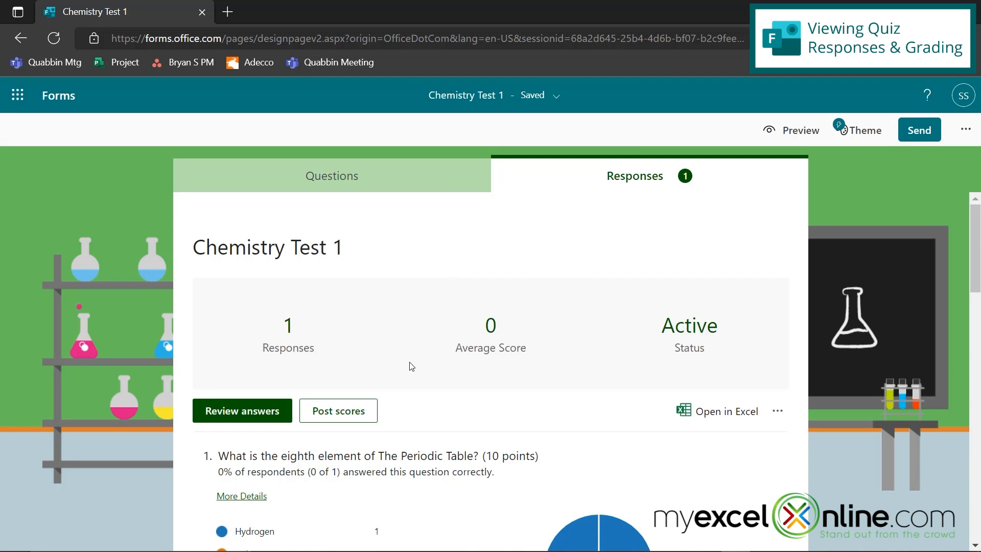
scroll(down, 3)
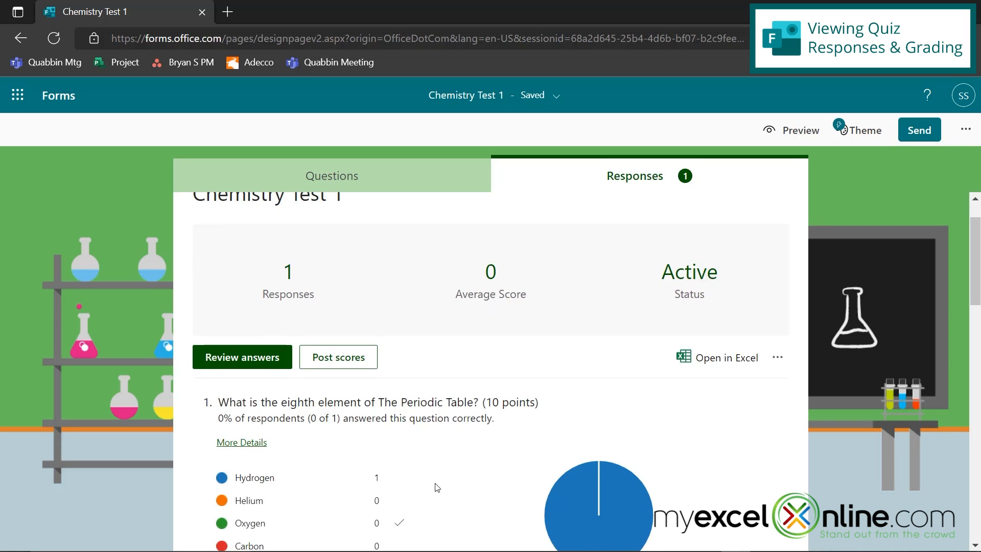
scroll(down, 3)
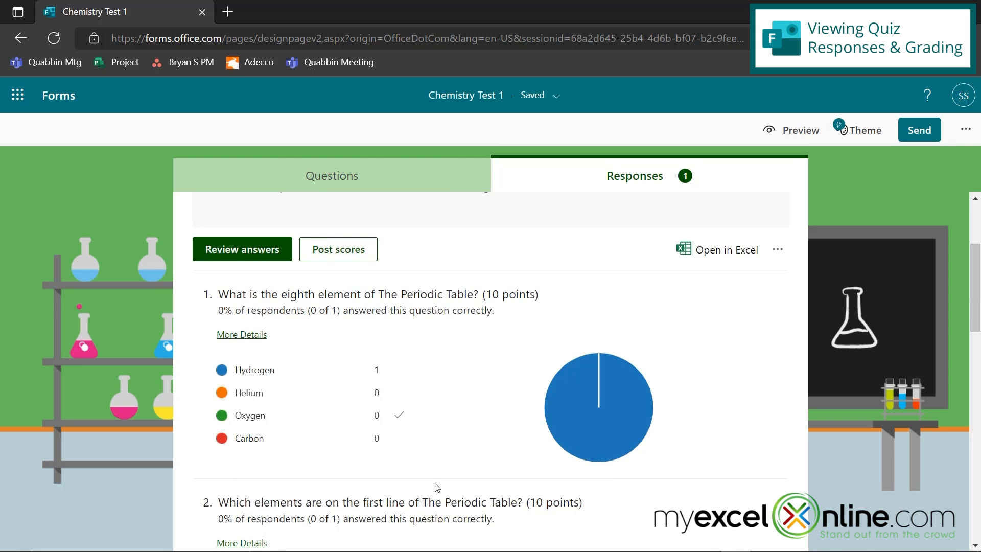
mouse_move(706, 221)
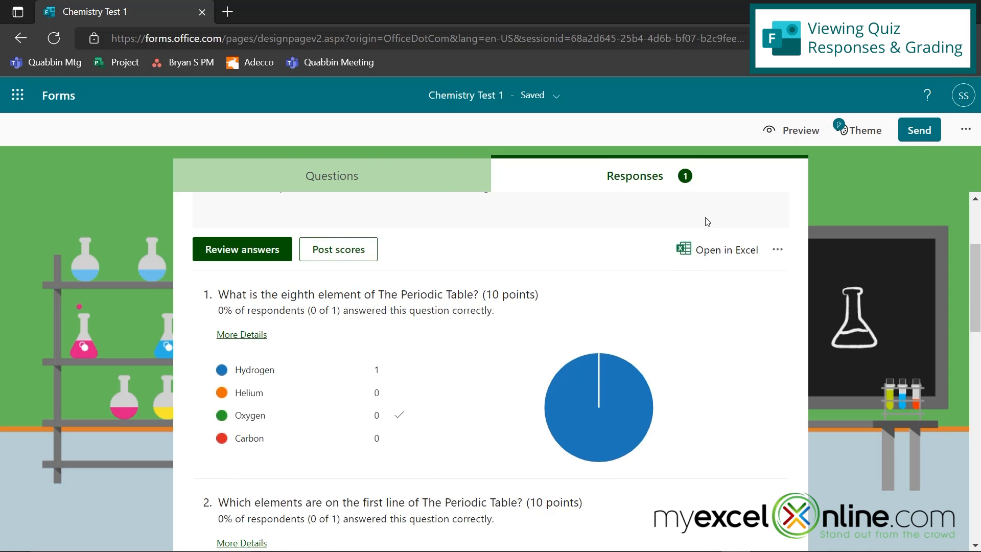
mouse_move(713, 249)
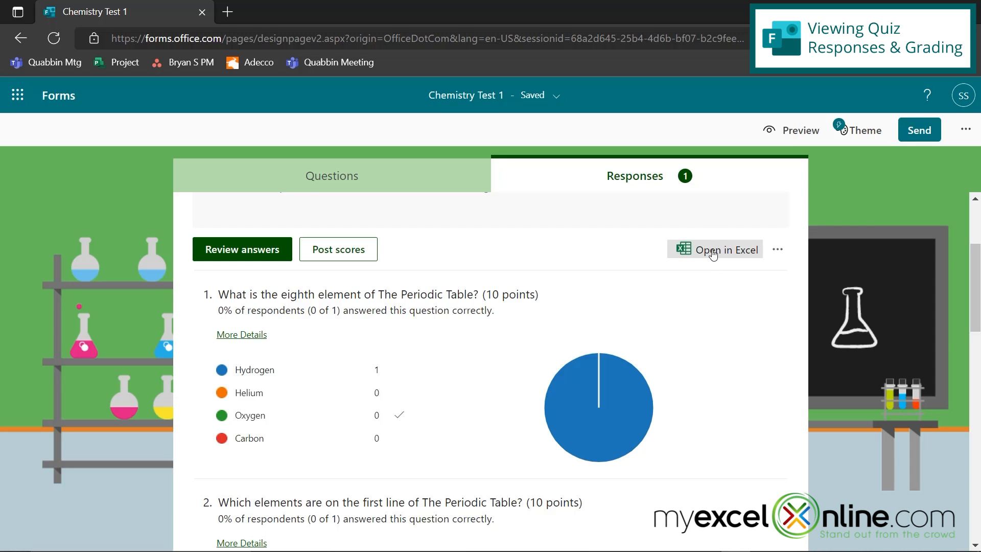
mouse_move(451, 301)
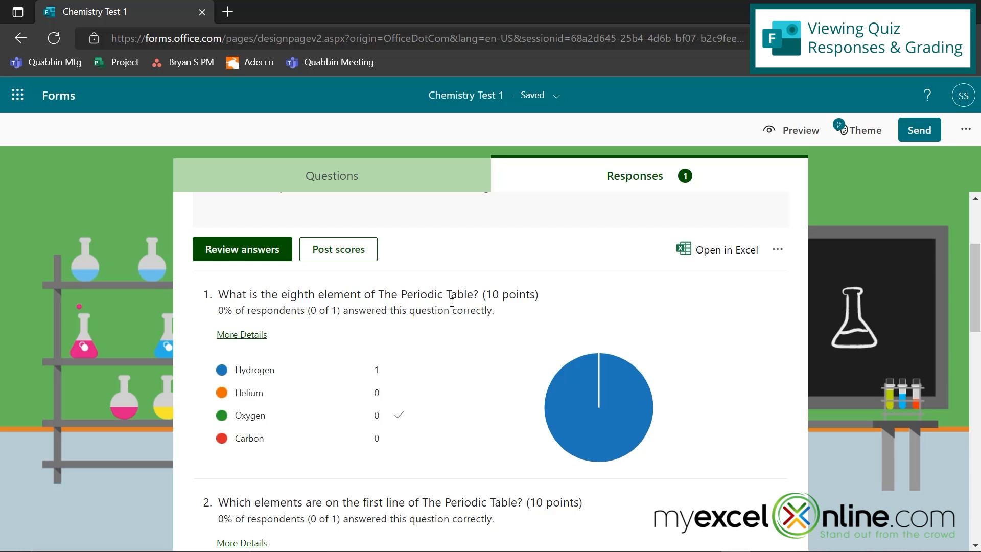
Review the respondent's answers, then open the Post scores grades list showing Anonymous ungraded
click(241, 249)
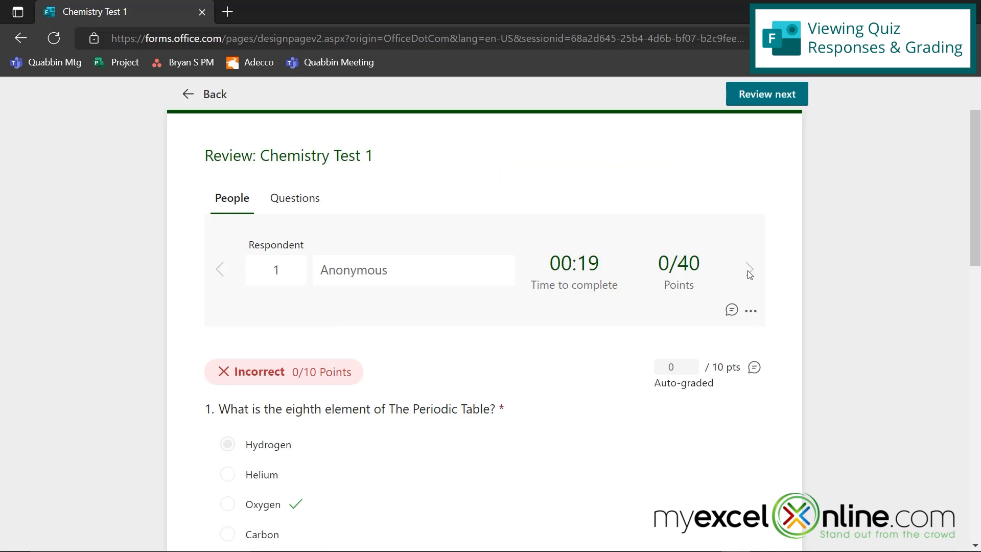
mouse_move(430, 269)
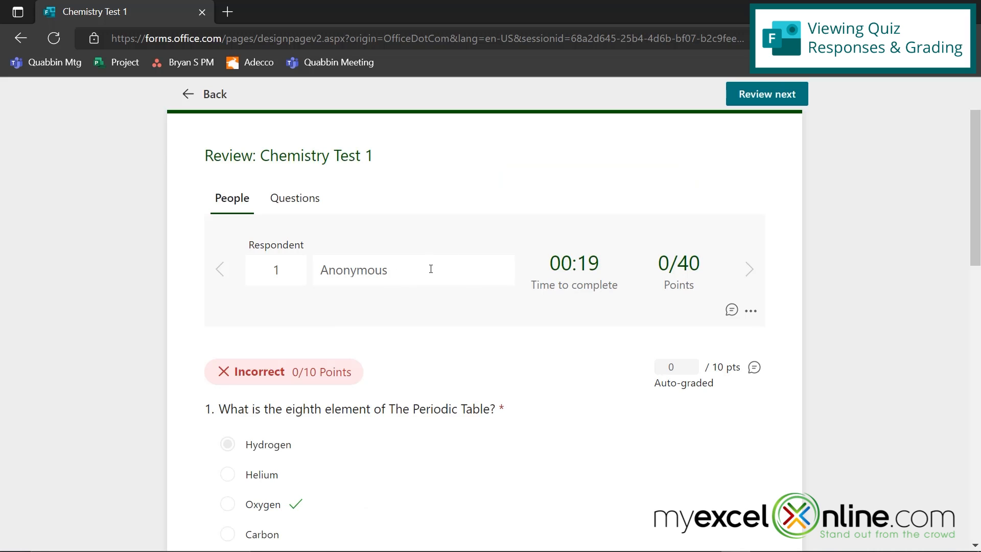
click(204, 94)
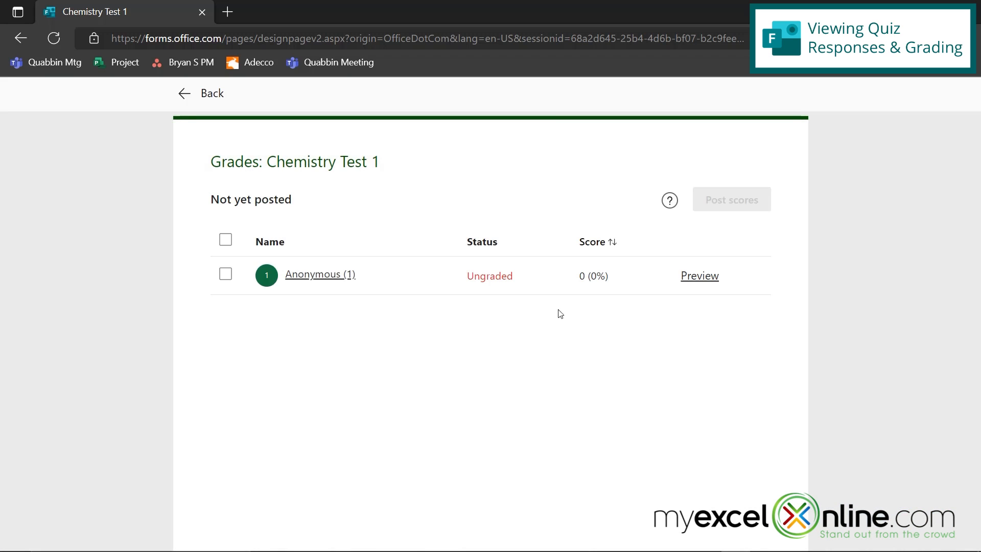
mouse_move(485, 247)
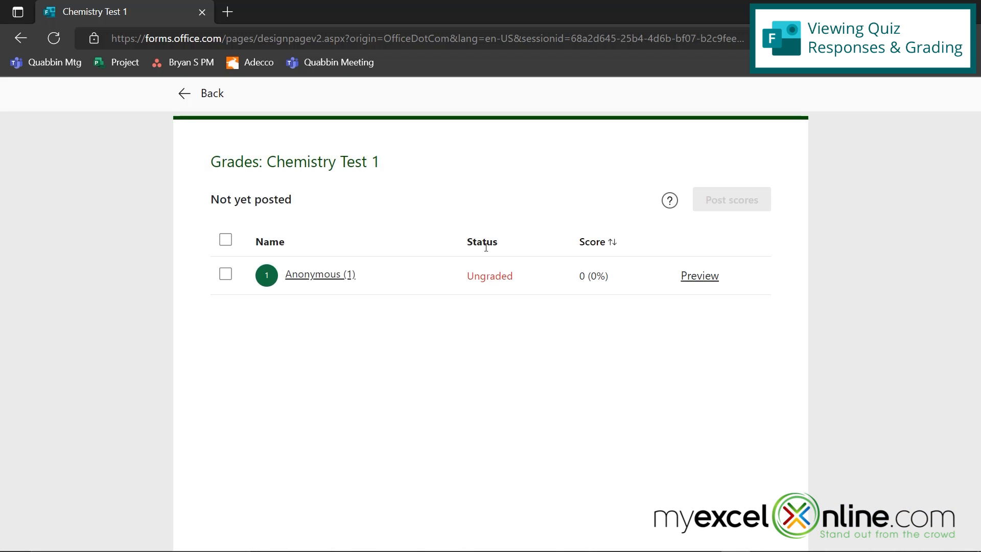
mouse_move(477, 306)
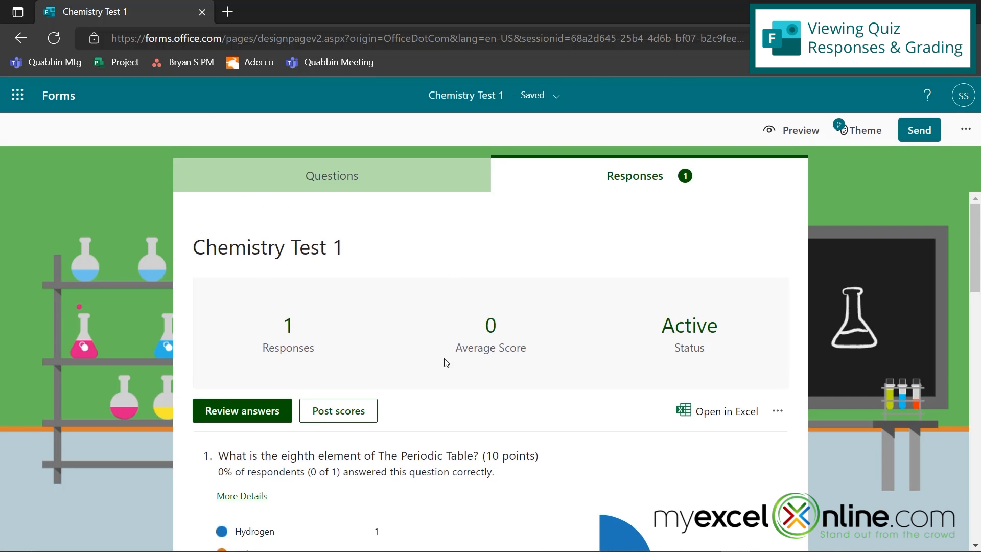
Open the detailed answer review and scroll down to question 4 on Marie Curie
scroll(down, 3)
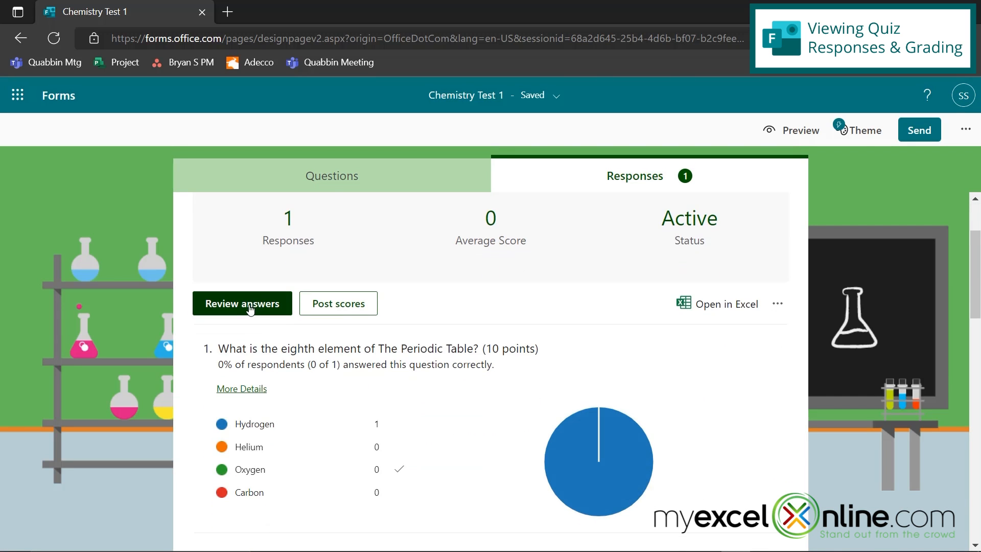
click(241, 304)
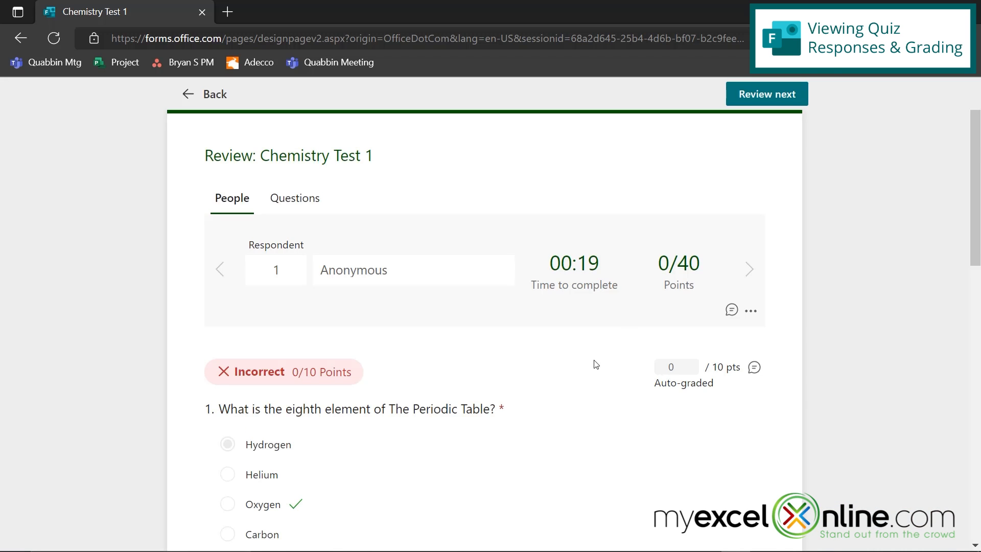
mouse_move(749, 307)
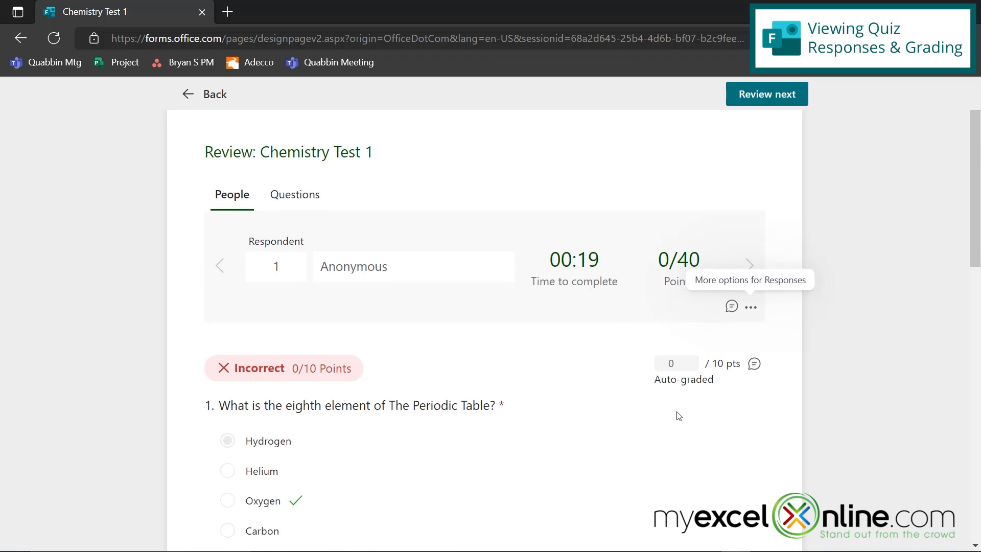
scroll(down, 3)
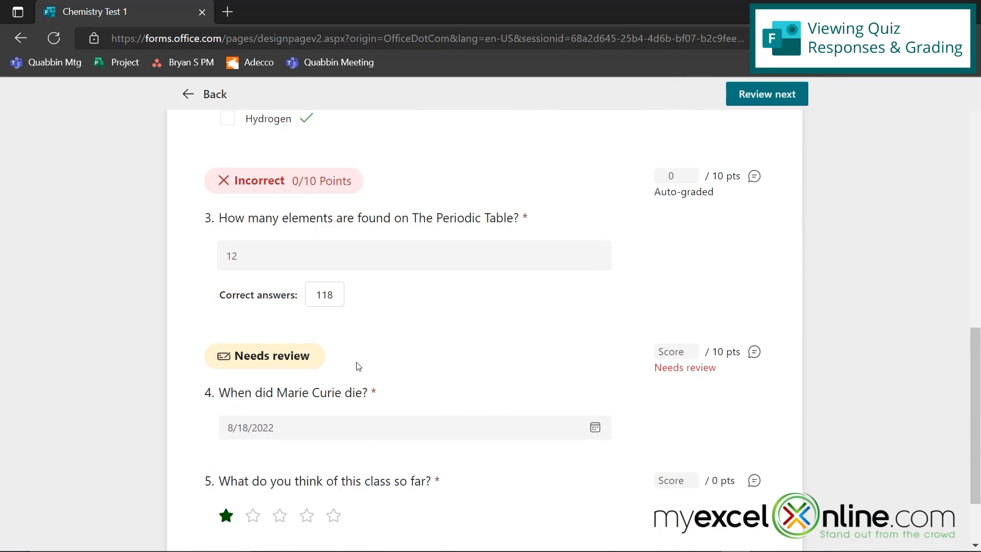
scroll(down, 3)
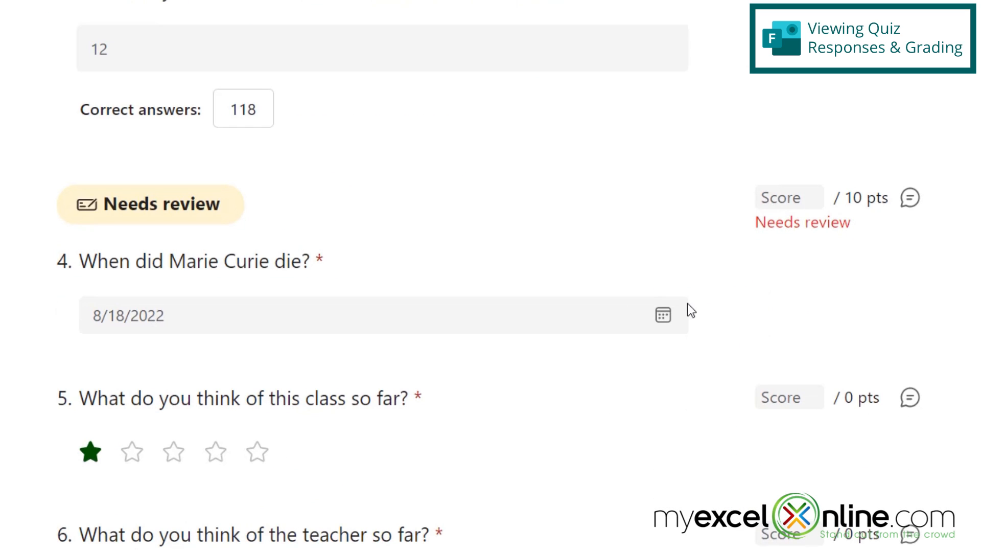
mouse_move(908, 198)
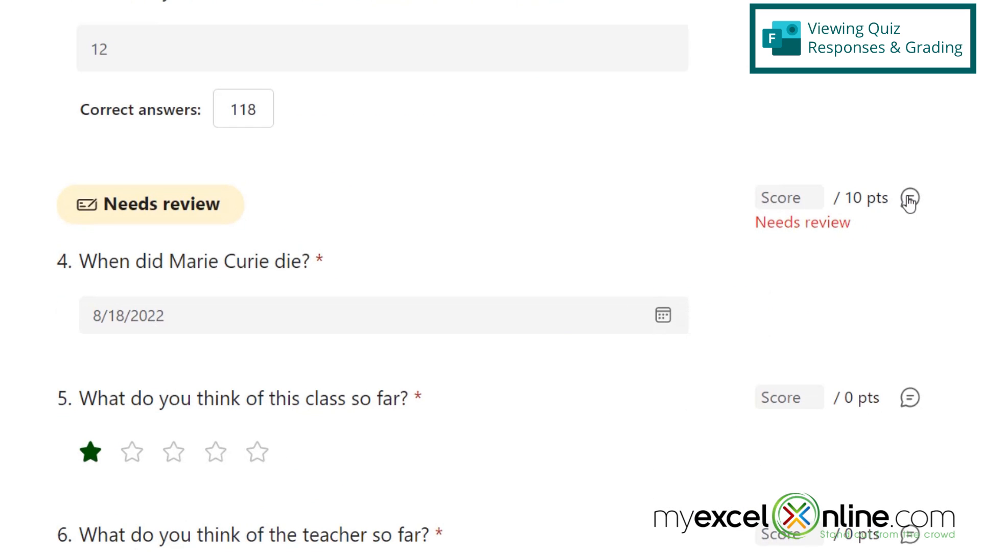
Add feedback 'Sorry this is incorrect' to question 4, then review by question
click(908, 201)
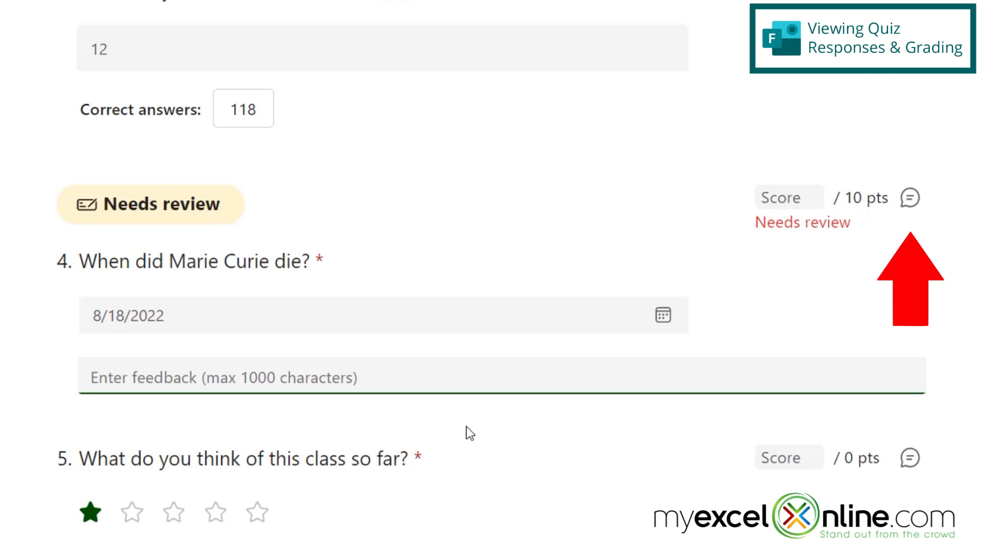
text(Sorry this is incorrect)
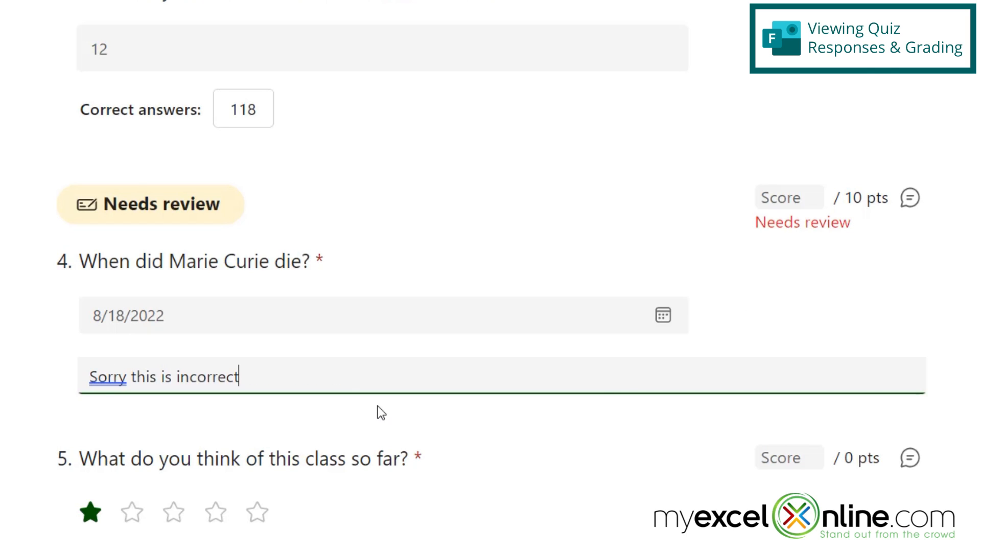
click(788, 198)
text(0)
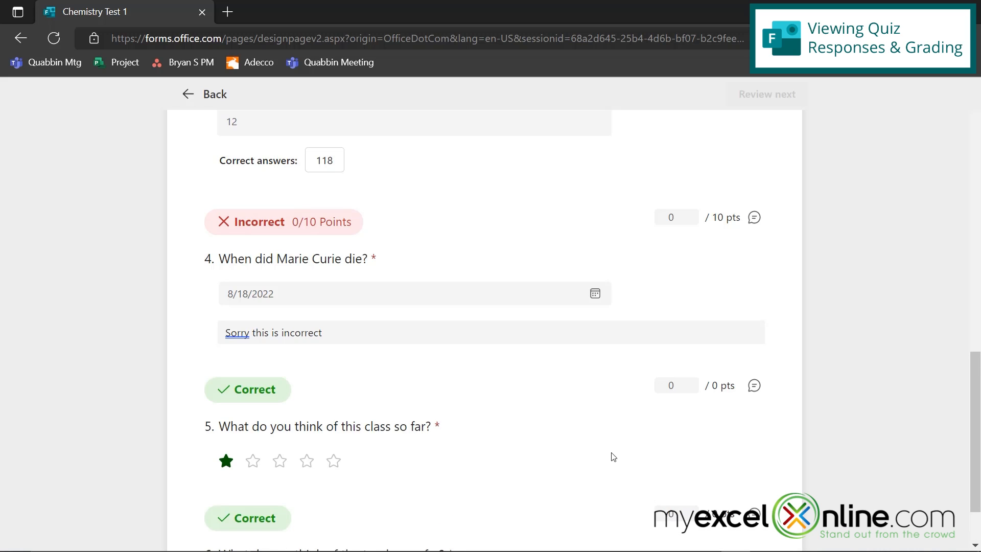
scroll(up, 3)
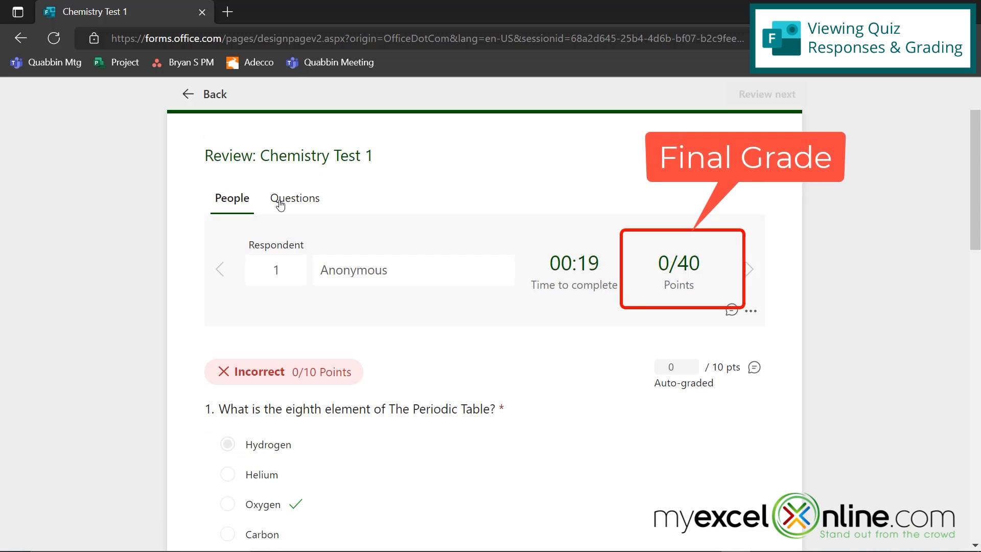
click(294, 198)
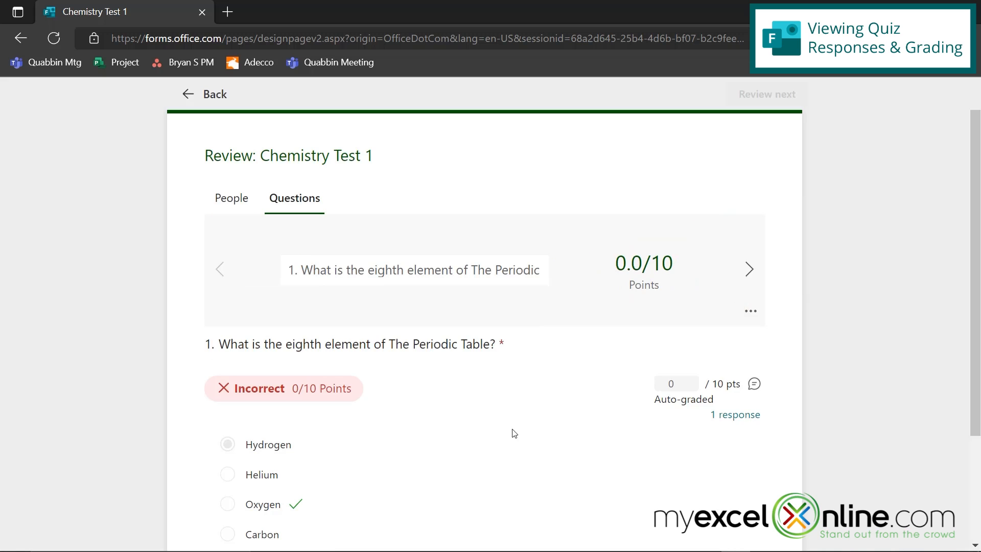
mouse_move(335, 259)
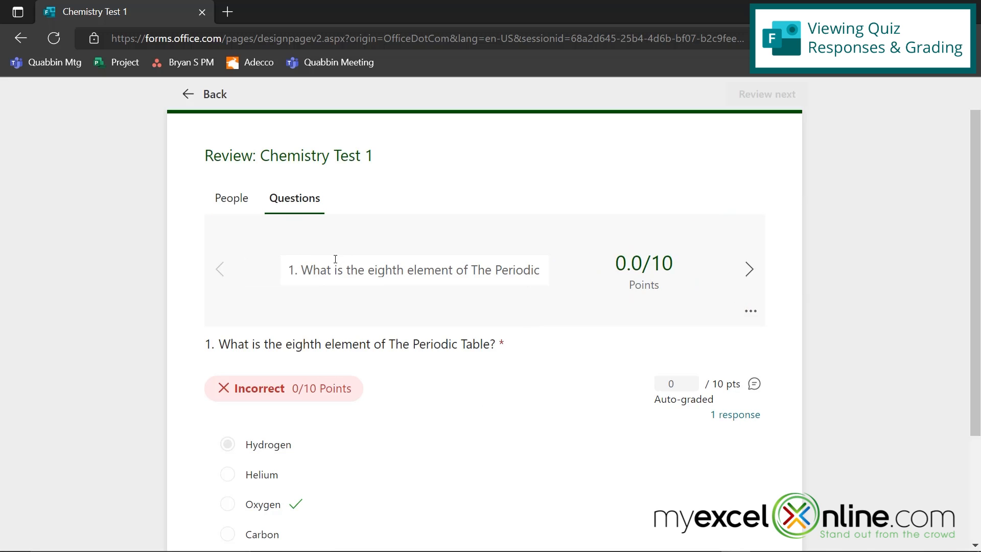
mouse_move(243, 49)
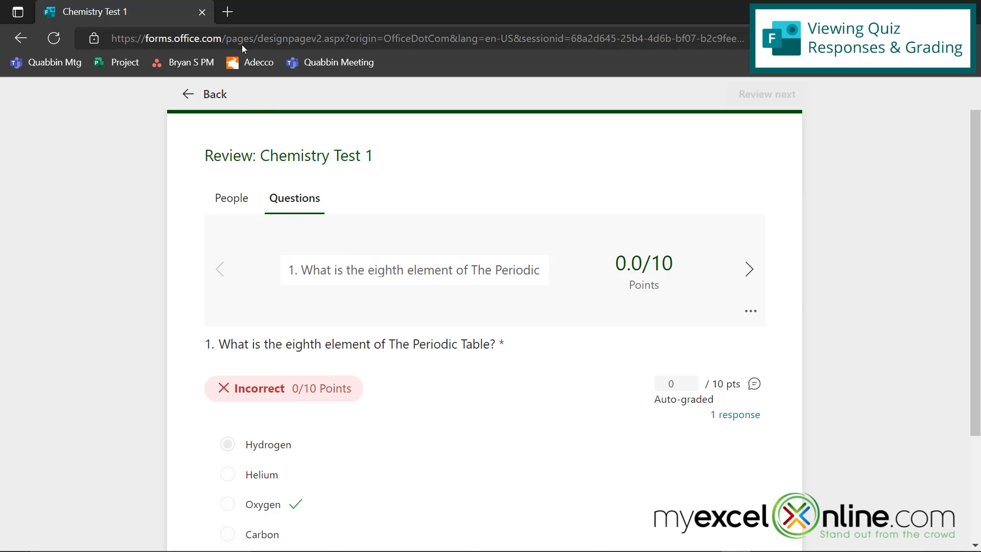
Reopen the quiz as a second respondent and pick July 4, 1934 as Marie Curie's death date
click(227, 11)
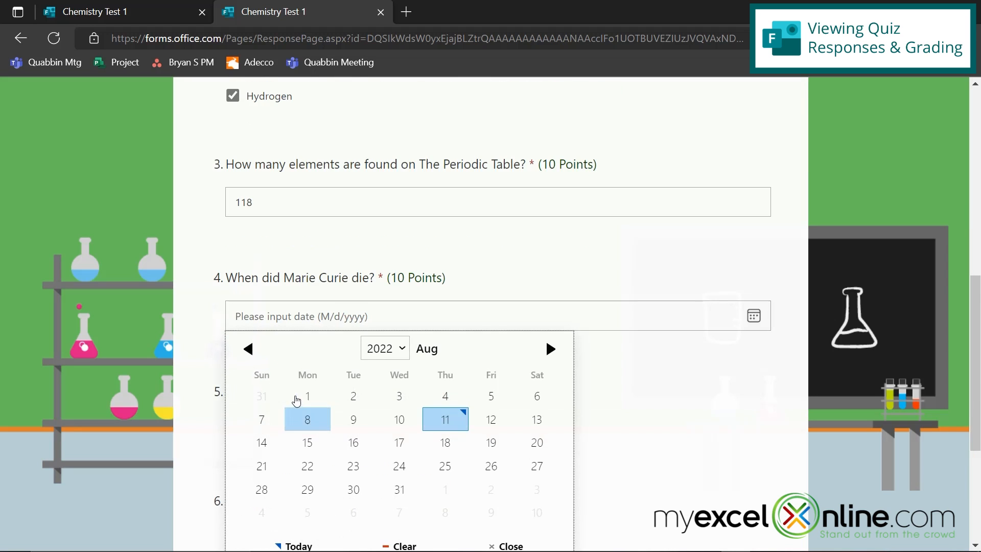
click(381, 347)
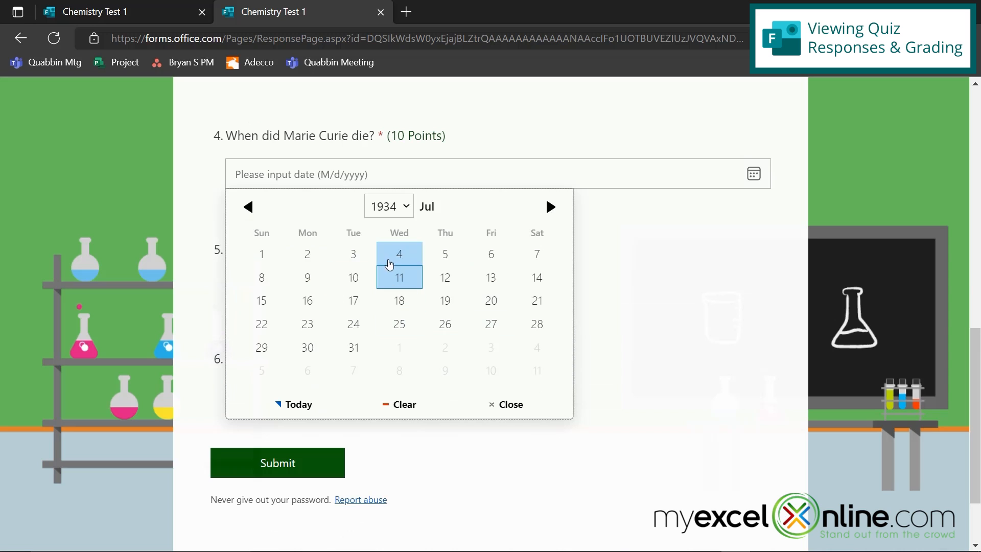
click(277, 463)
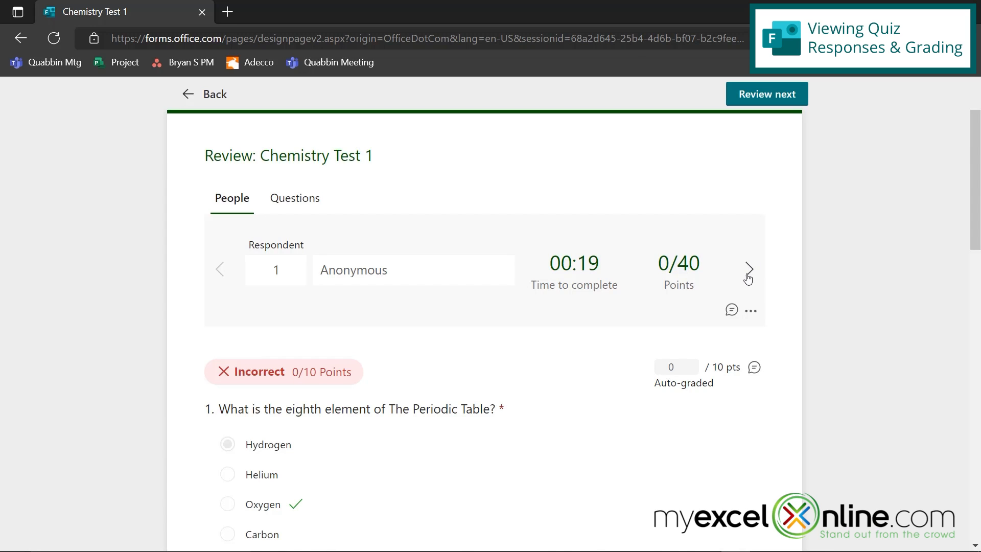
Review respondent 2's 30/40 answers, browse per-question responses, then return to the 2-response summary
click(748, 269)
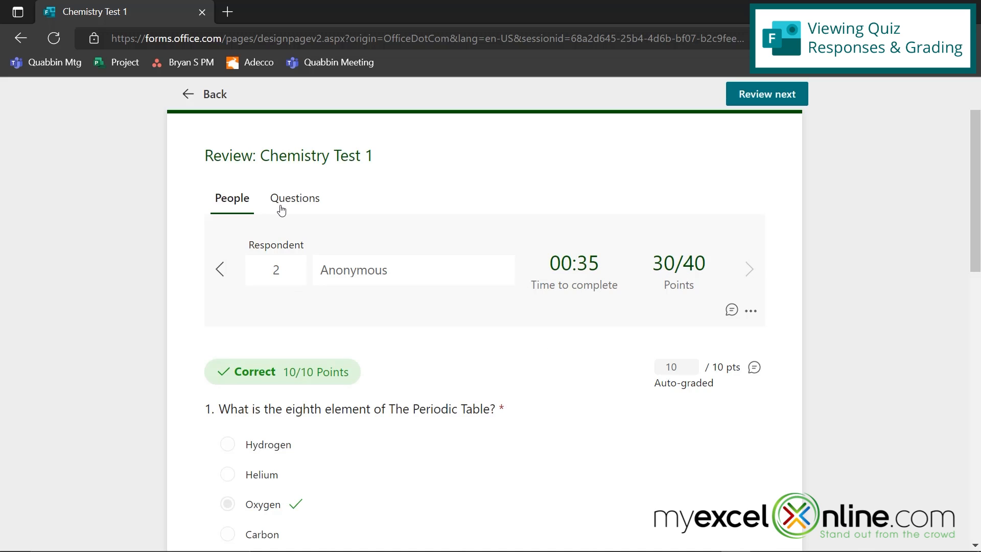
click(294, 198)
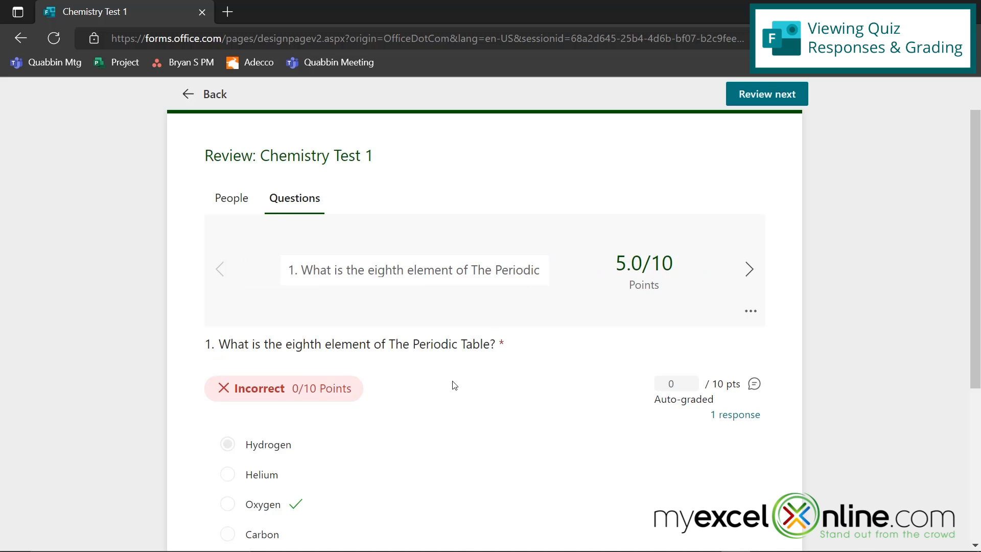
scroll(down, 3)
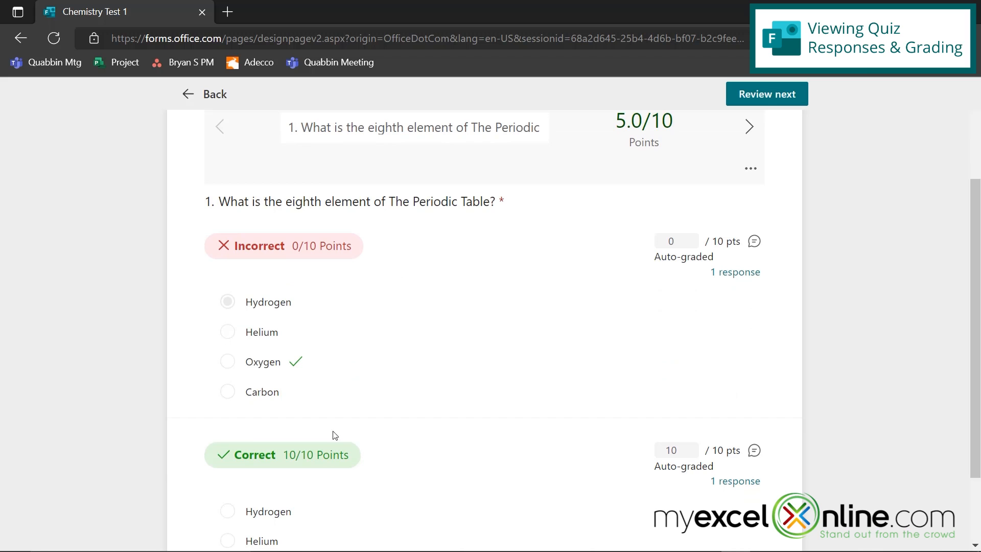
scroll(down, 3)
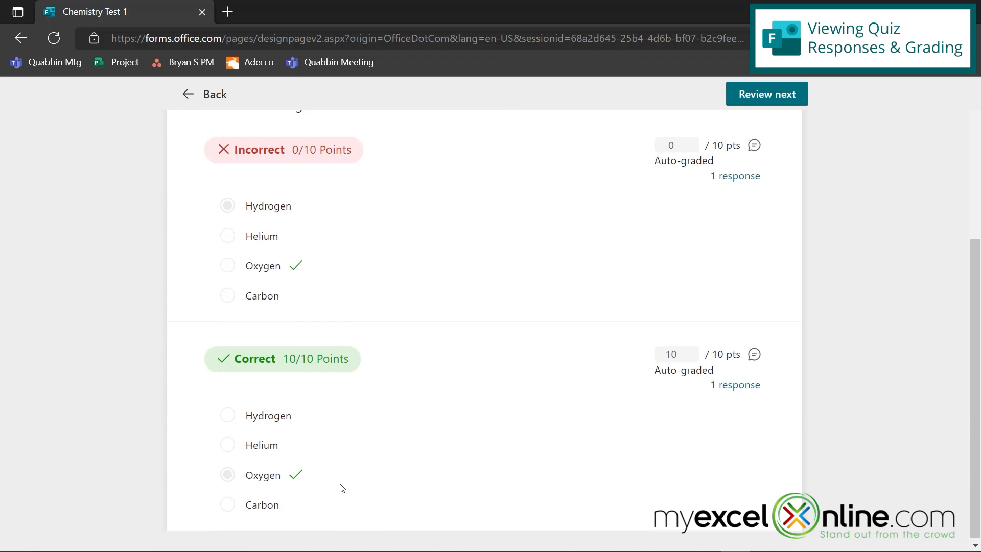
scroll(up, 3)
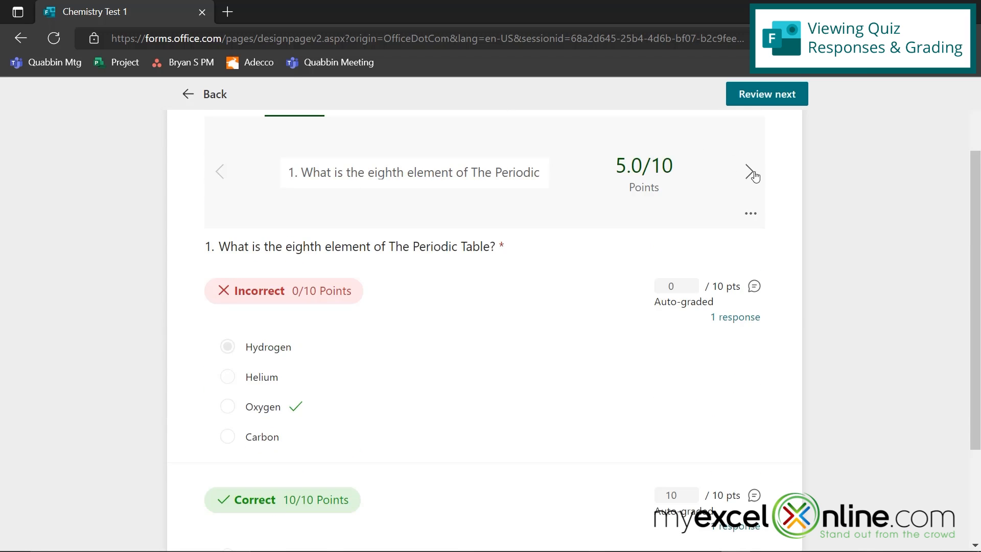
click(753, 173)
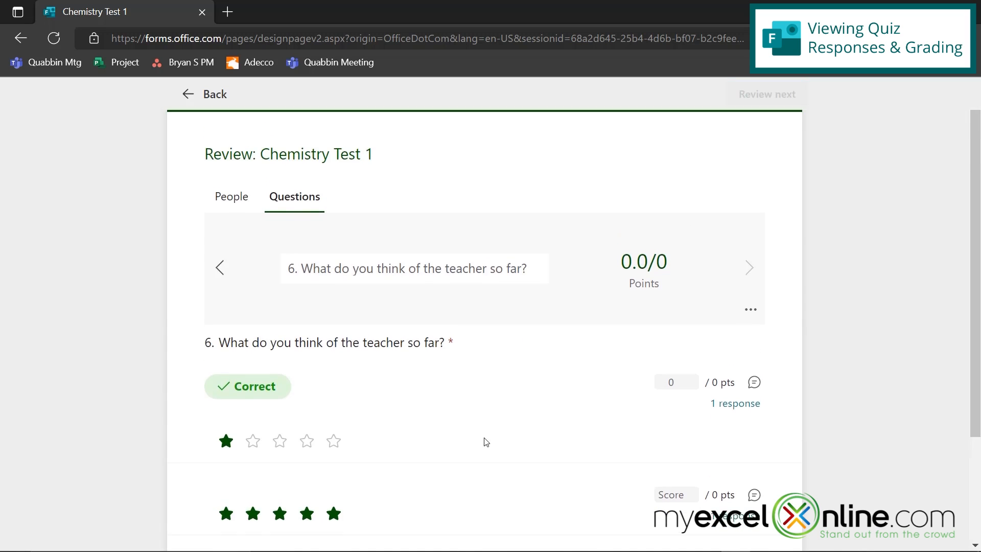
click(204, 94)
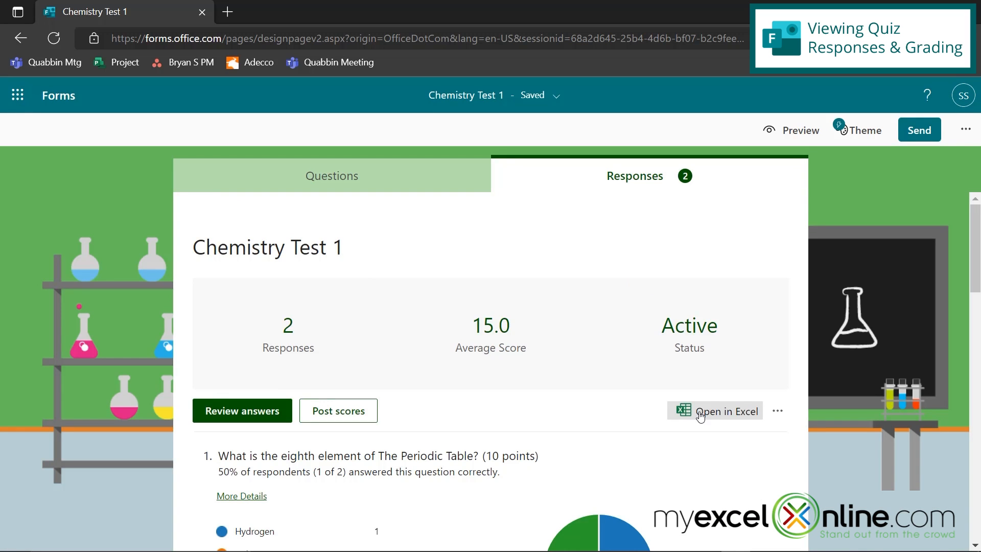
mouse_move(597, 421)
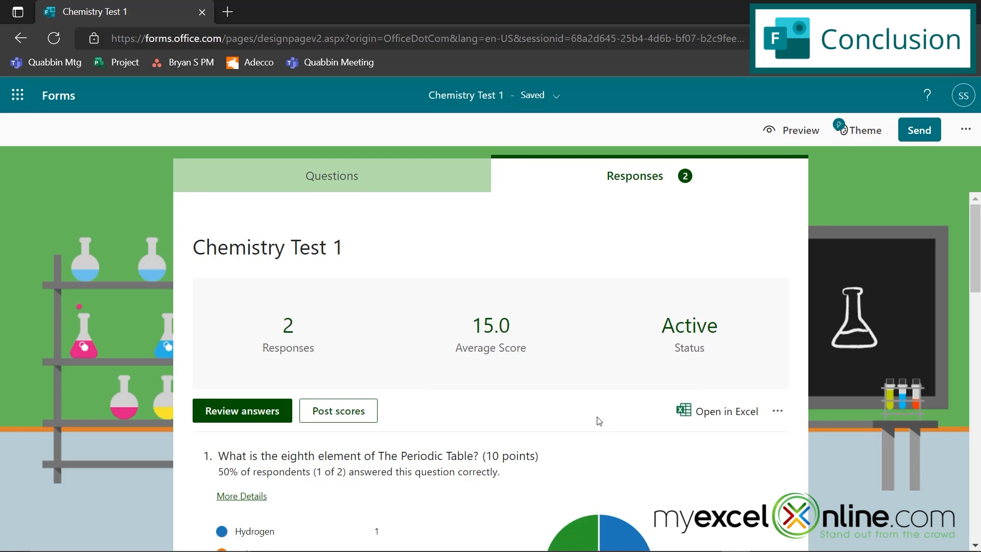